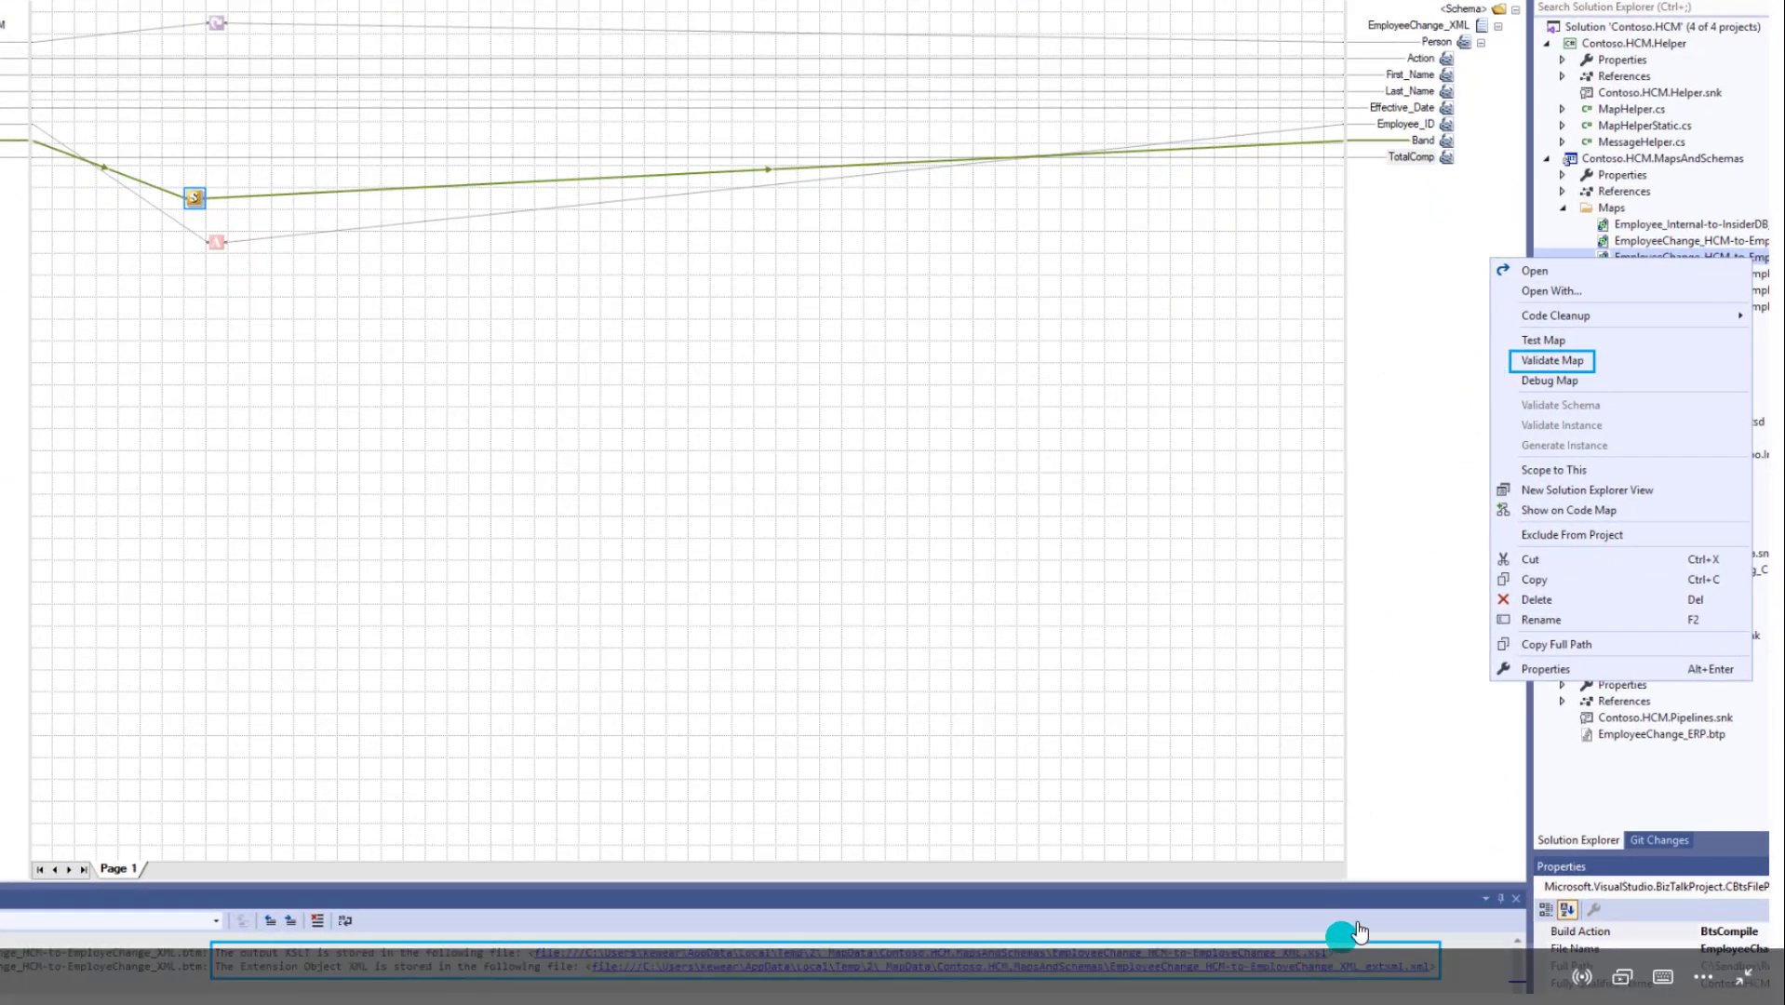
mouse_move(1335, 659)
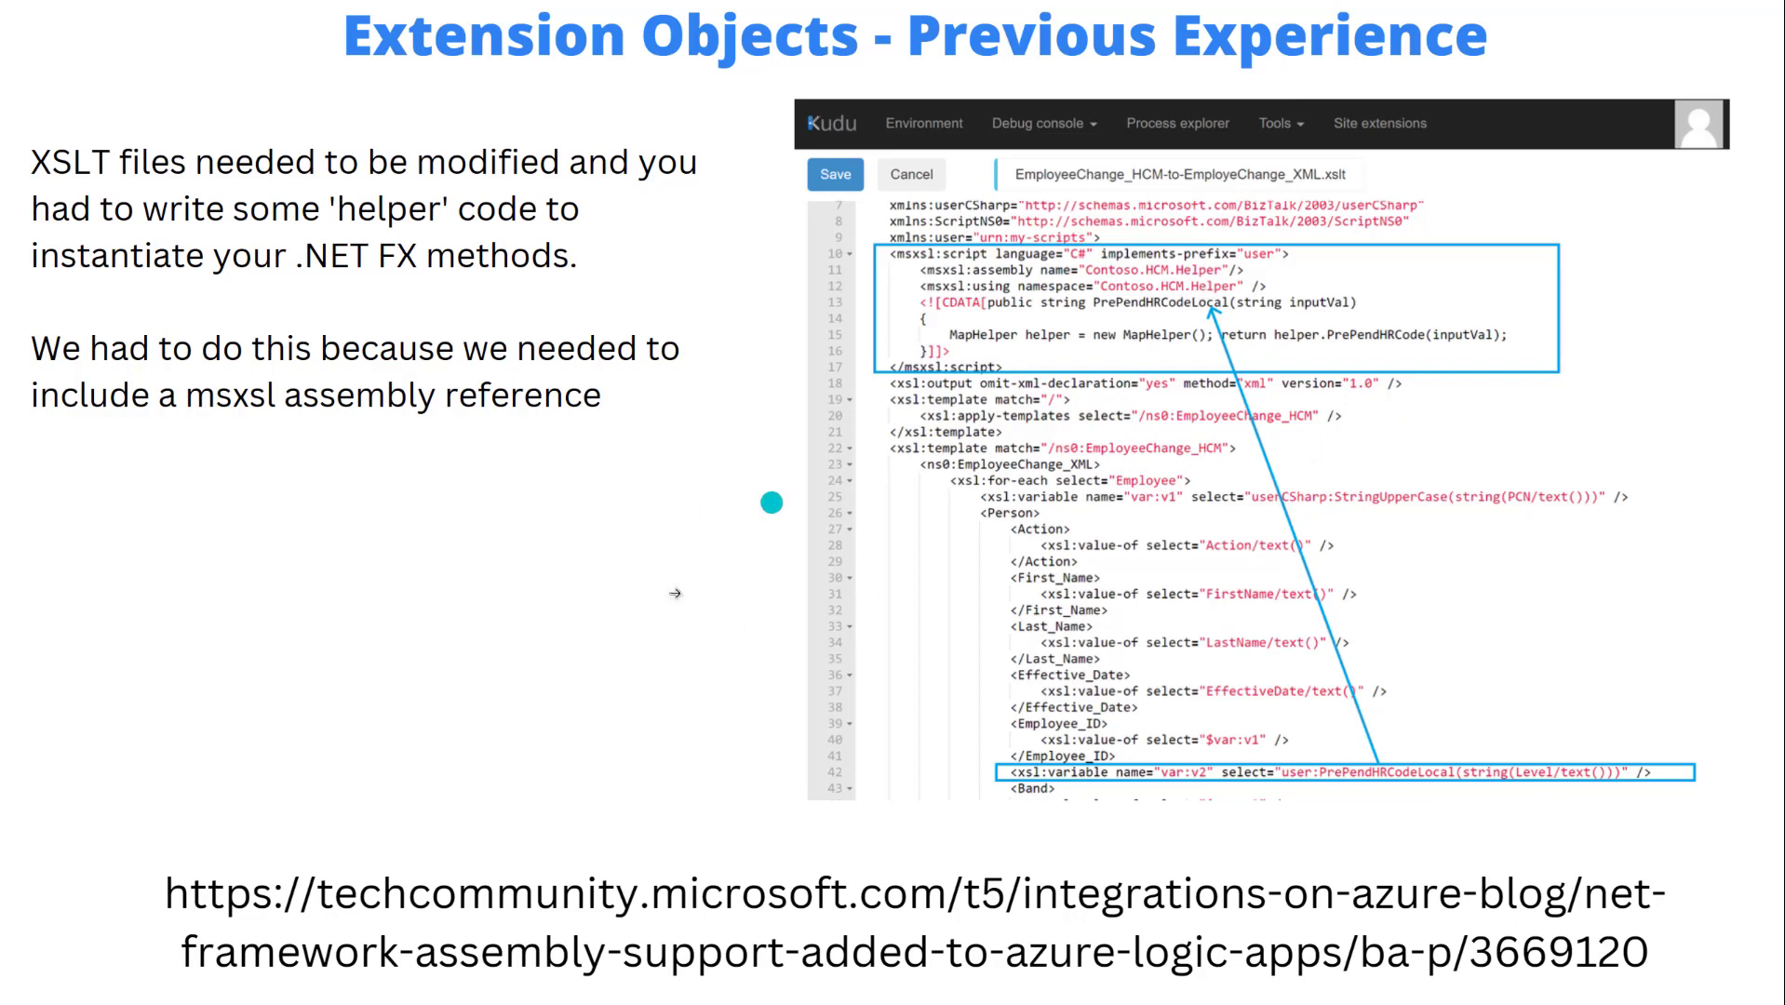
mouse_move(1591, 630)
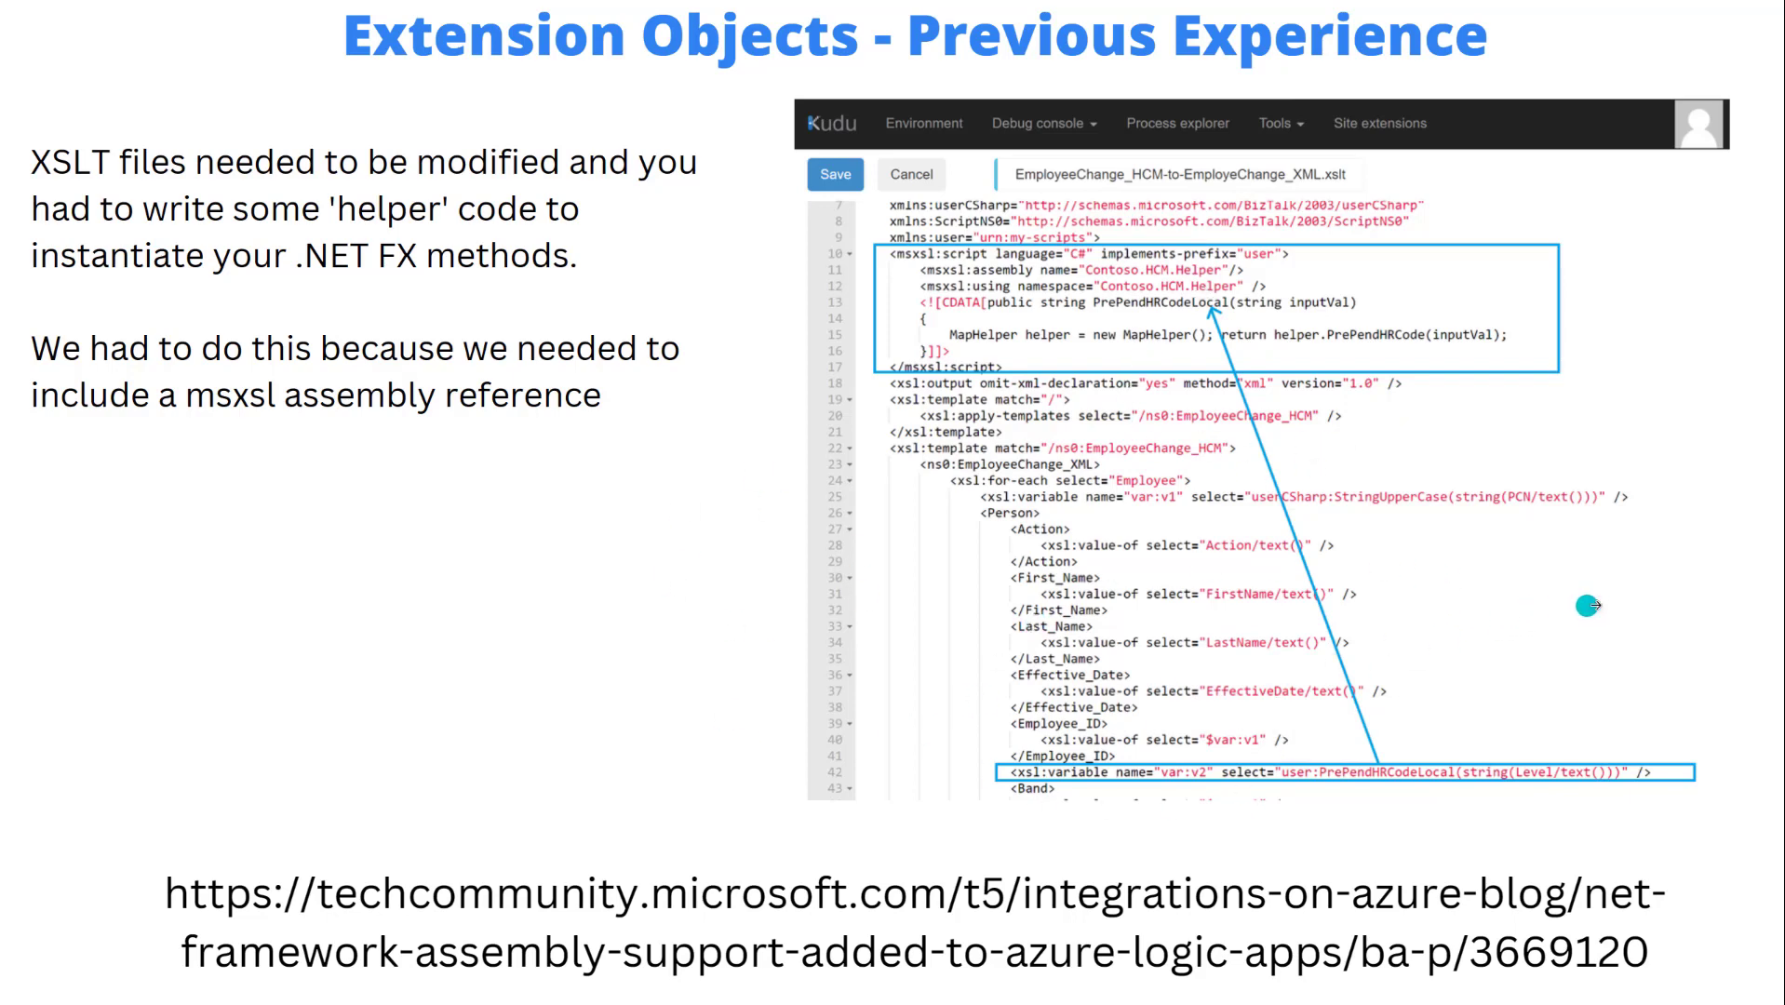
Advance past the Kudu-edited XSLT slide to the new Extension Objects experience slide.
key("Right")
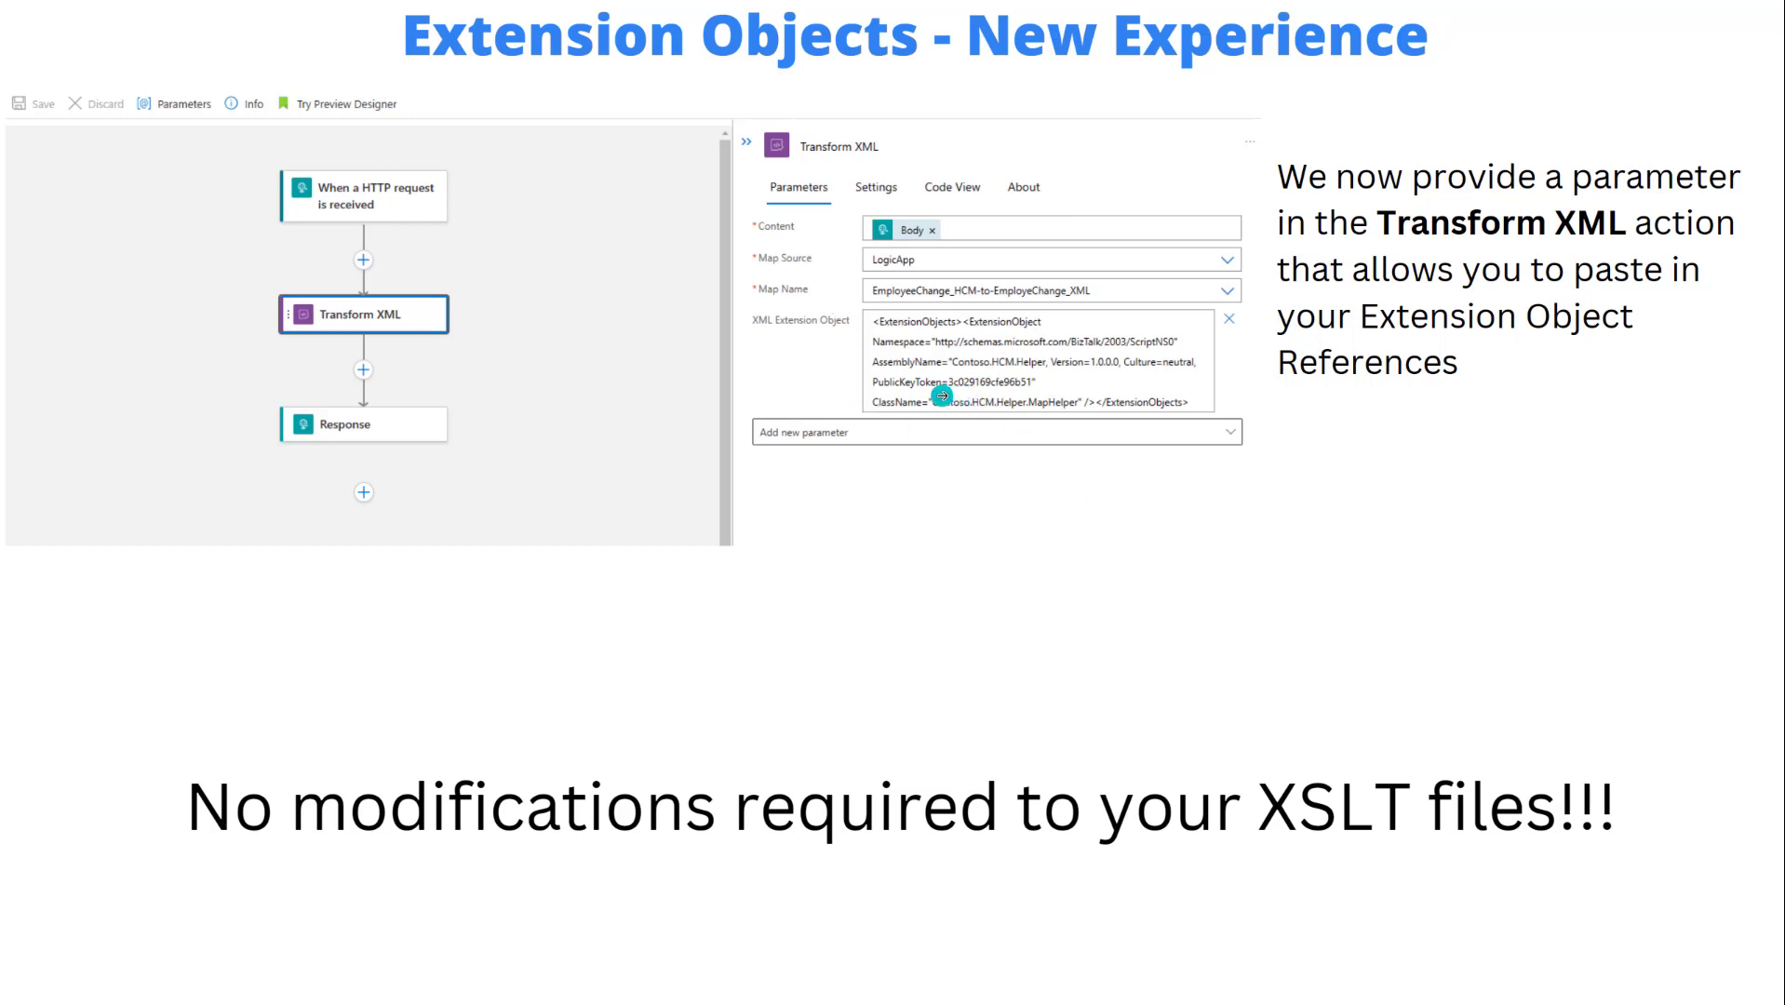
mouse_move(1578, 577)
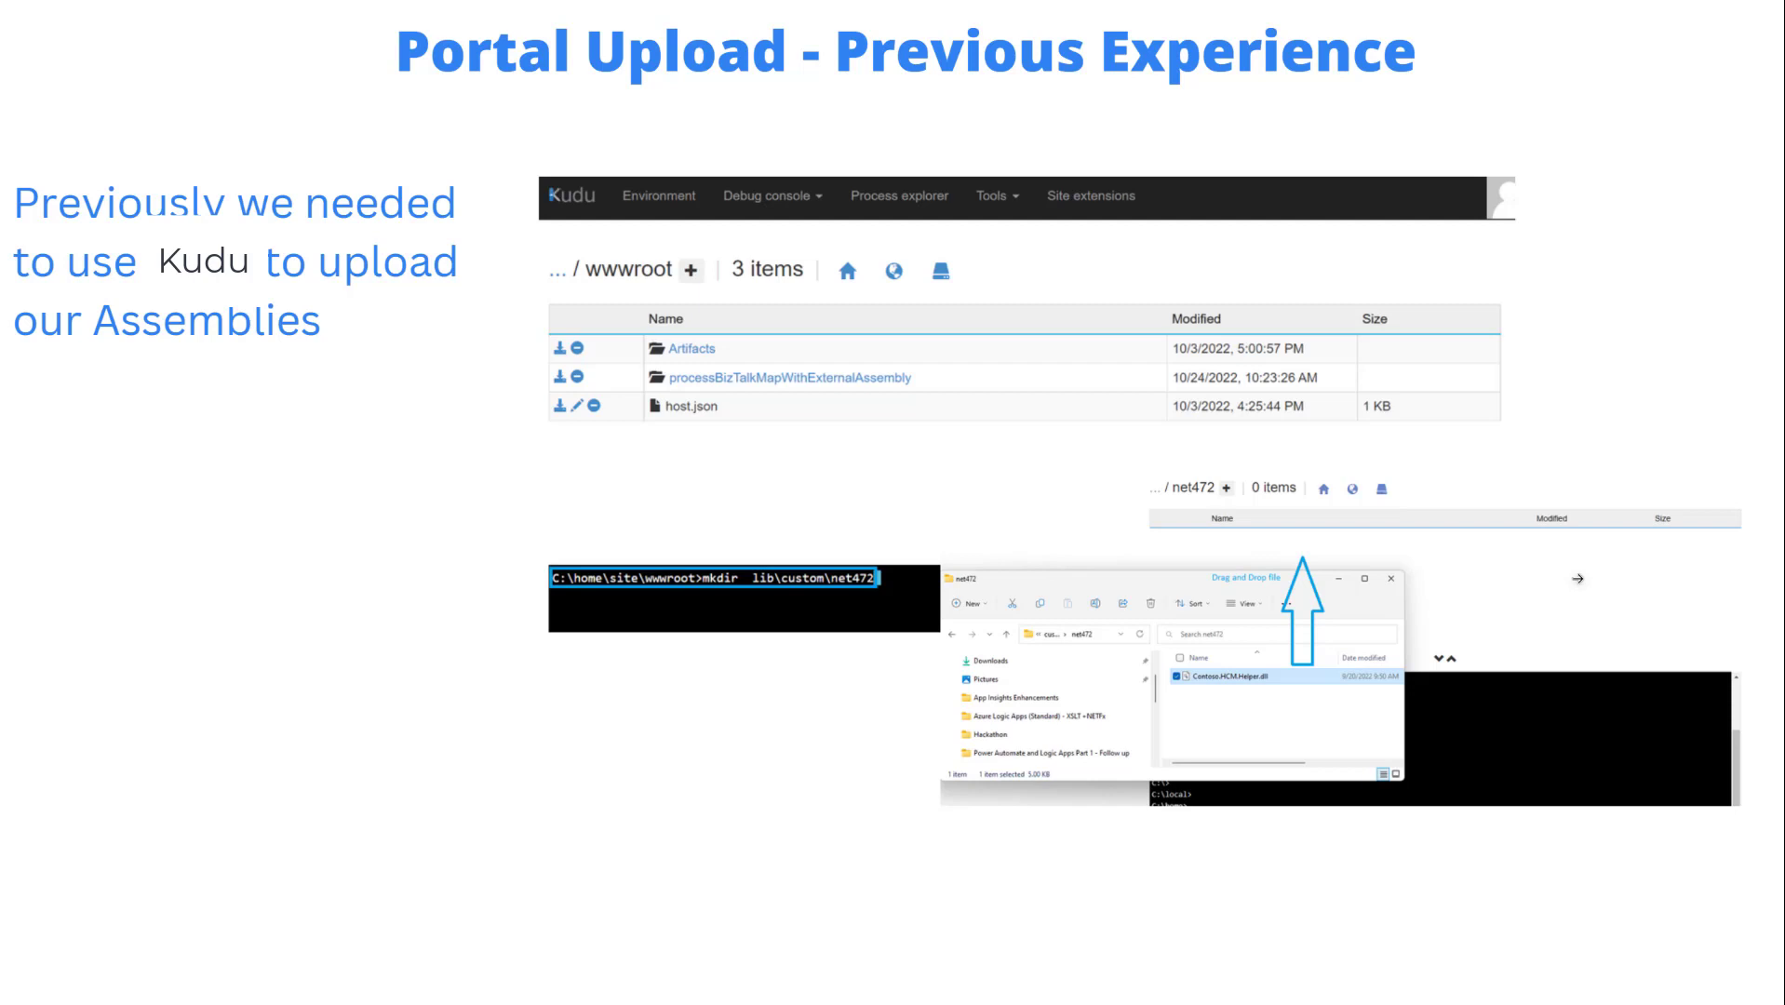
mouse_move(322, 316)
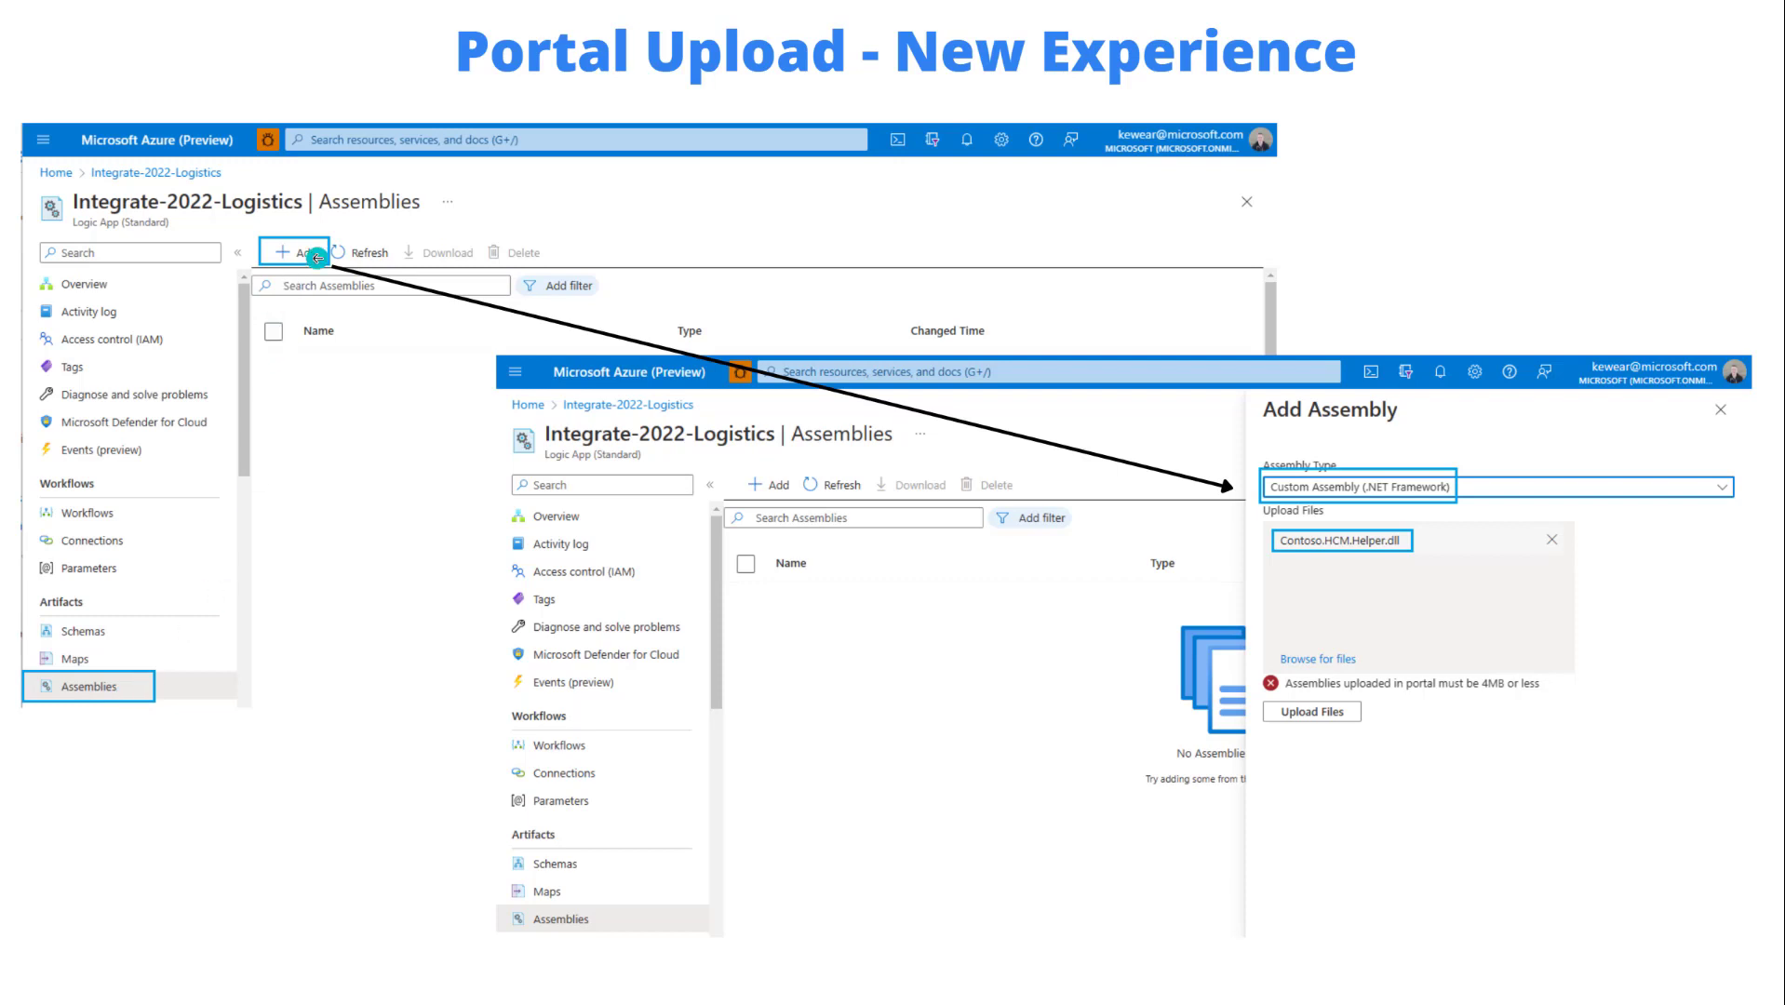
mouse_move(1303, 556)
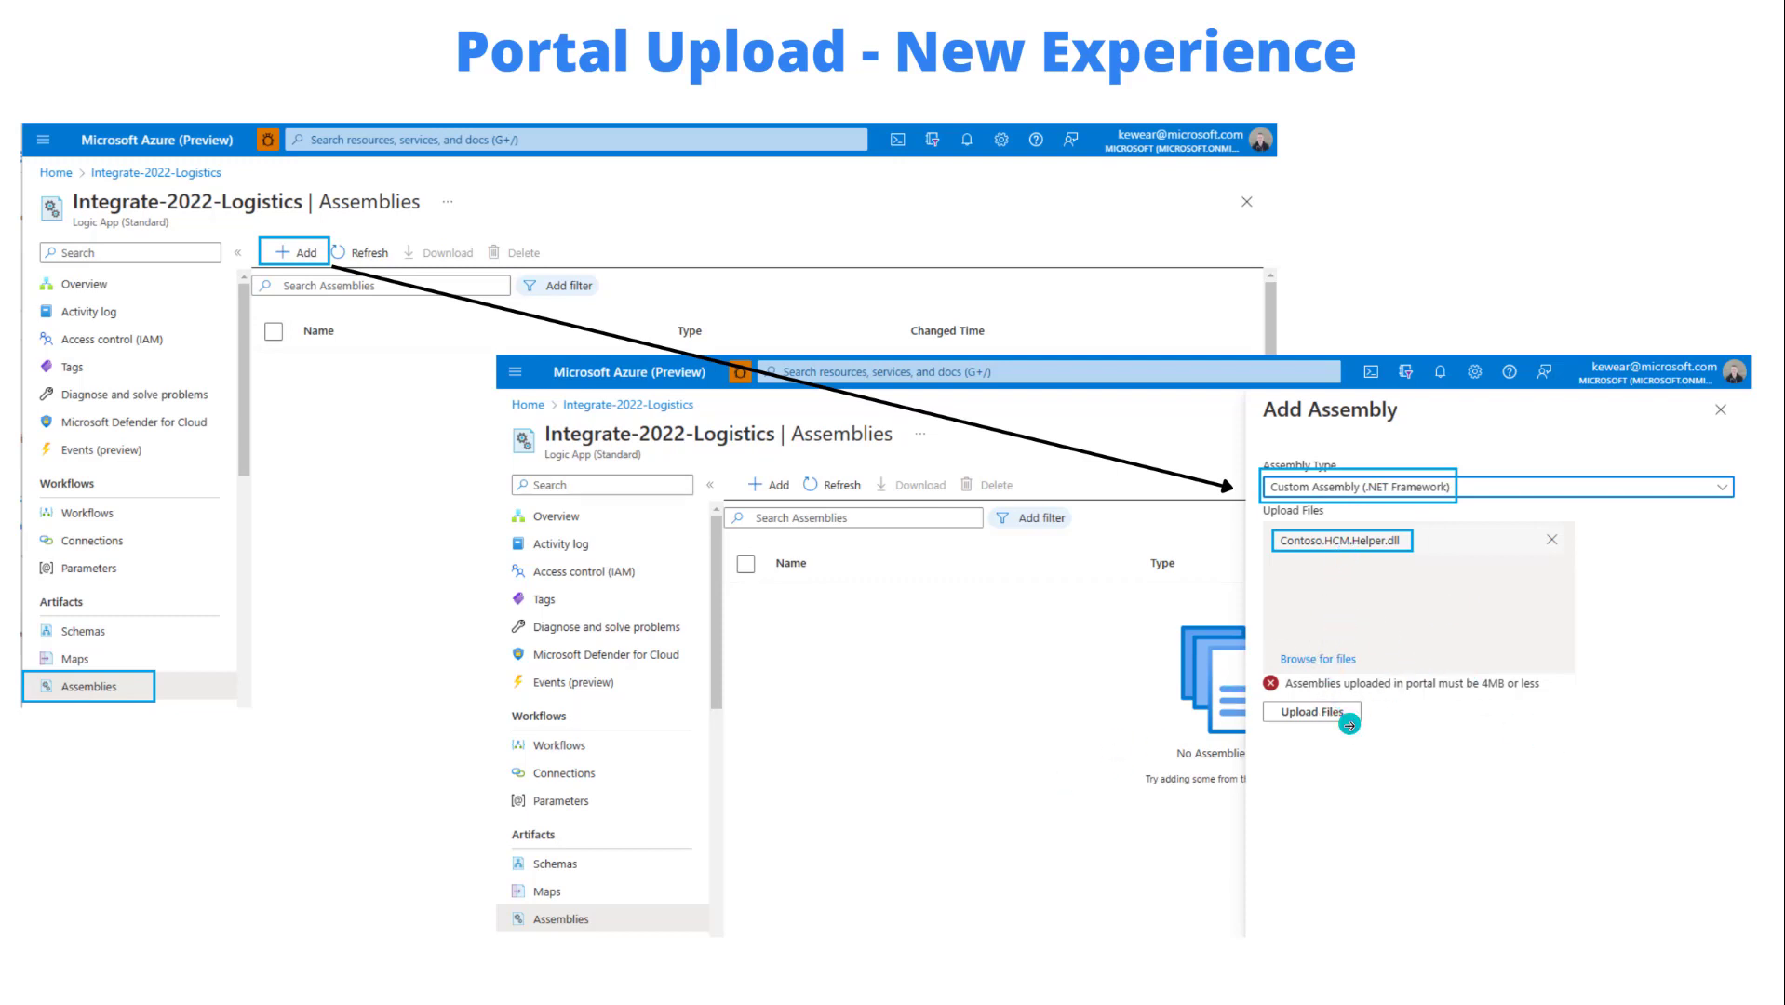
Leave the Portal Upload slide for the live XSLT-ExtensionObject logic app overview.
left_click(1311, 712)
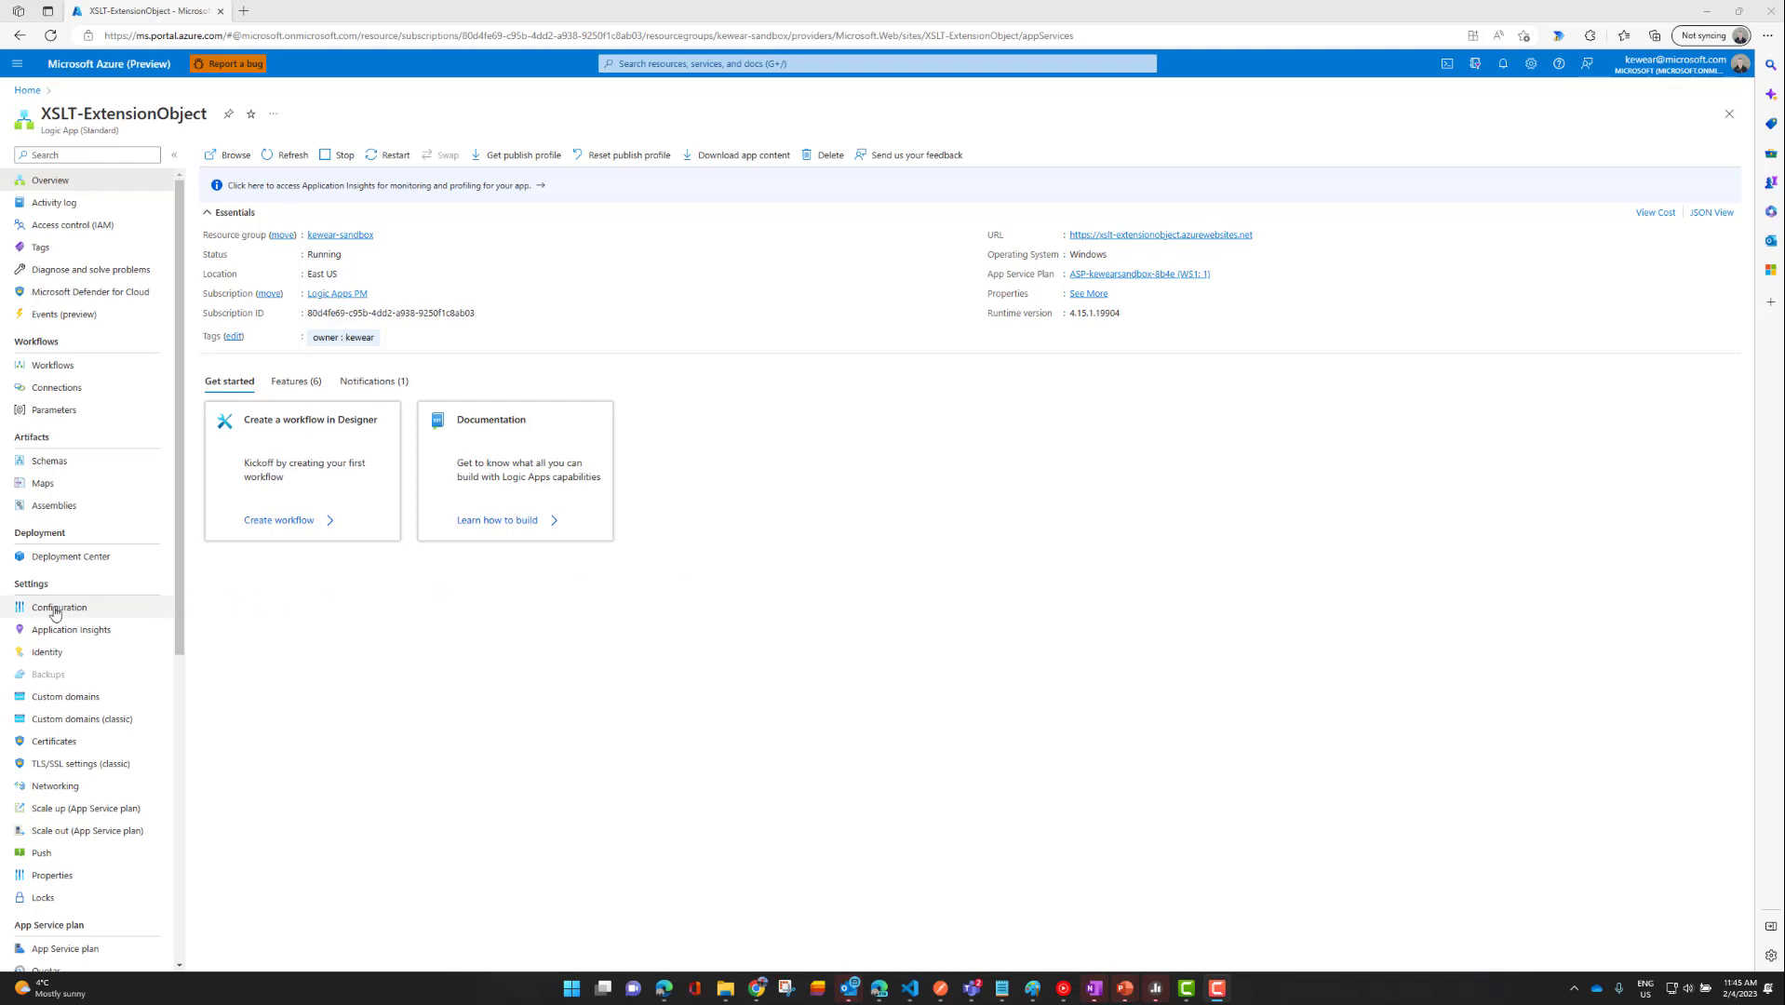
Check AzureWebJobsFeatureFlags is EnableMultiLanguageWorker in settings, then go to Assemblies.
left_click(57, 606)
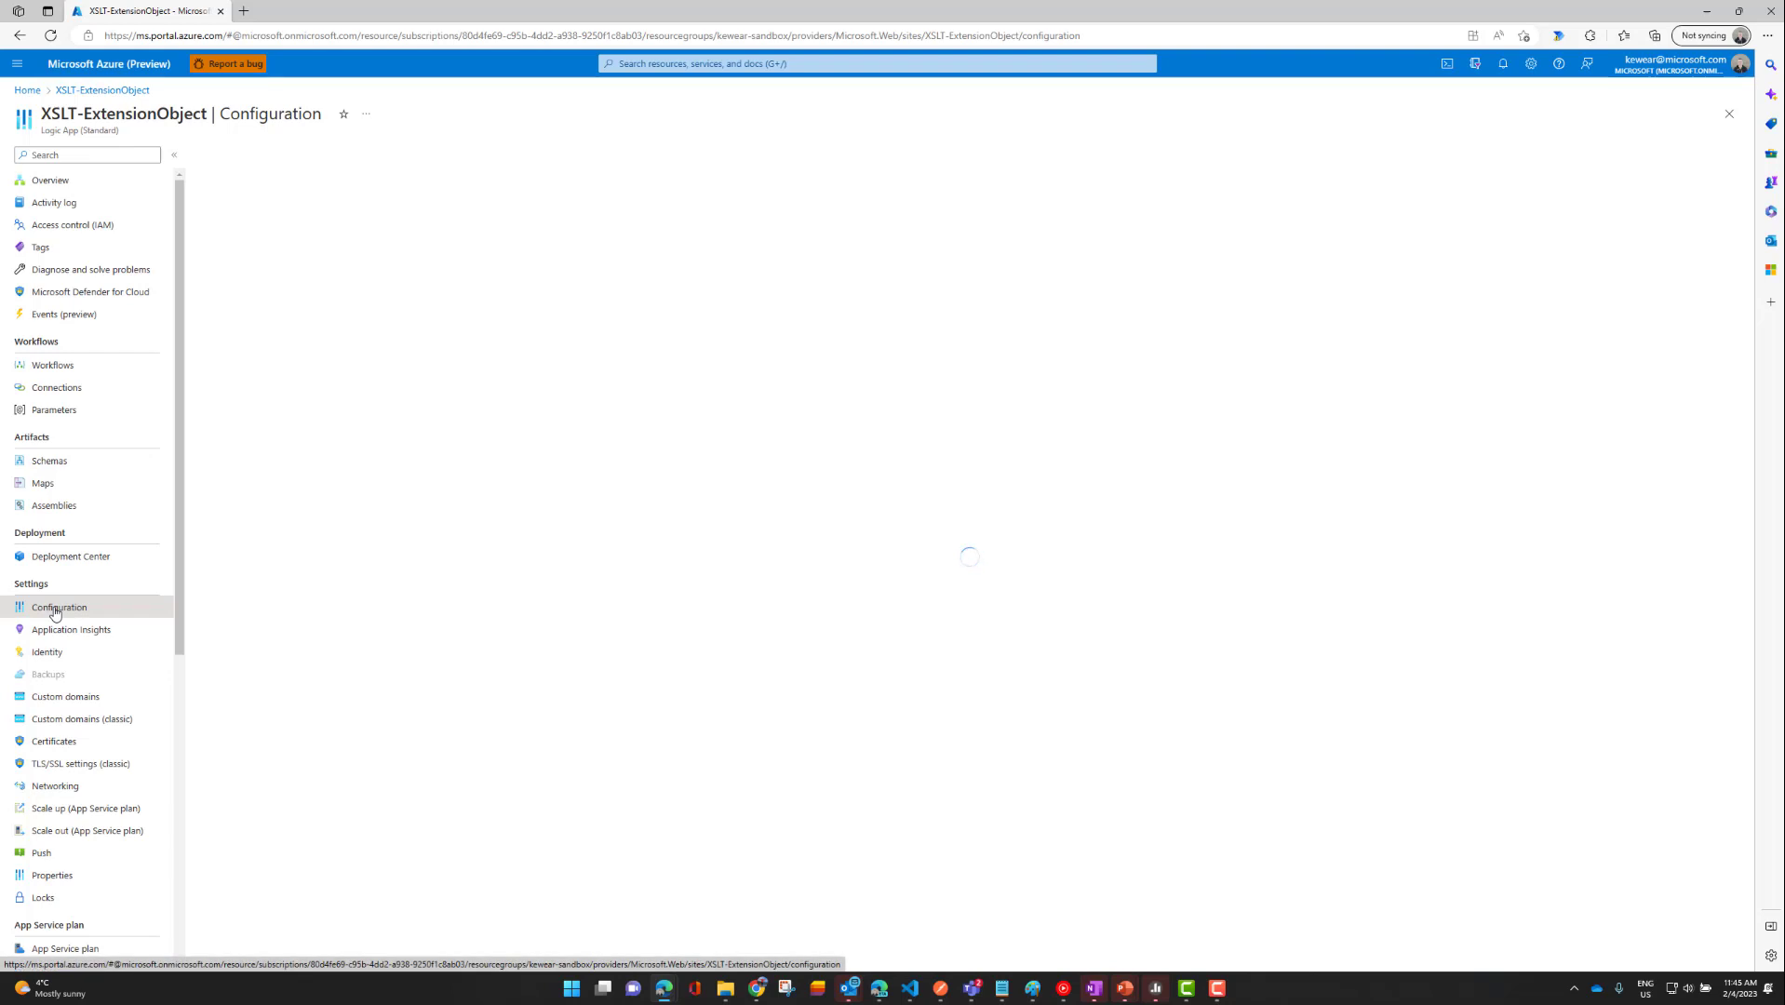
mouse_move(1697, 430)
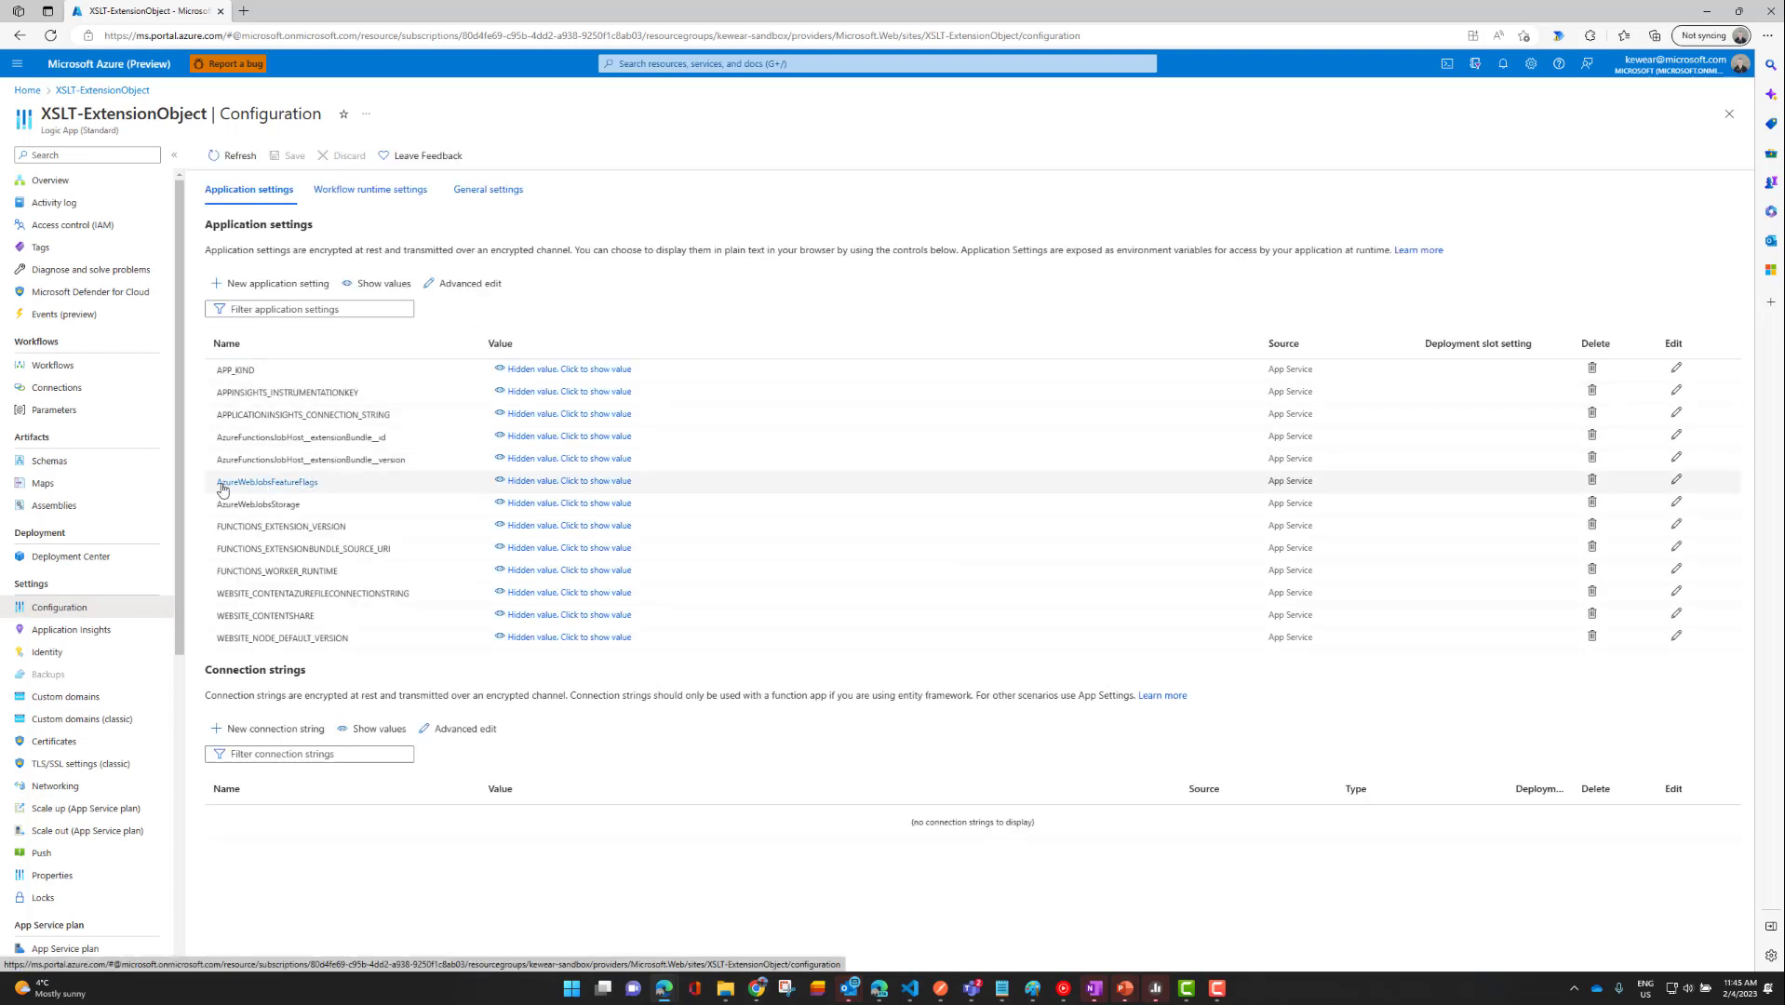
mouse_move(334, 488)
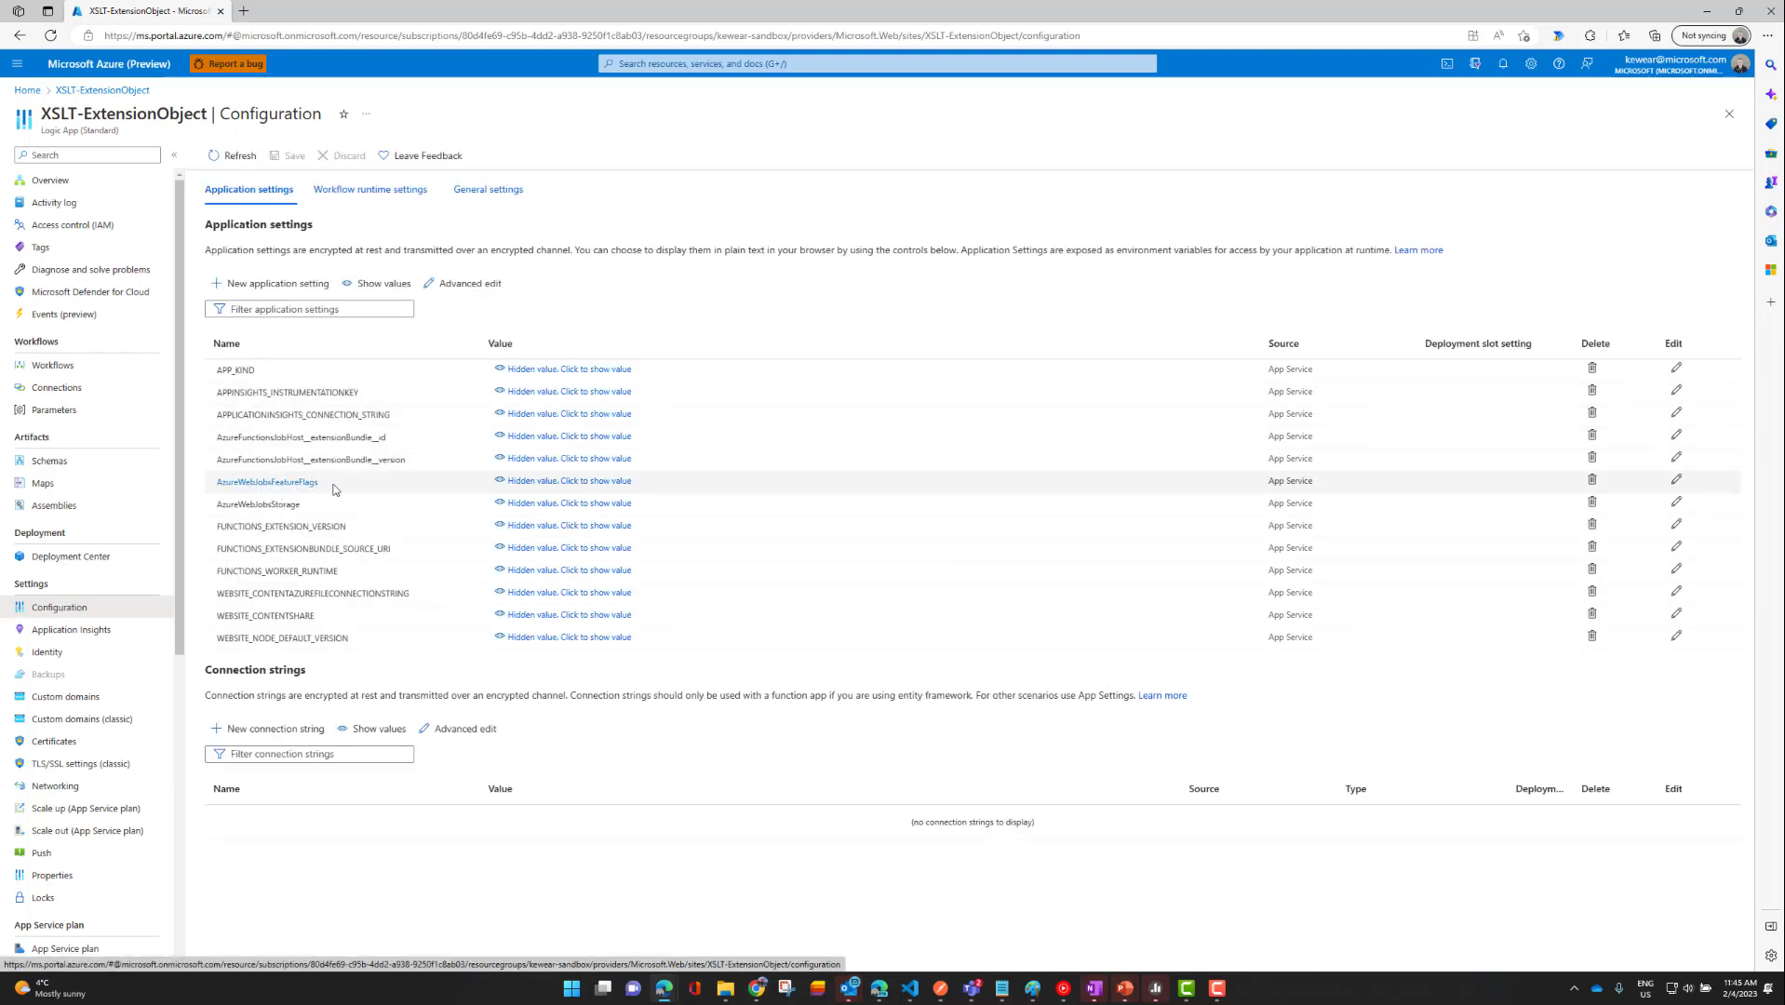
left_click(569, 480)
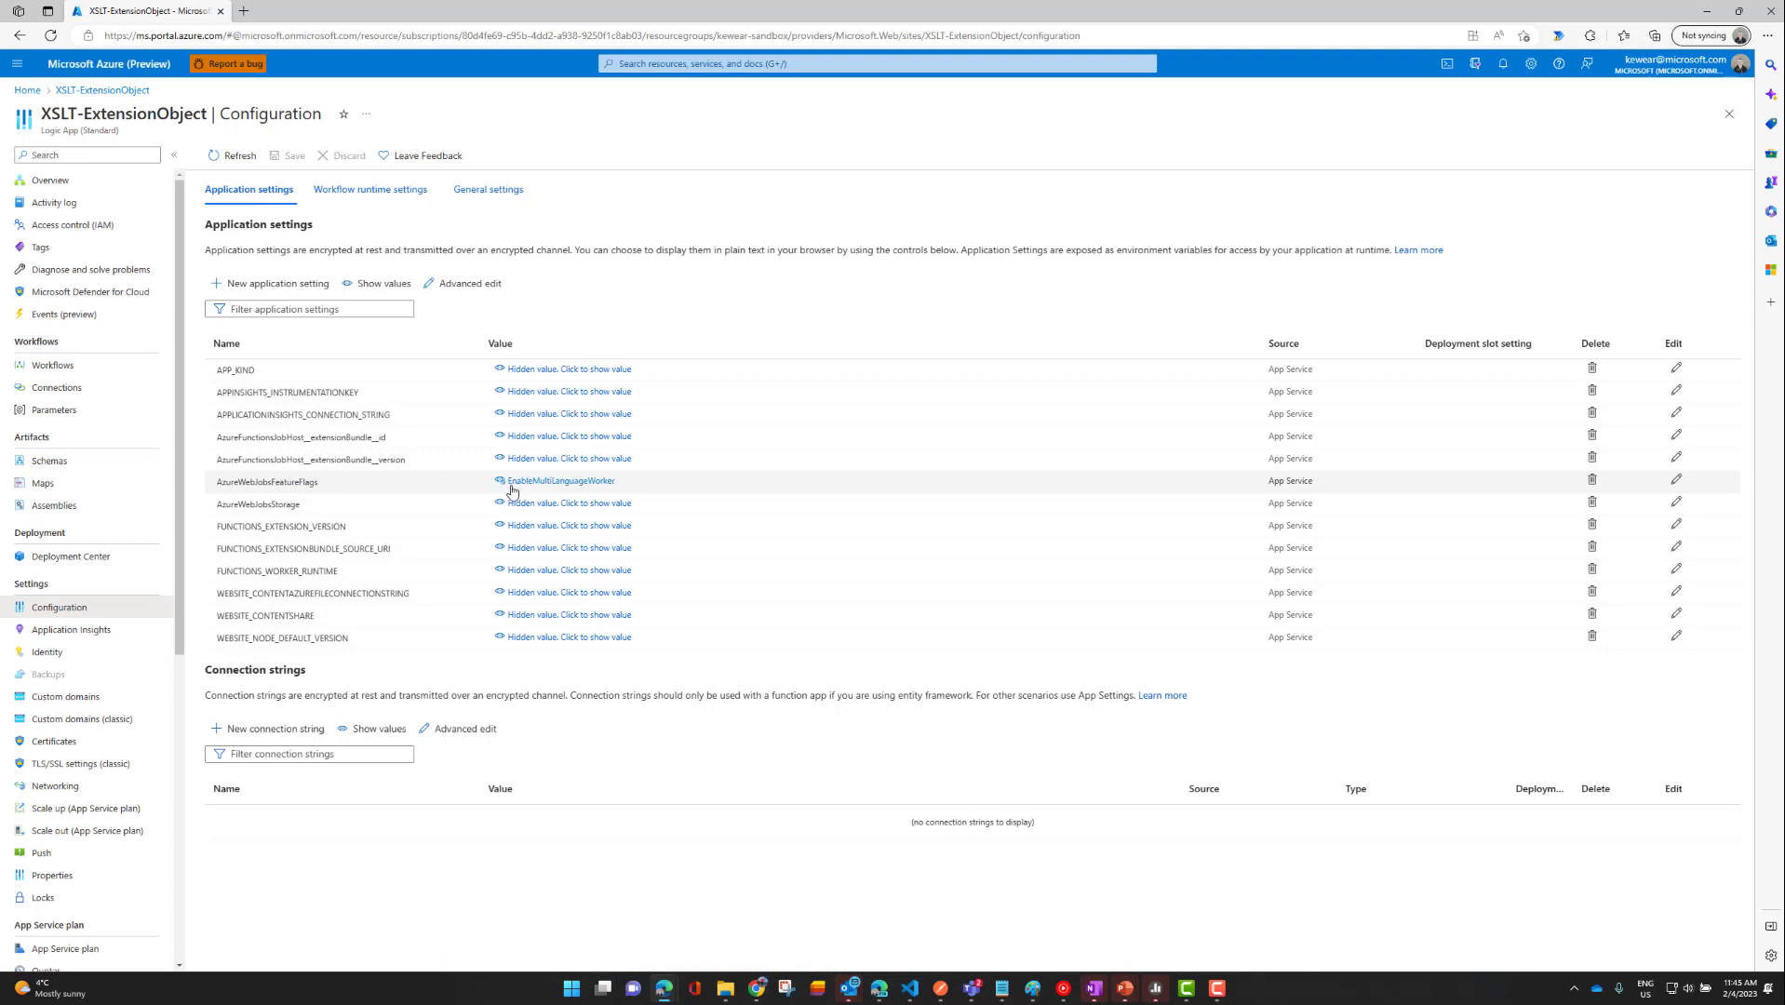
mouse_move(598, 492)
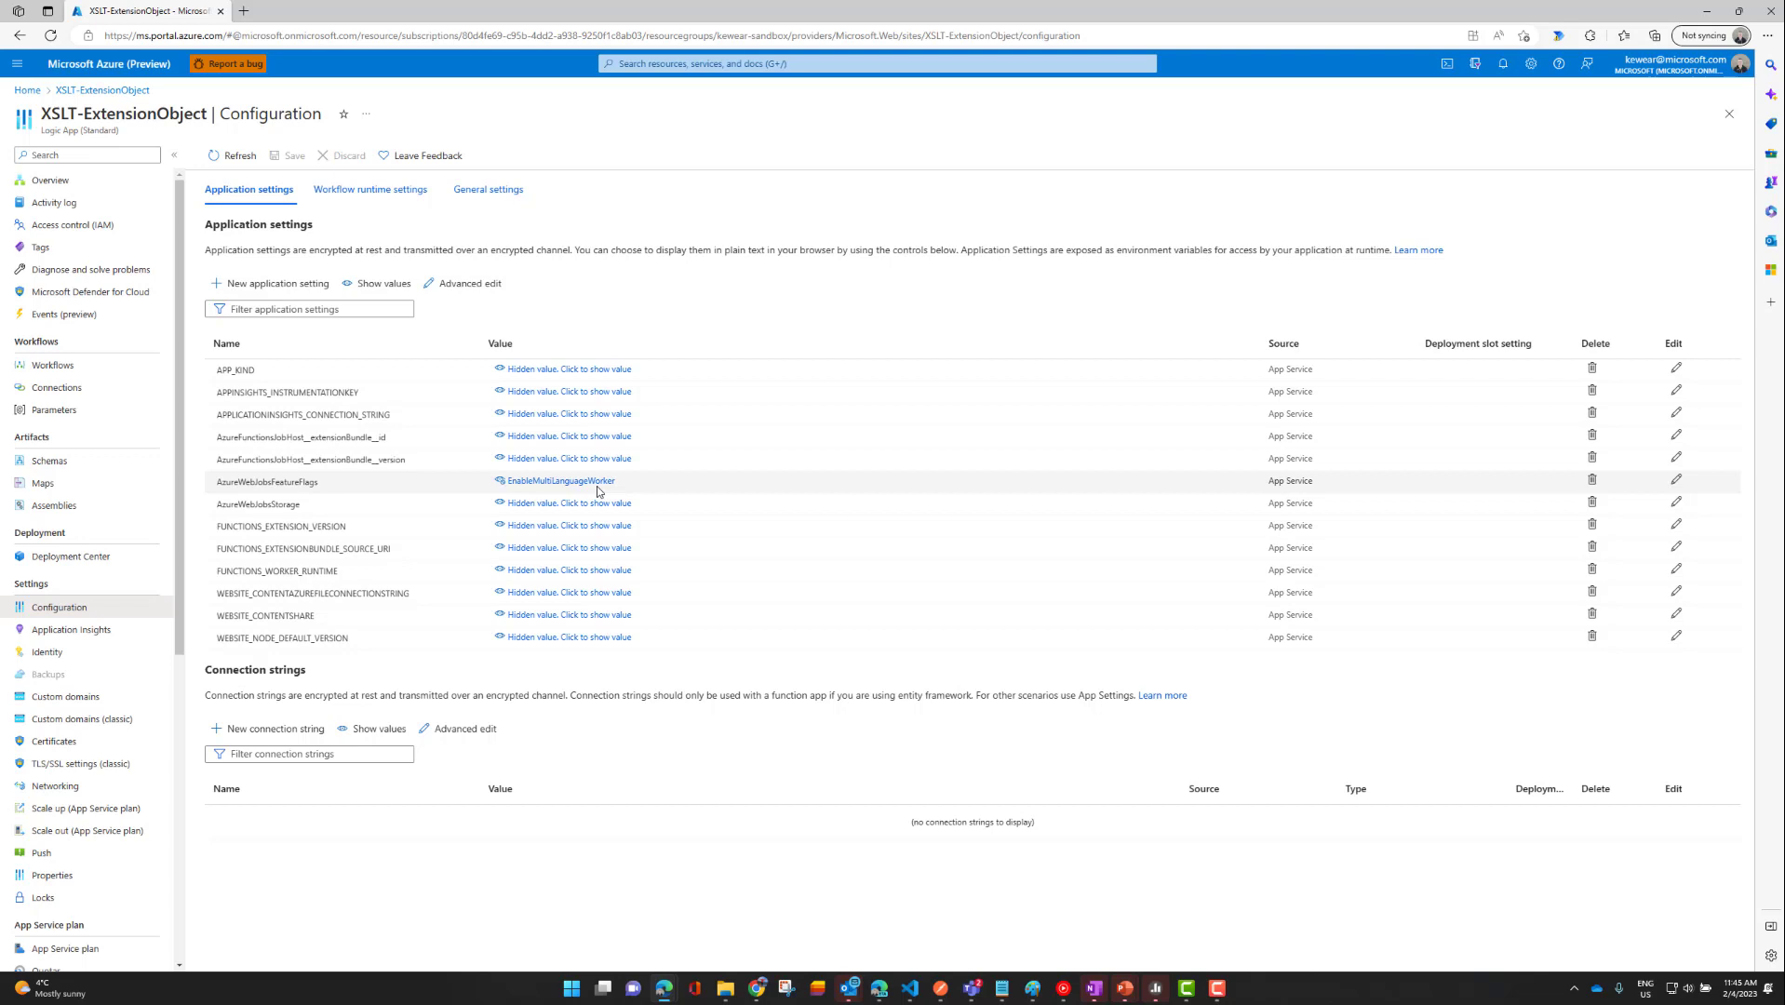
left_click(50, 505)
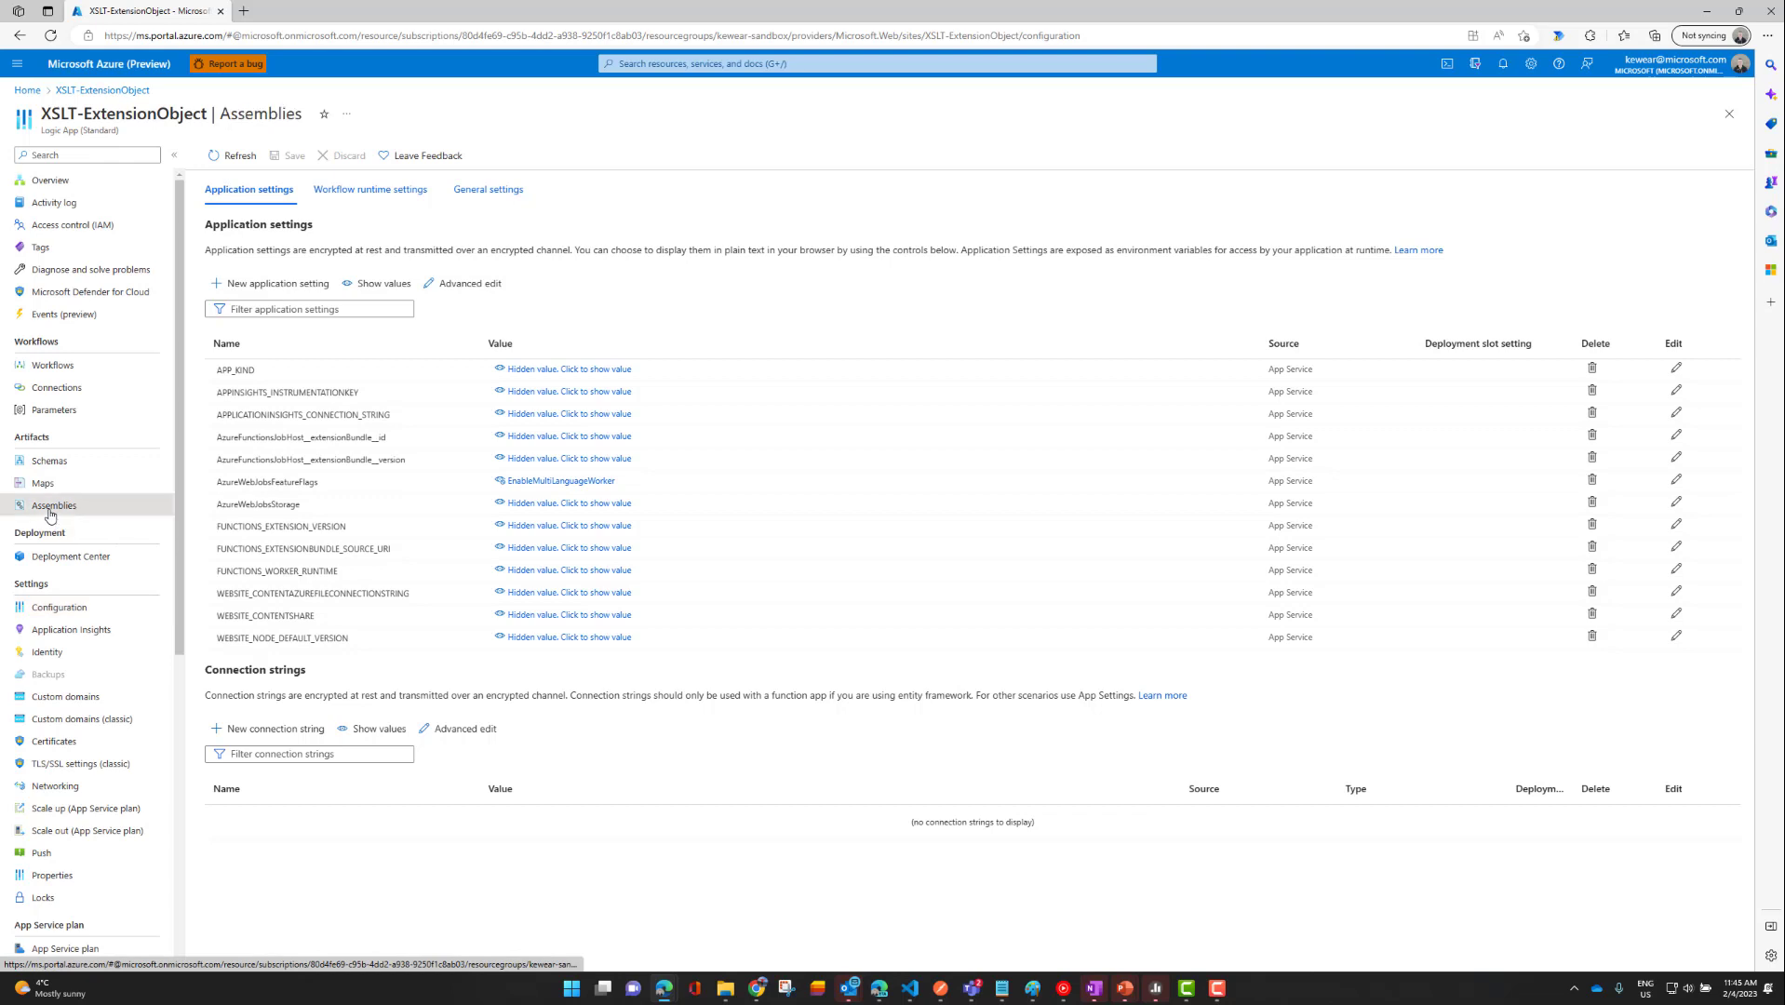
Upload Contoso.HCM.Helper.dll from the demo folder as a Custom Assembly (.NET Framework).
left_click(51, 505)
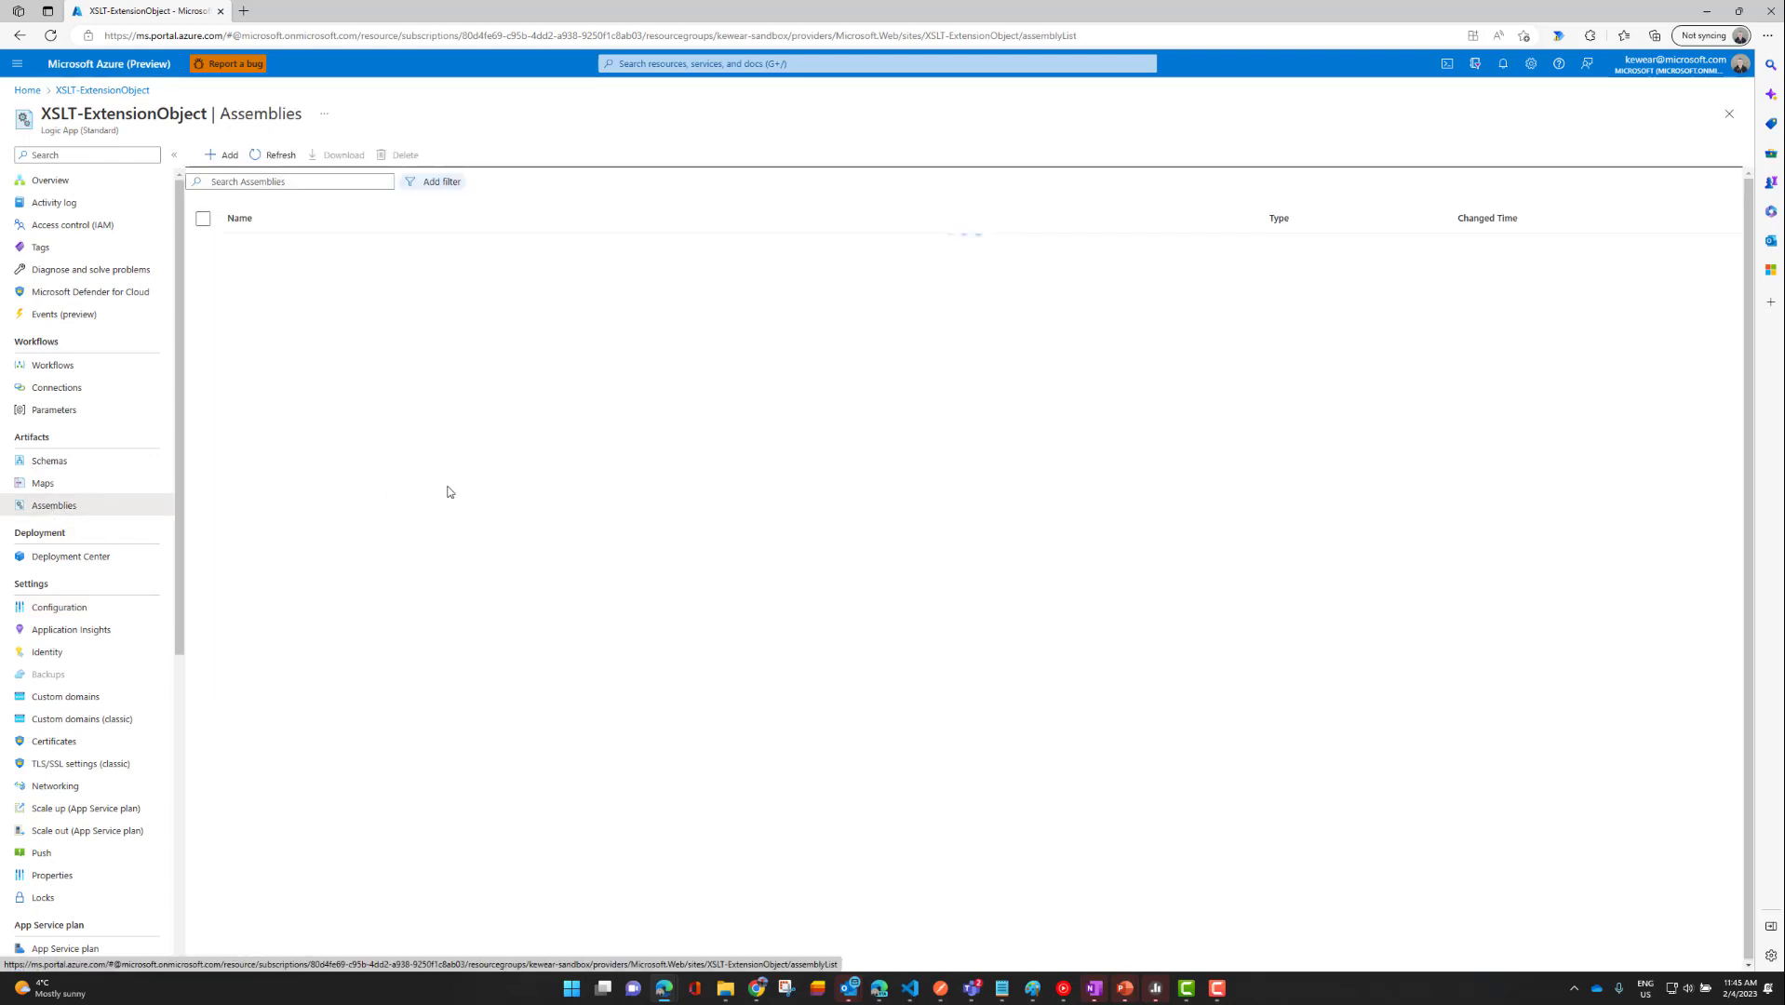
mouse_move(375, 355)
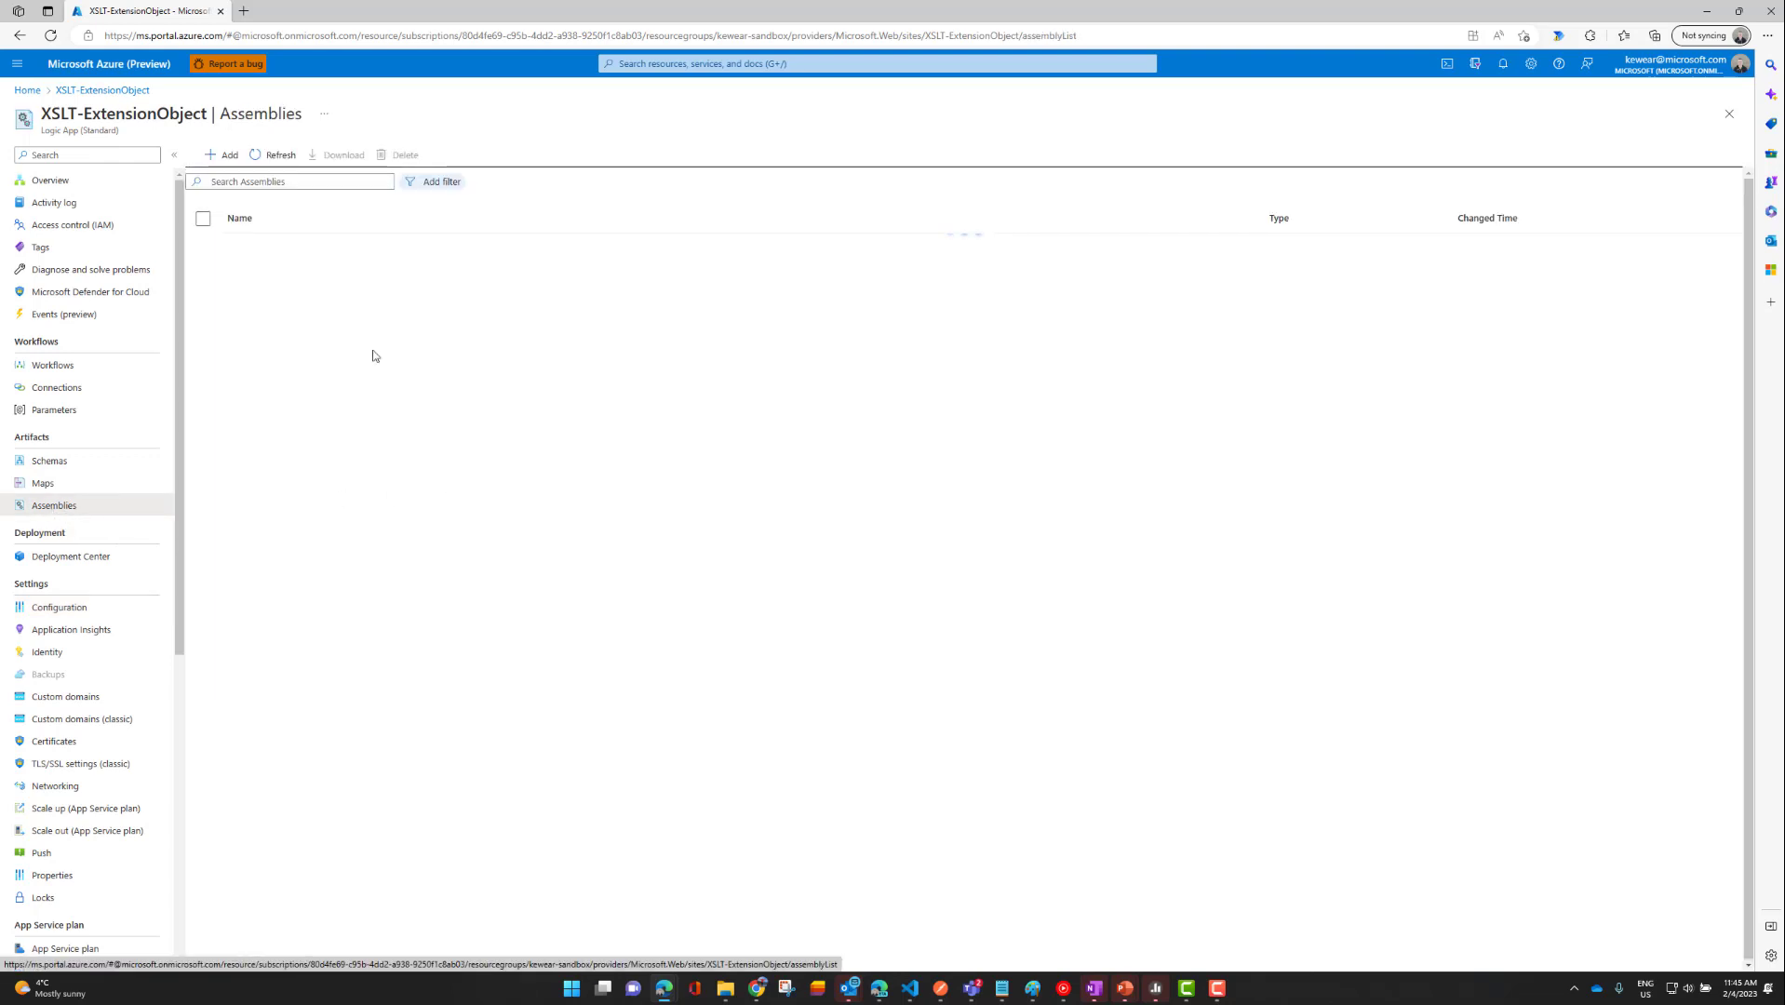
left_click(221, 155)
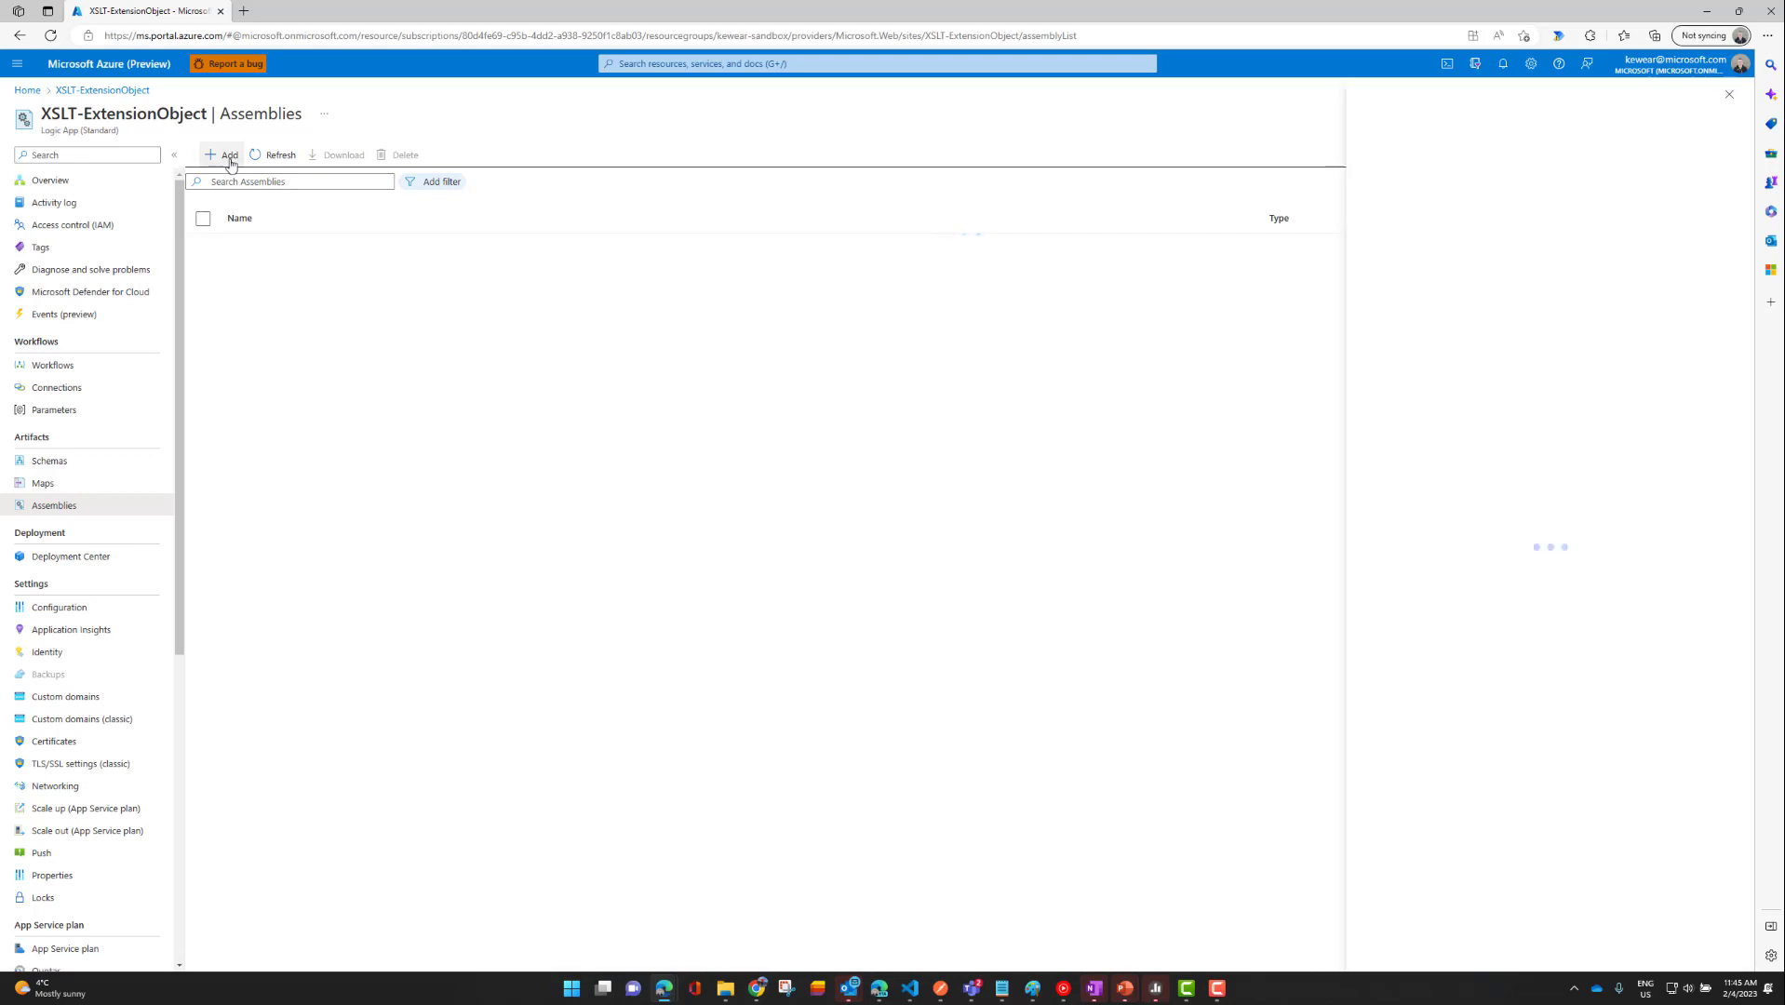
left_click(223, 155)
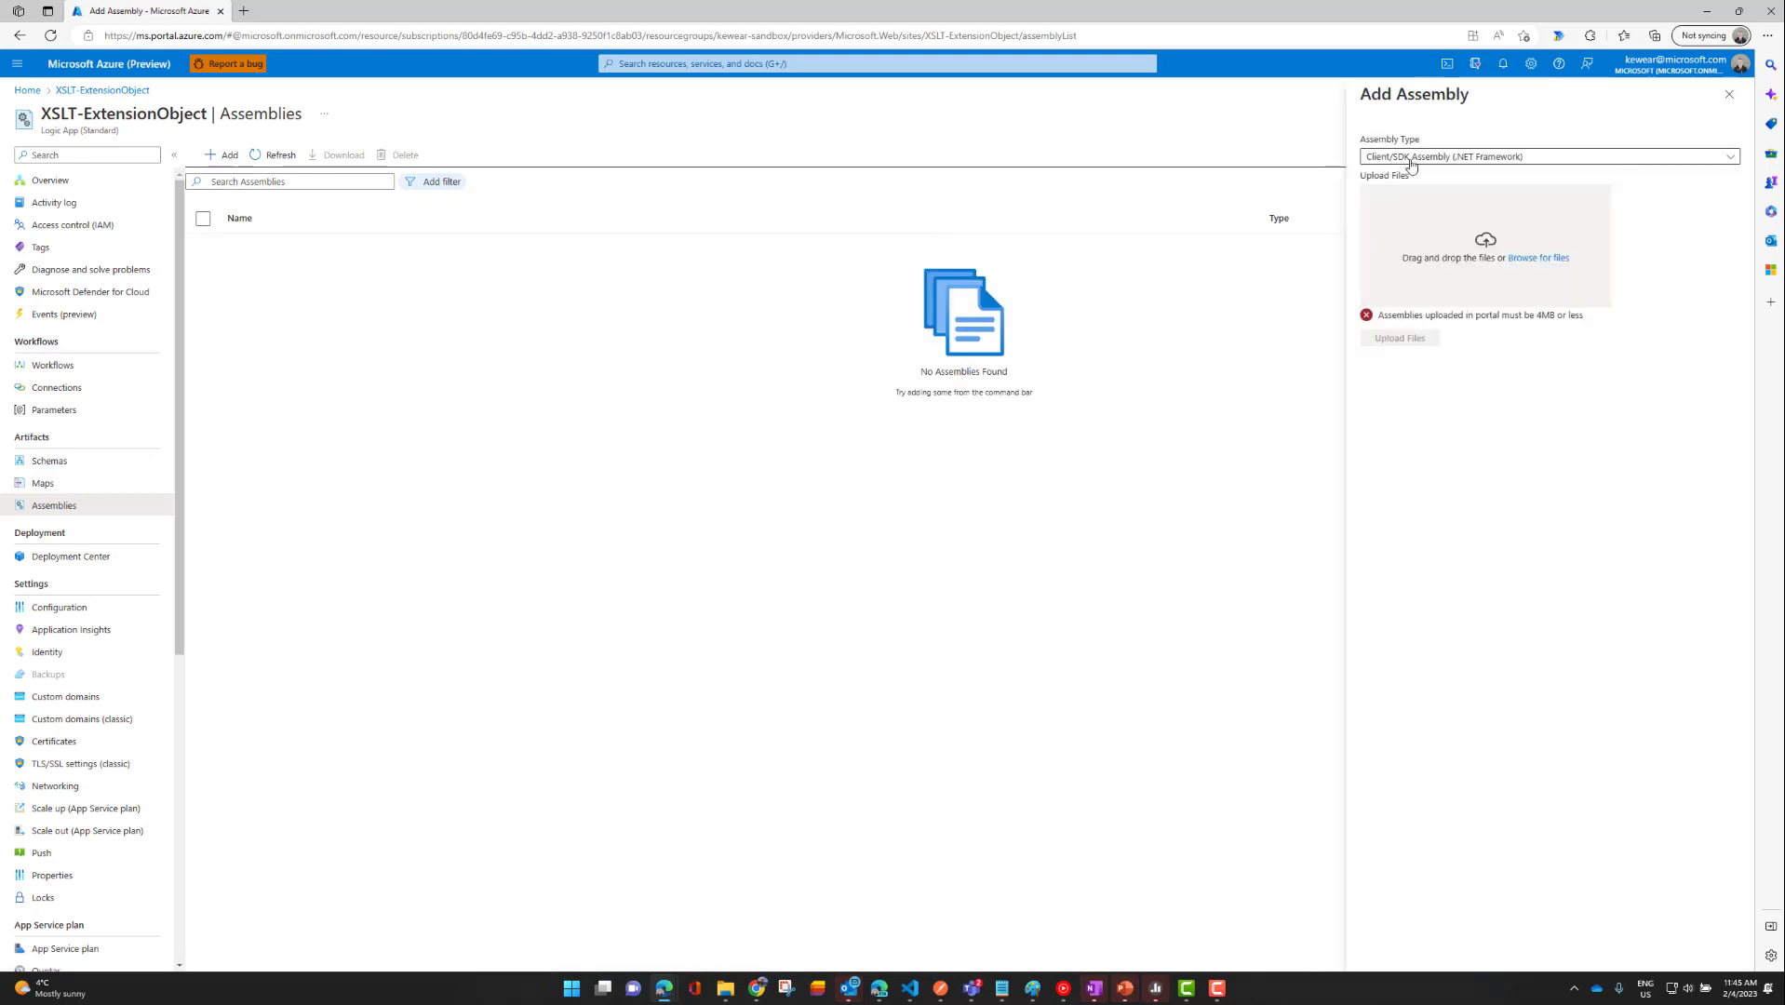
left_click(1548, 155)
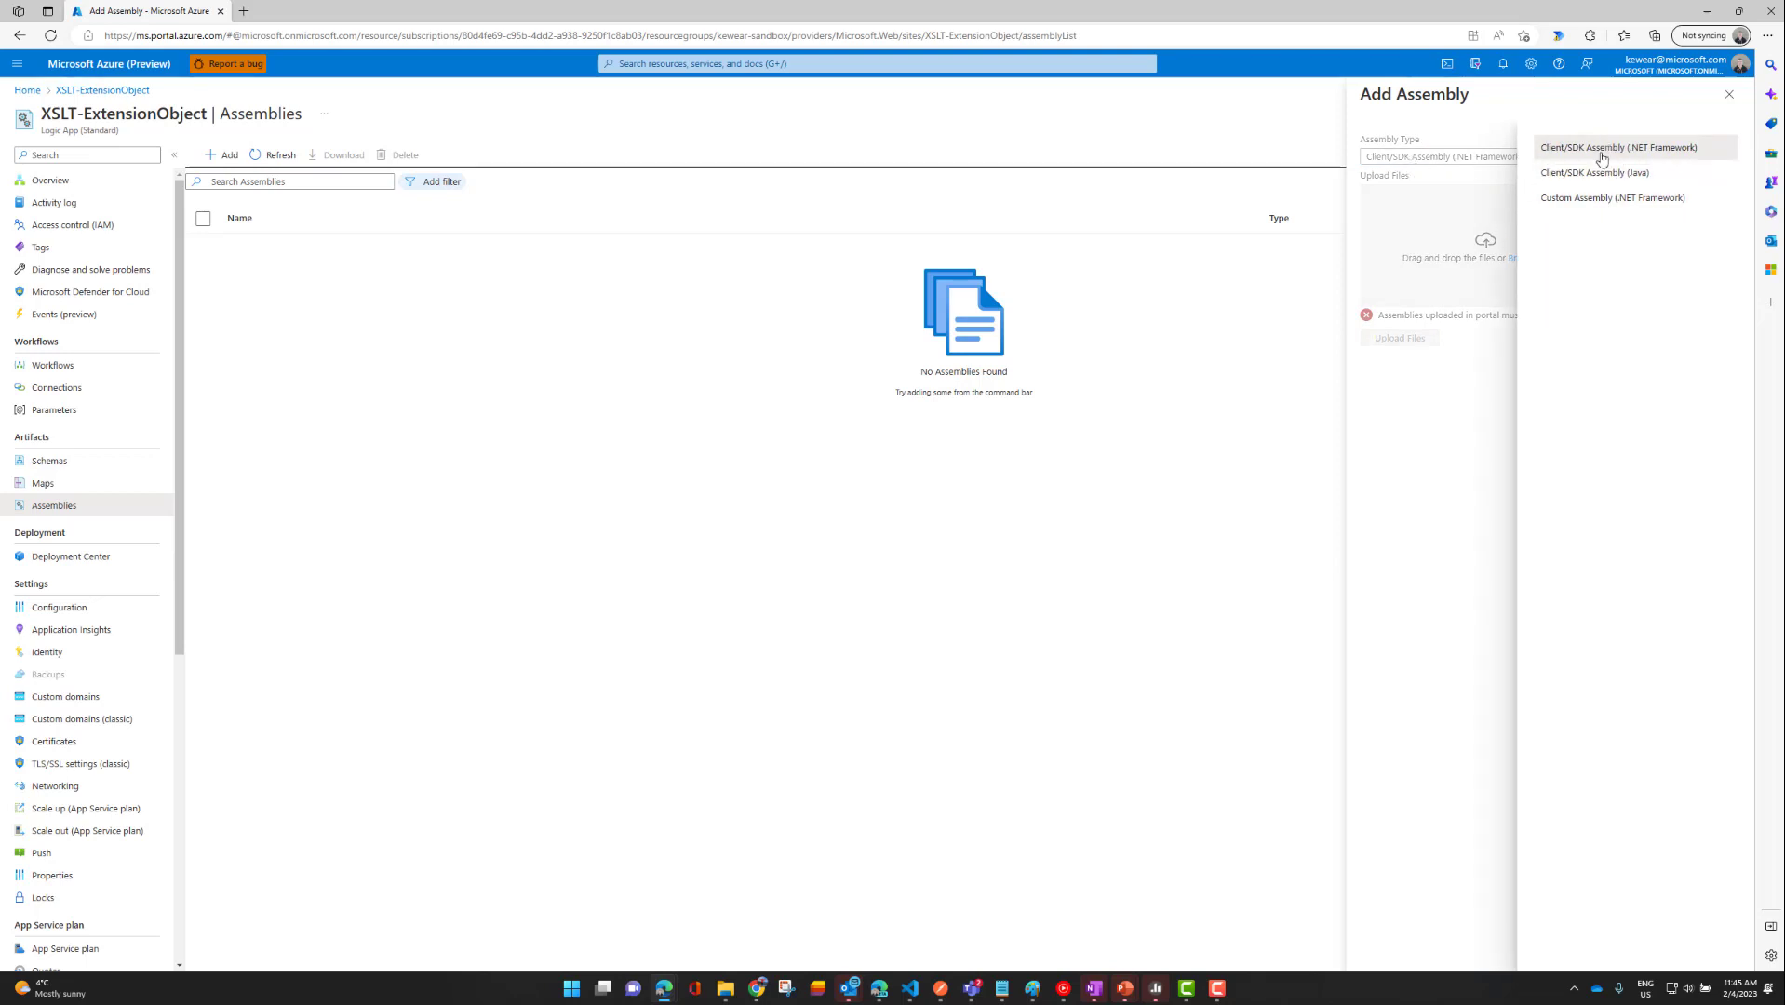
mouse_move(1565, 205)
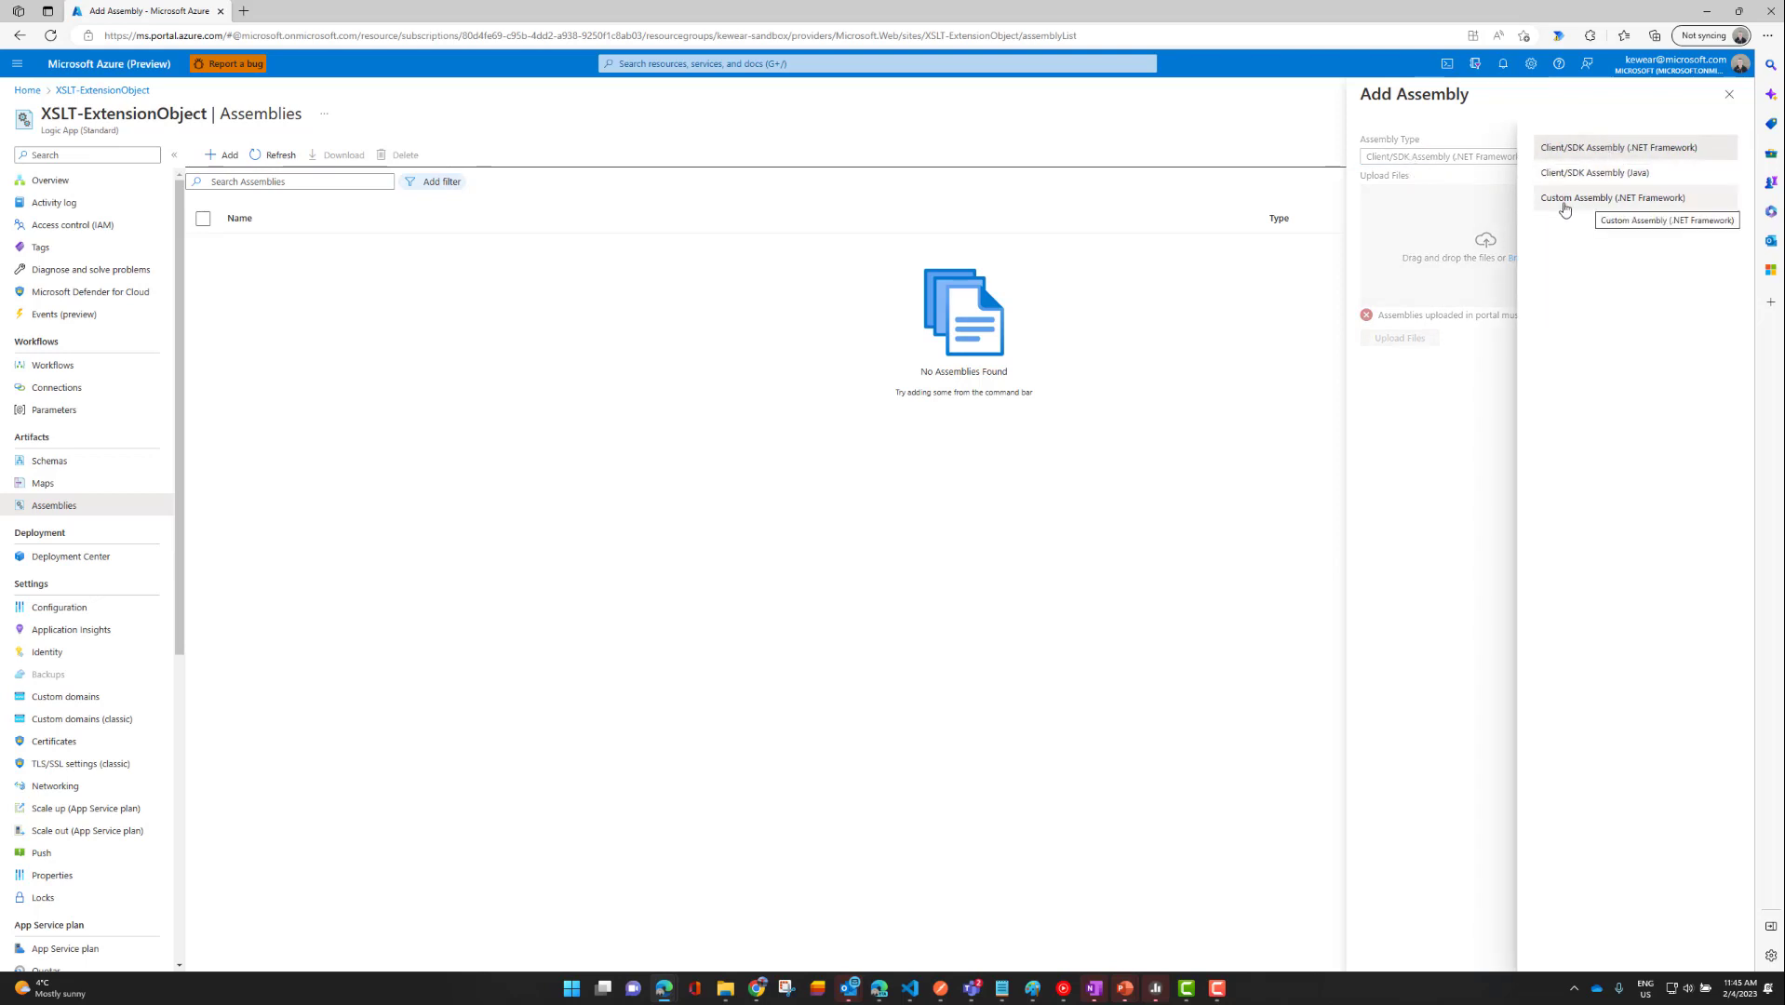
mouse_move(1659, 150)
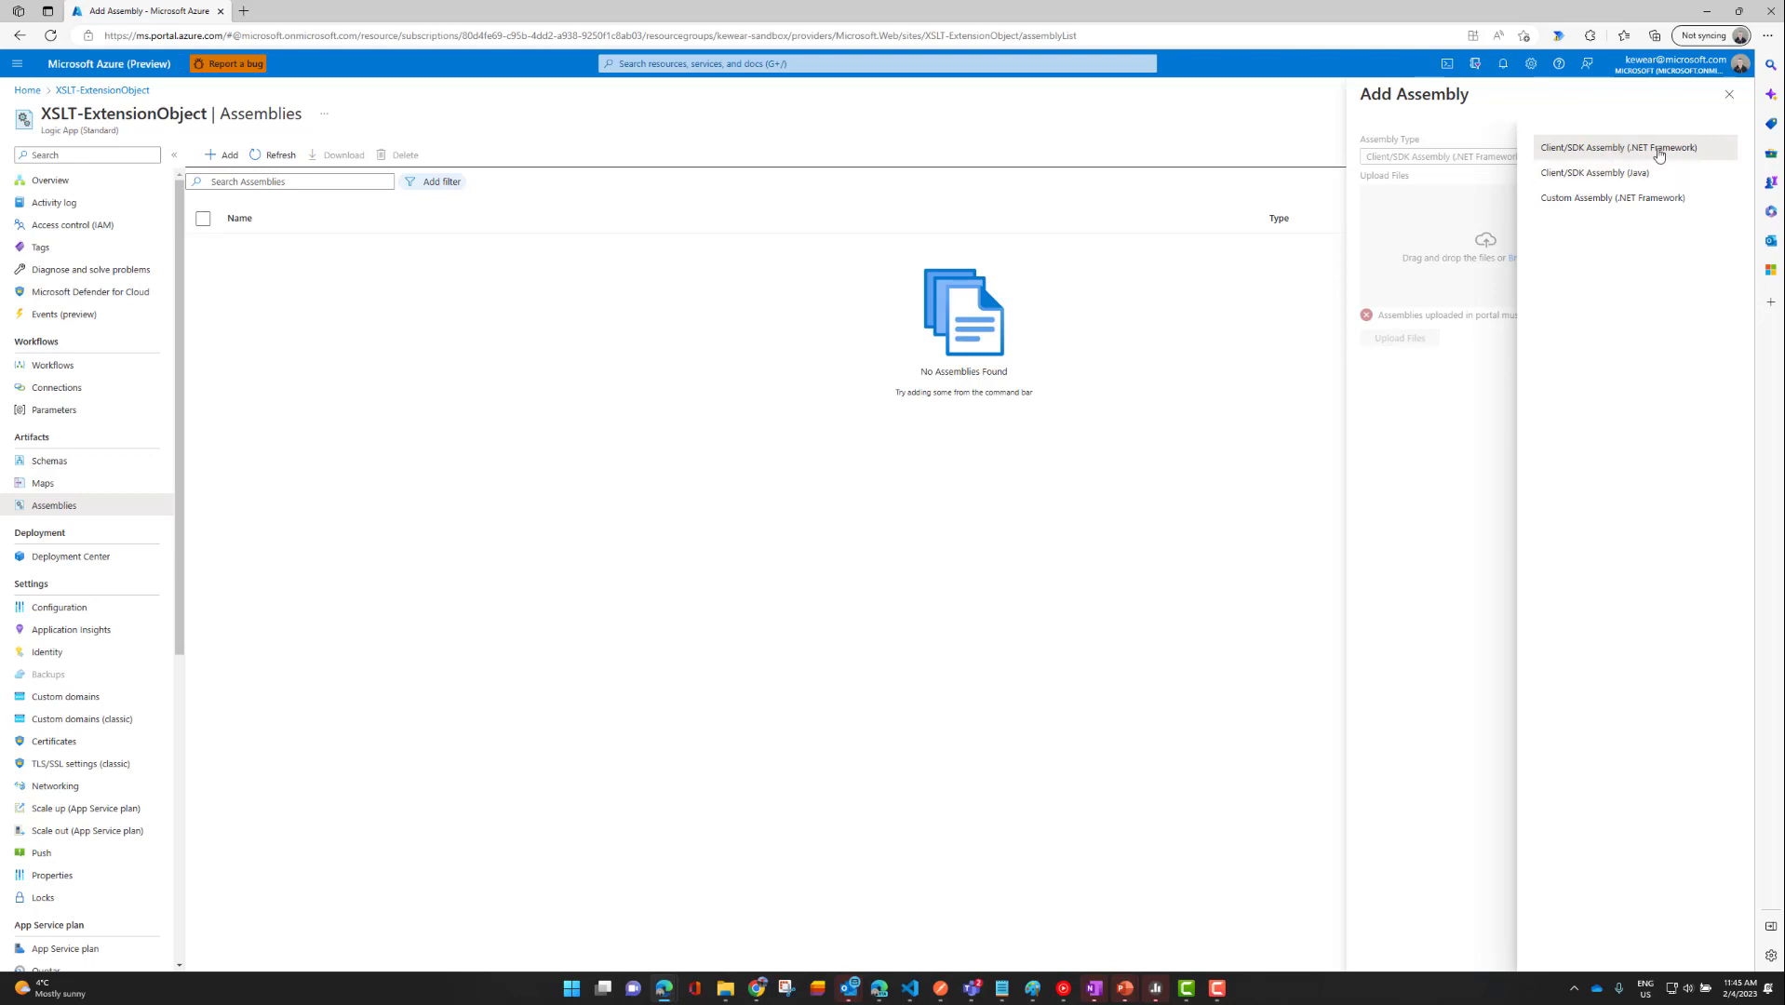
mouse_move(1675, 152)
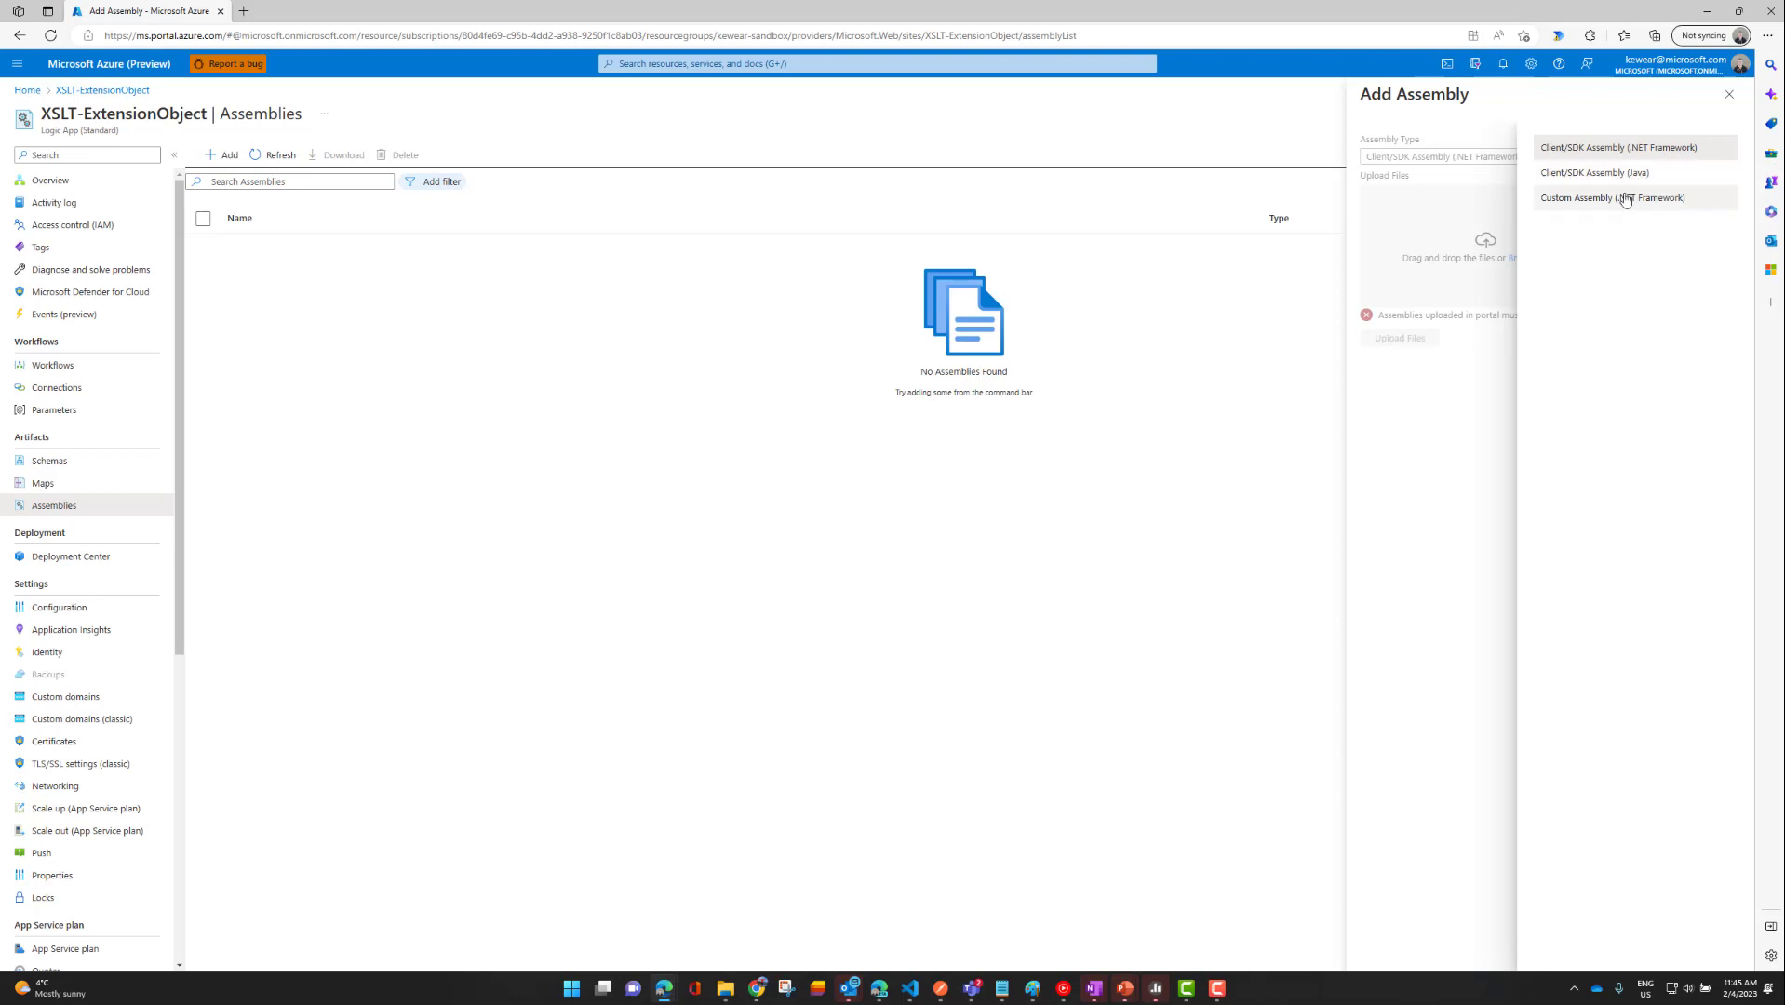
mouse_move(1650, 200)
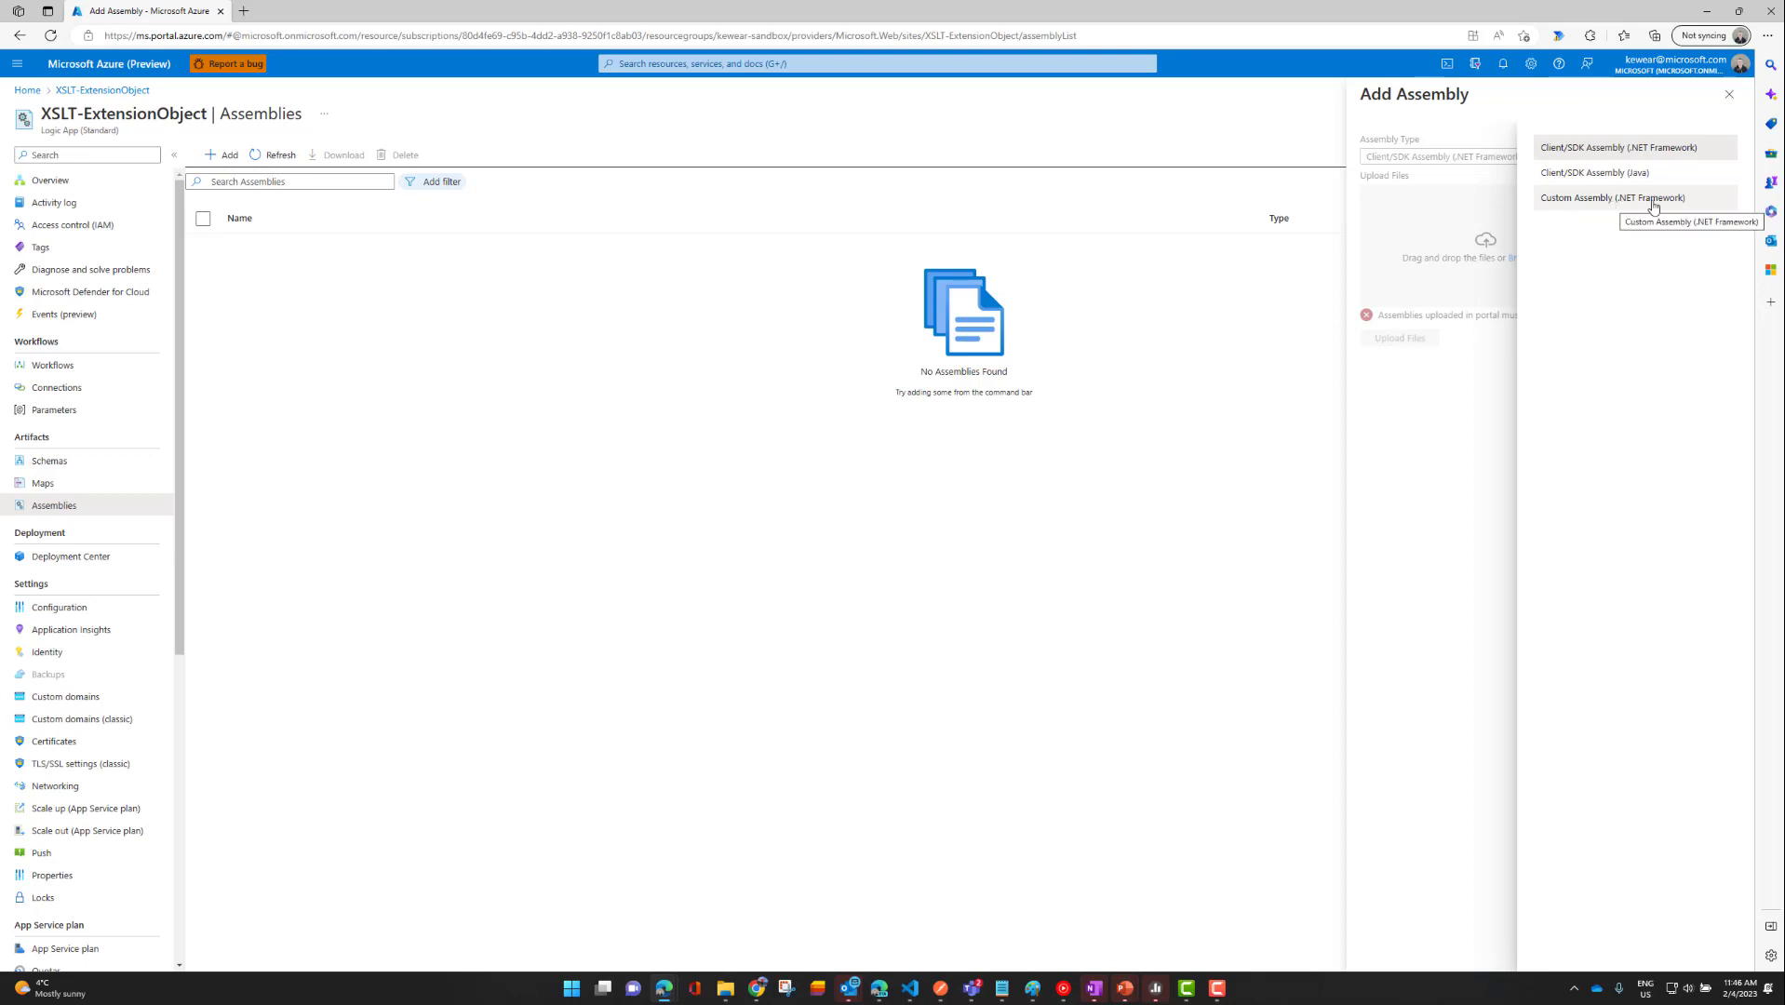
left_click(1615, 196)
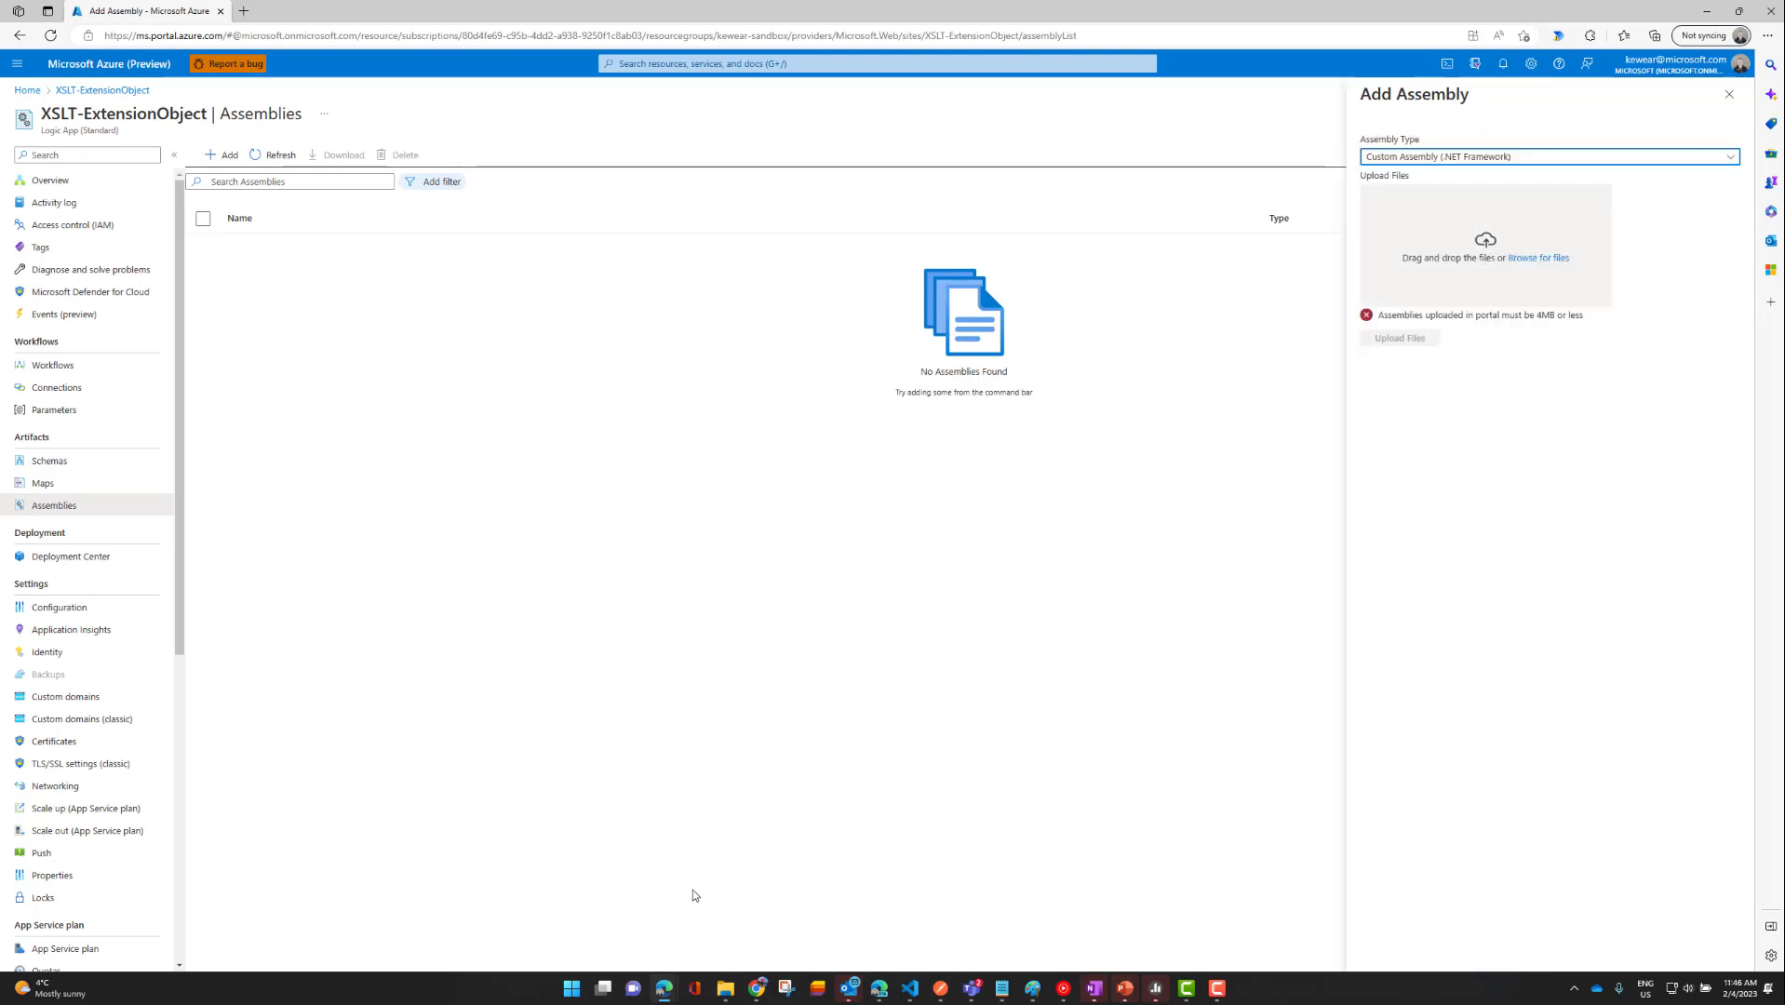
left_click(1537, 258)
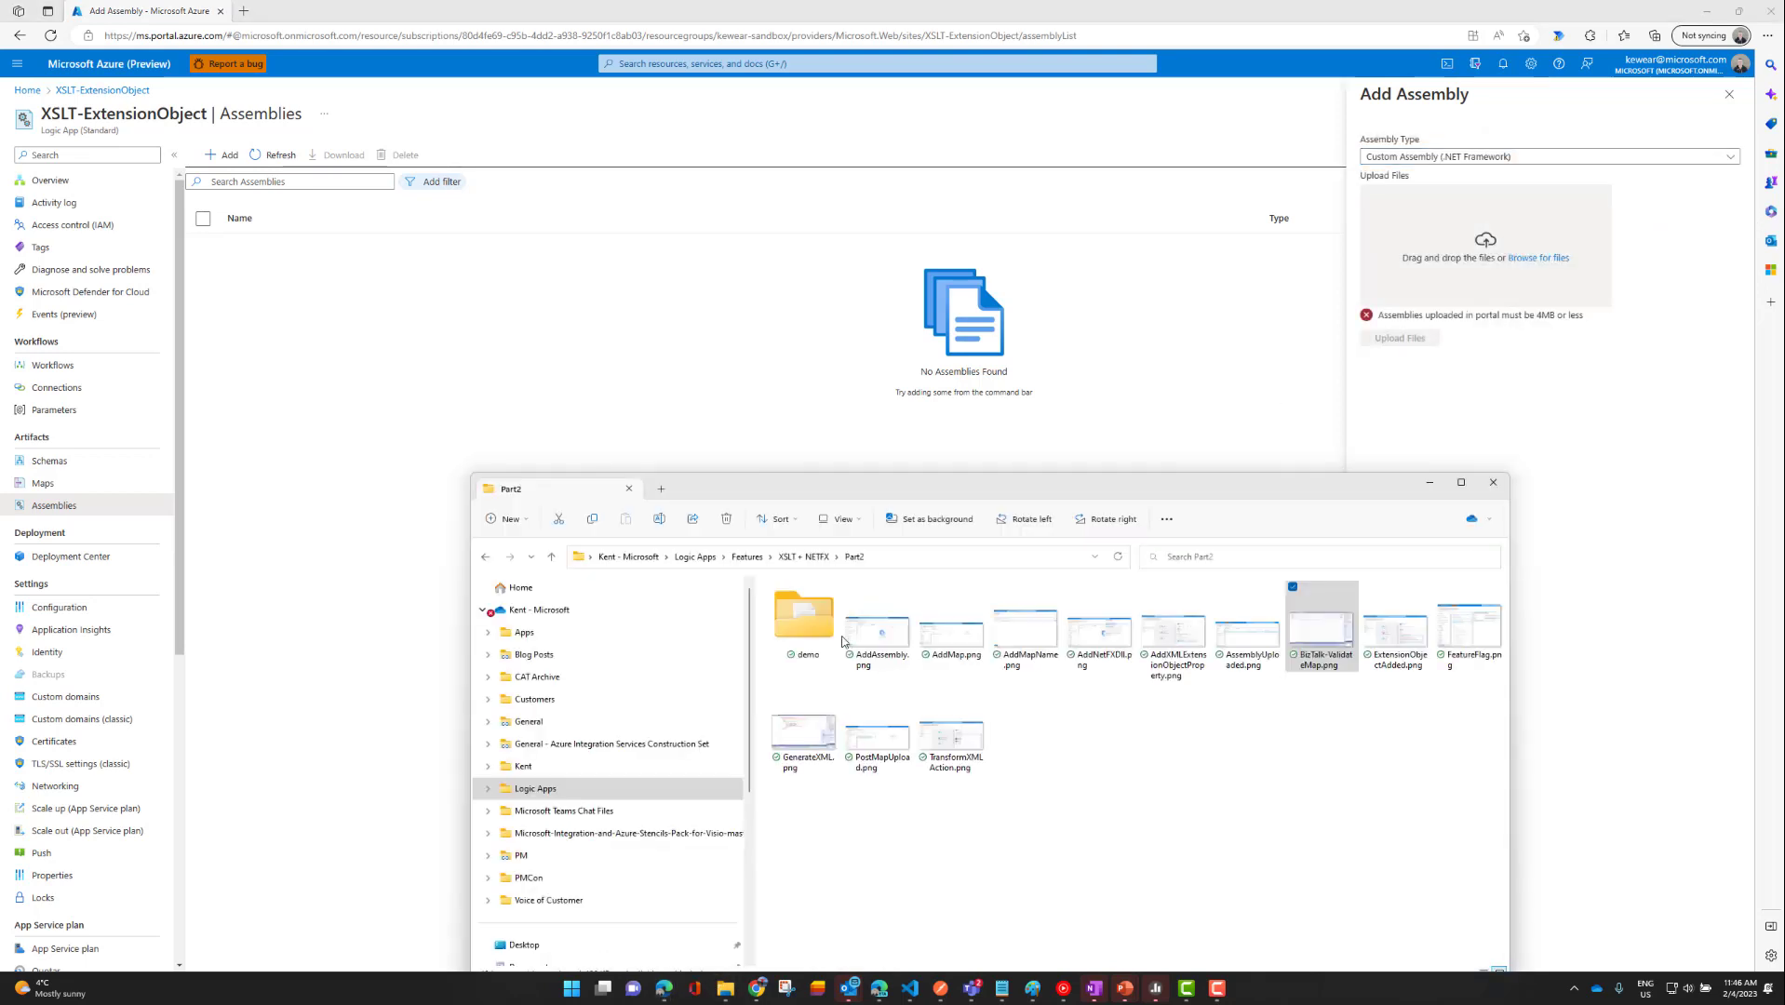
left_click(804, 614)
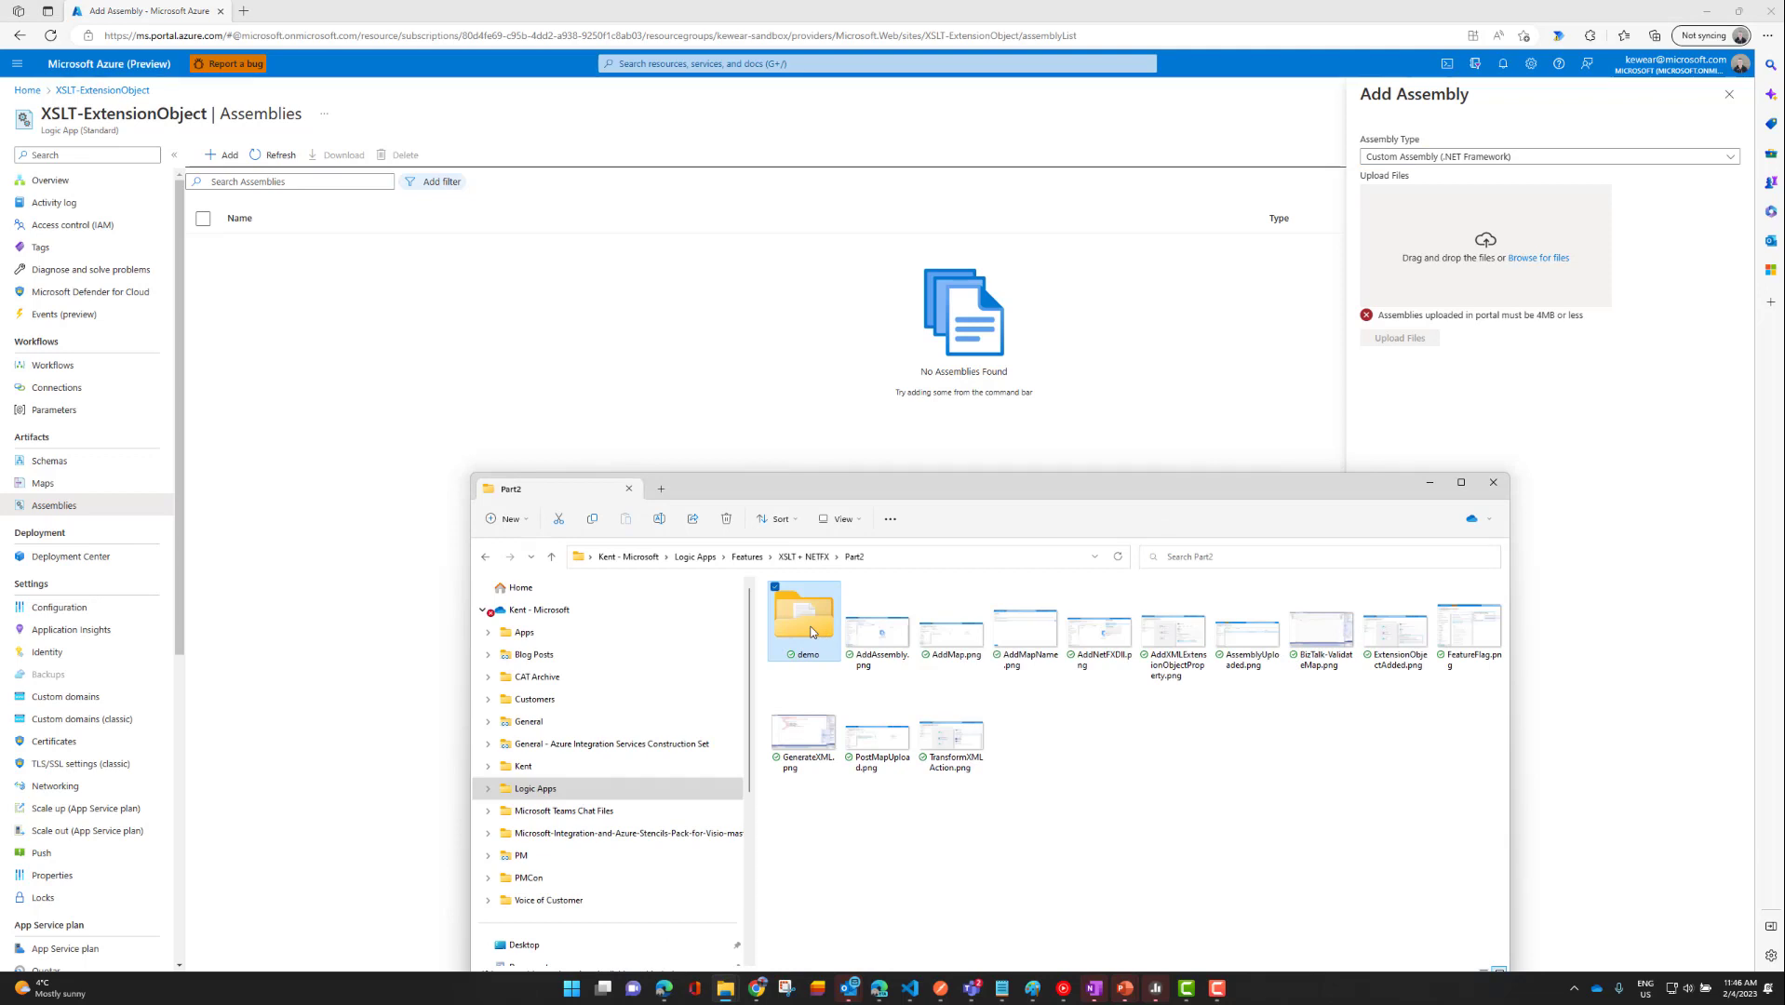
double_click(803, 618)
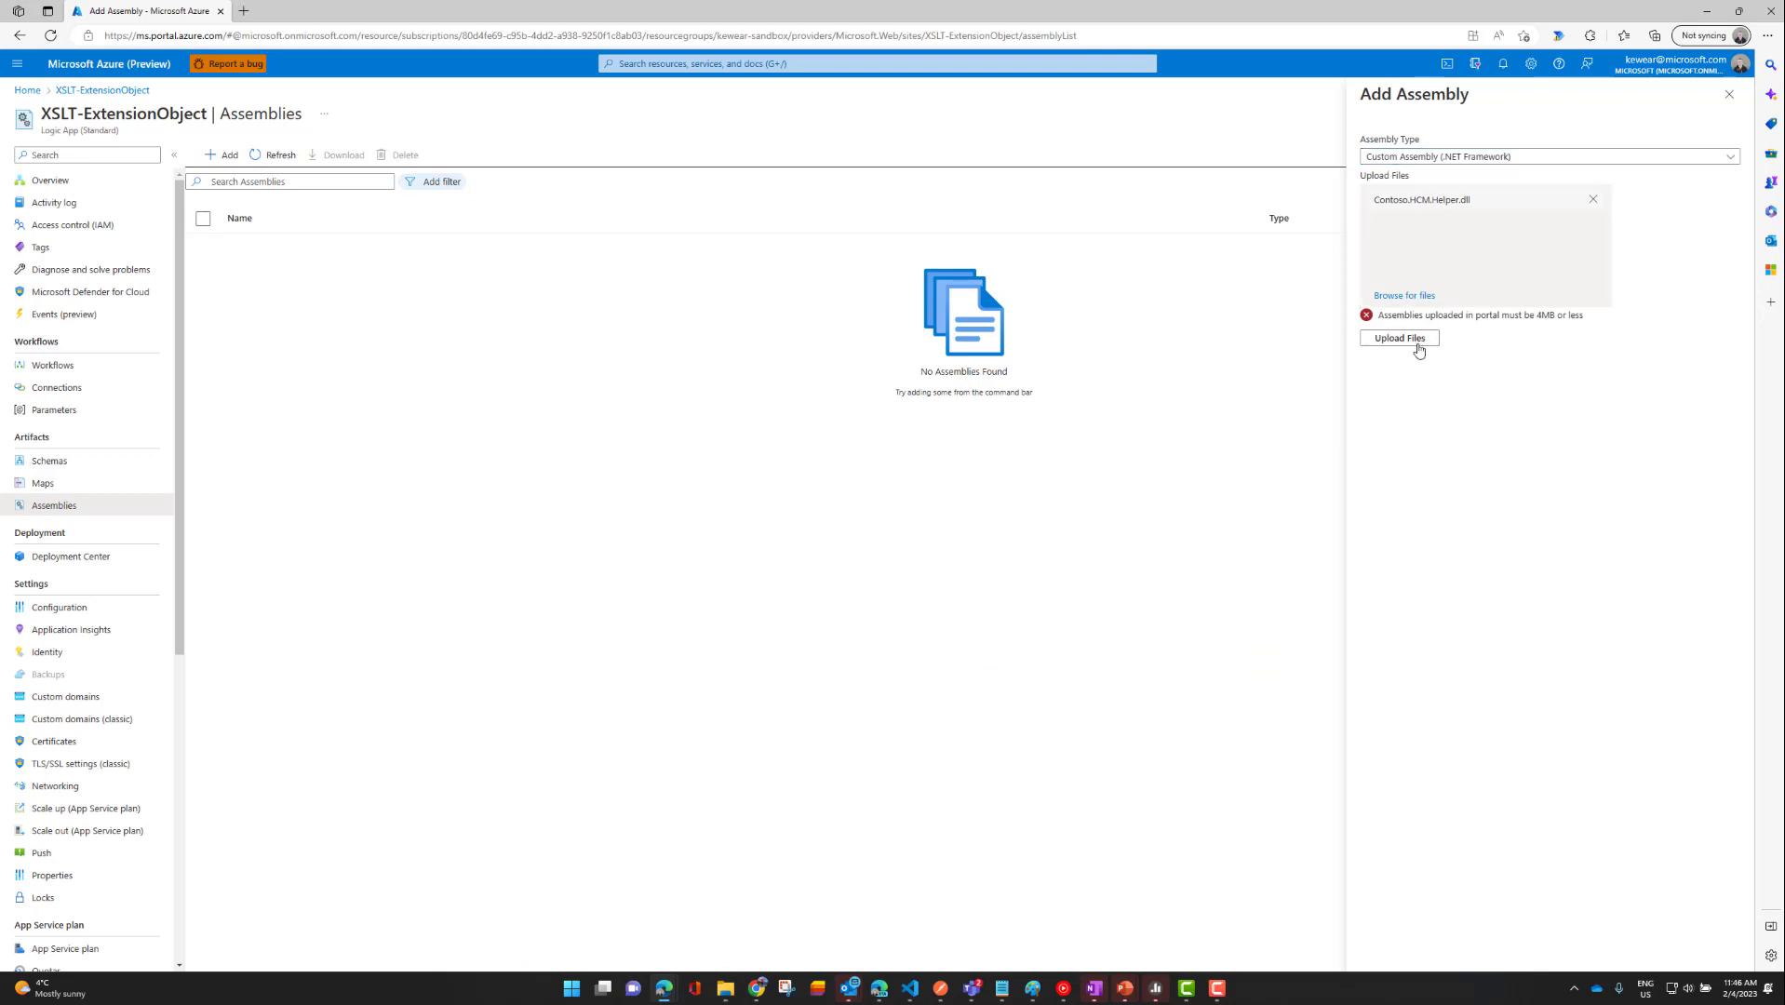
left_click(1398, 338)
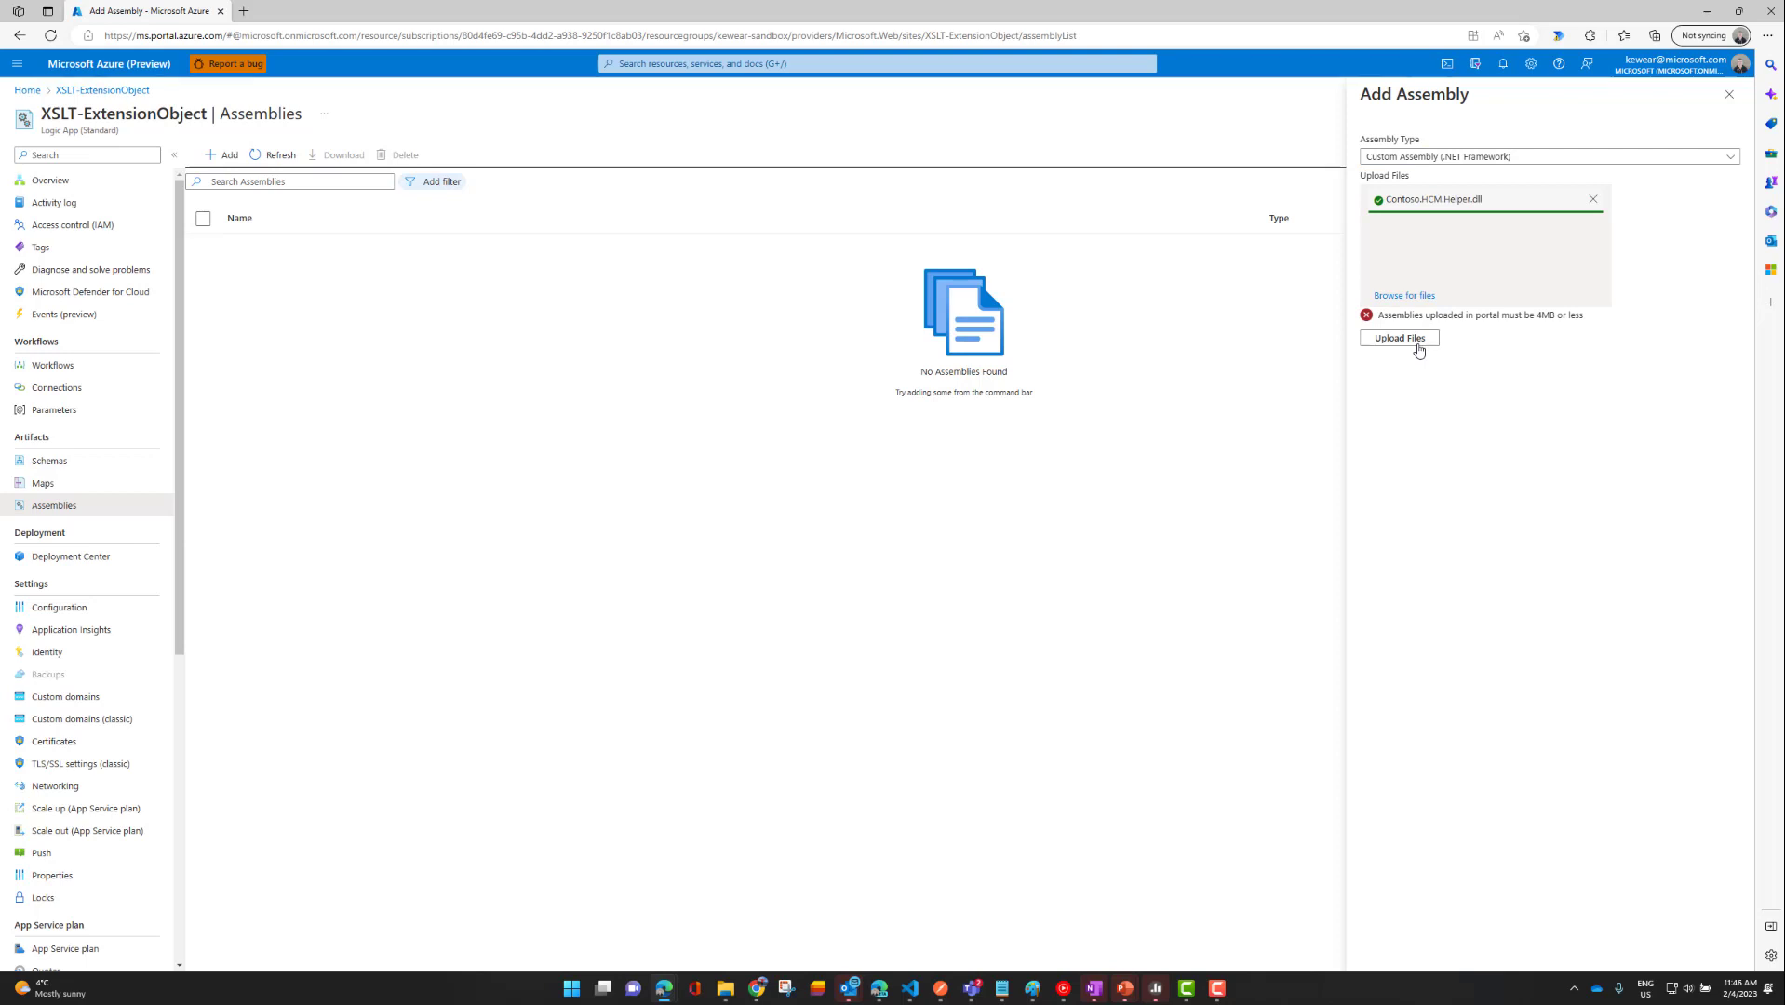
mouse_move(1620, 251)
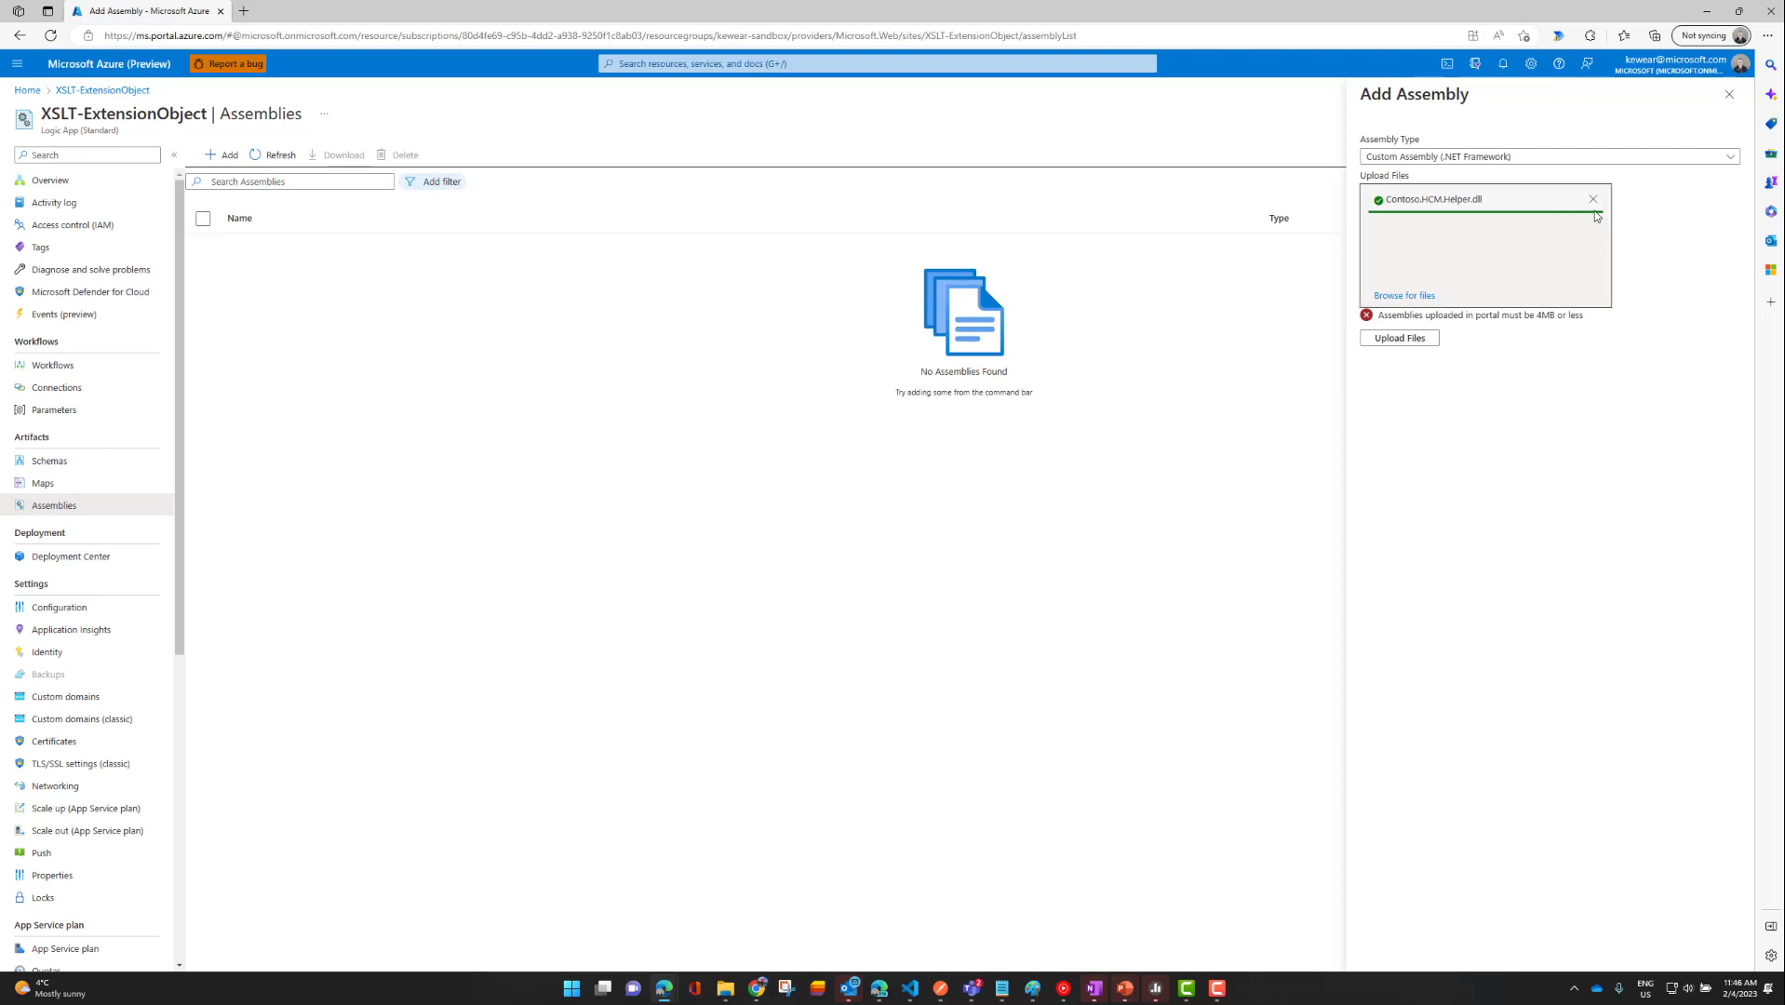
left_click(1593, 198)
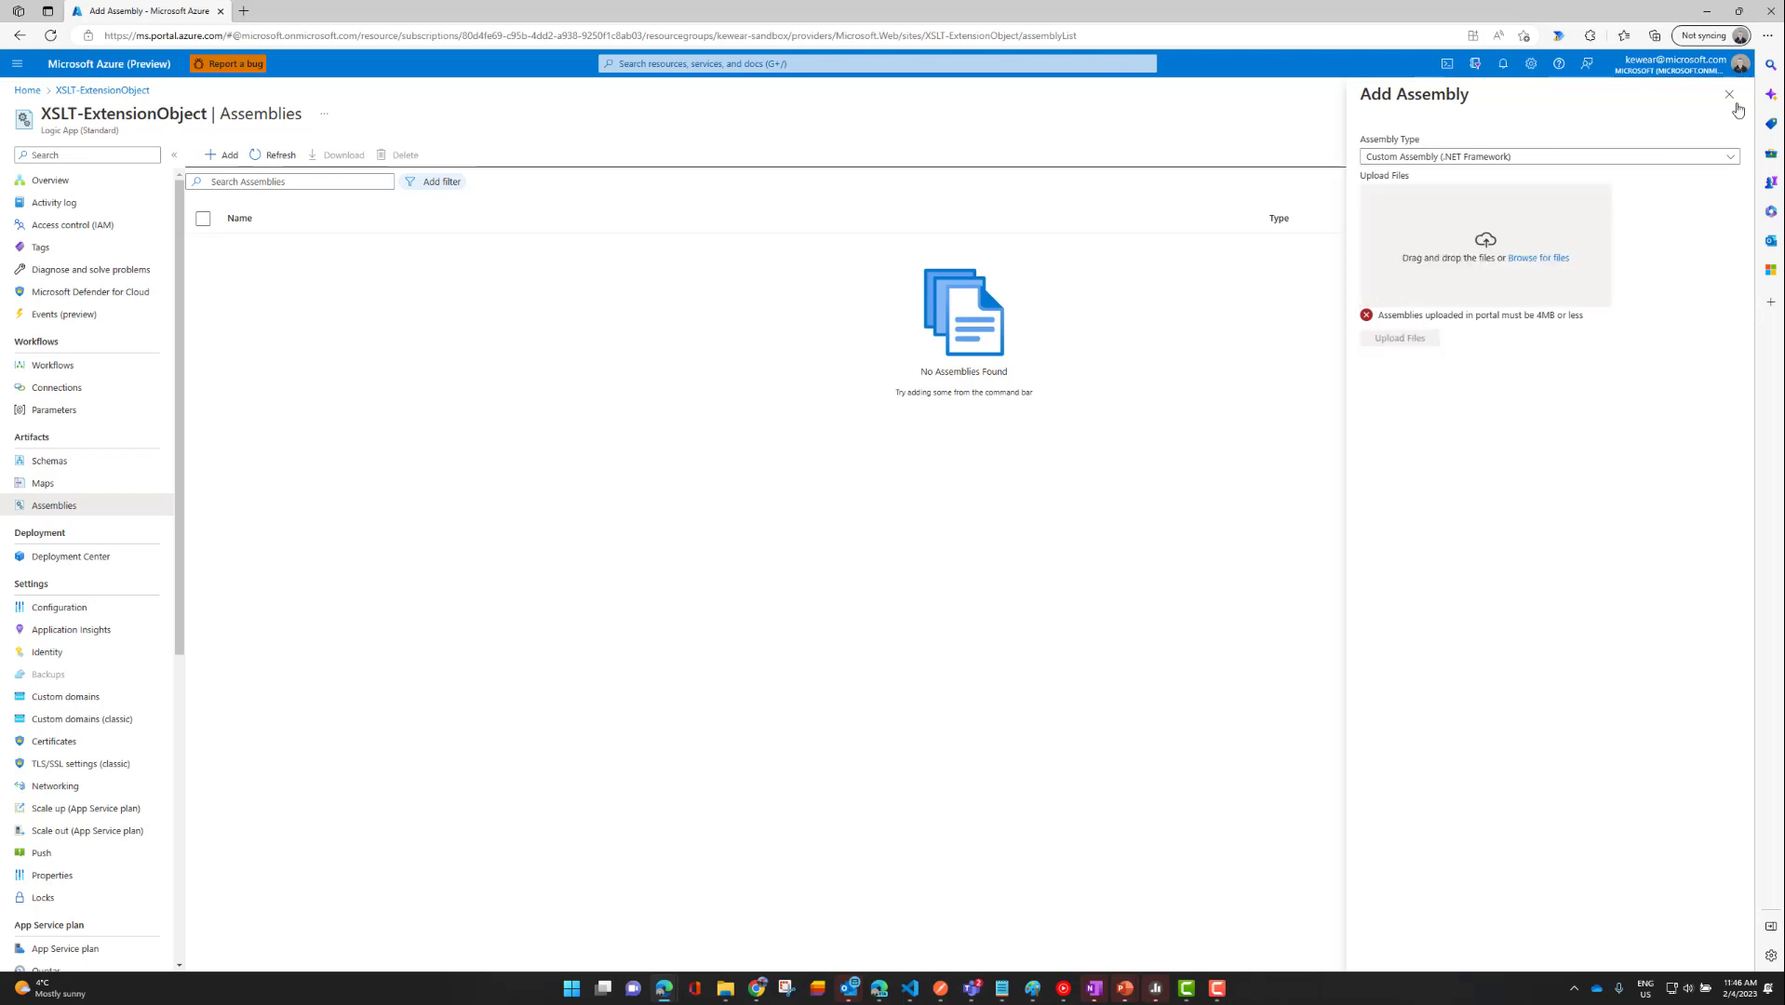
Close Add Assembly, confirm Contoso.HCM.Helper.dll is listed, and go to Maps.
left_click(1727, 97)
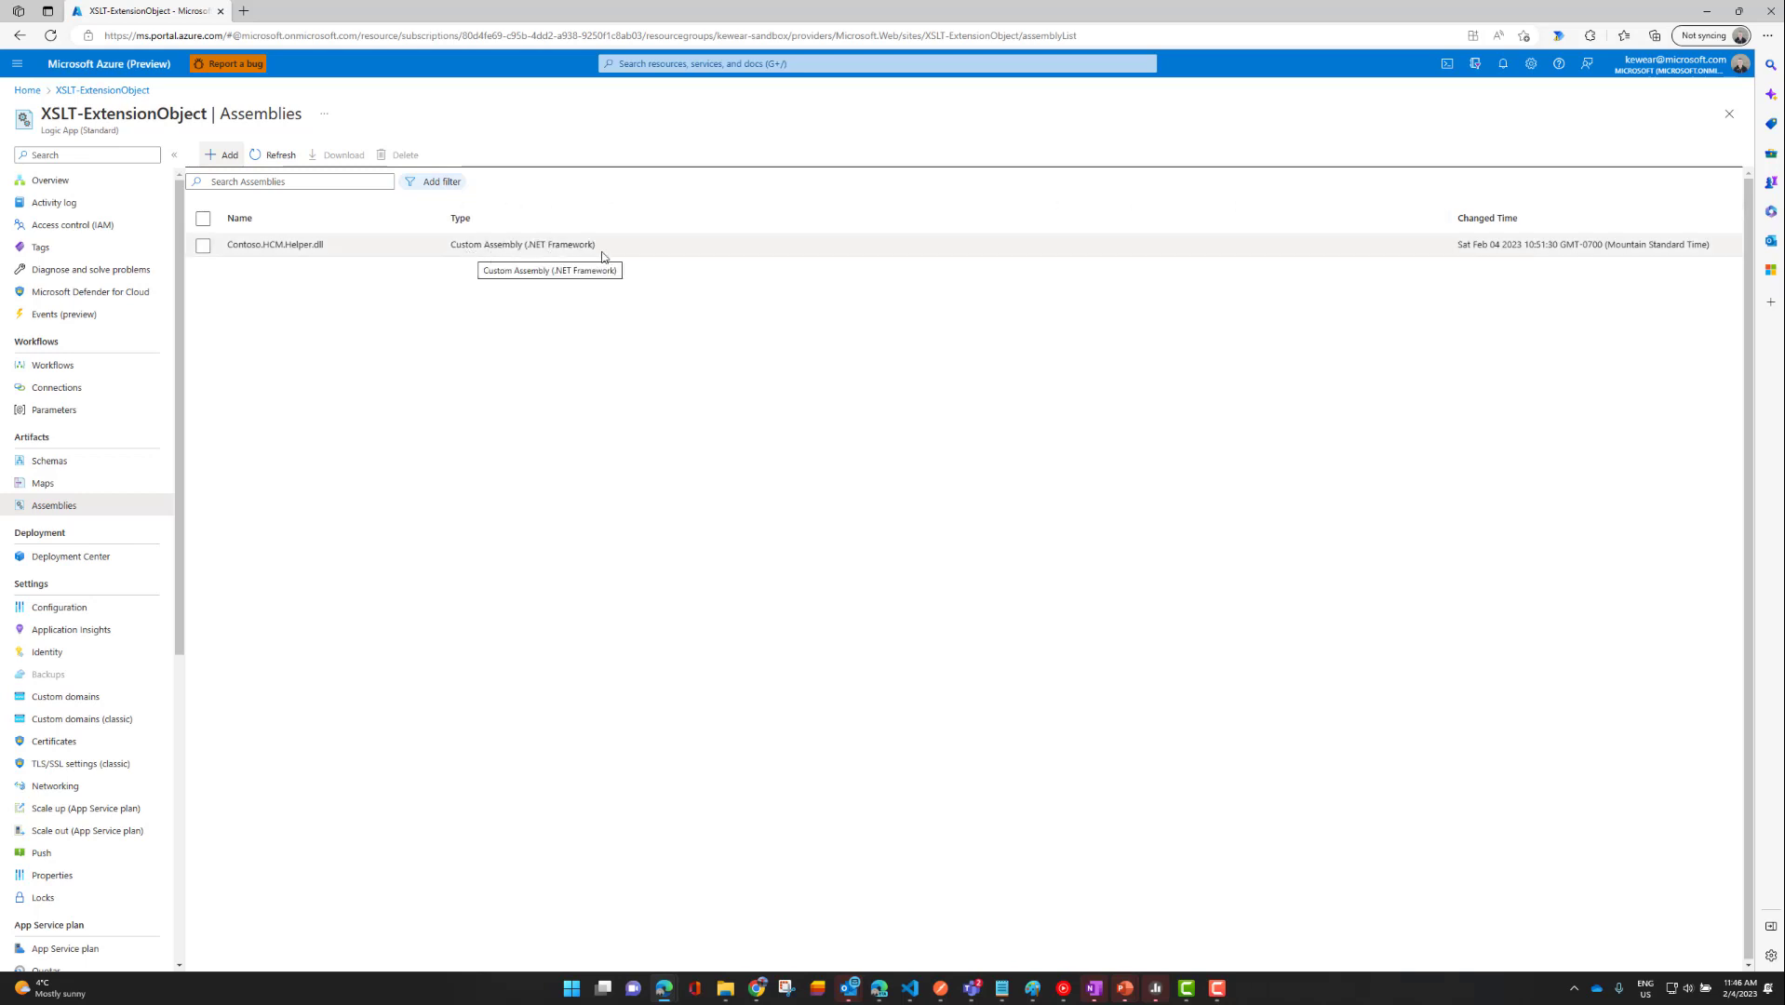
mouse_move(217, 440)
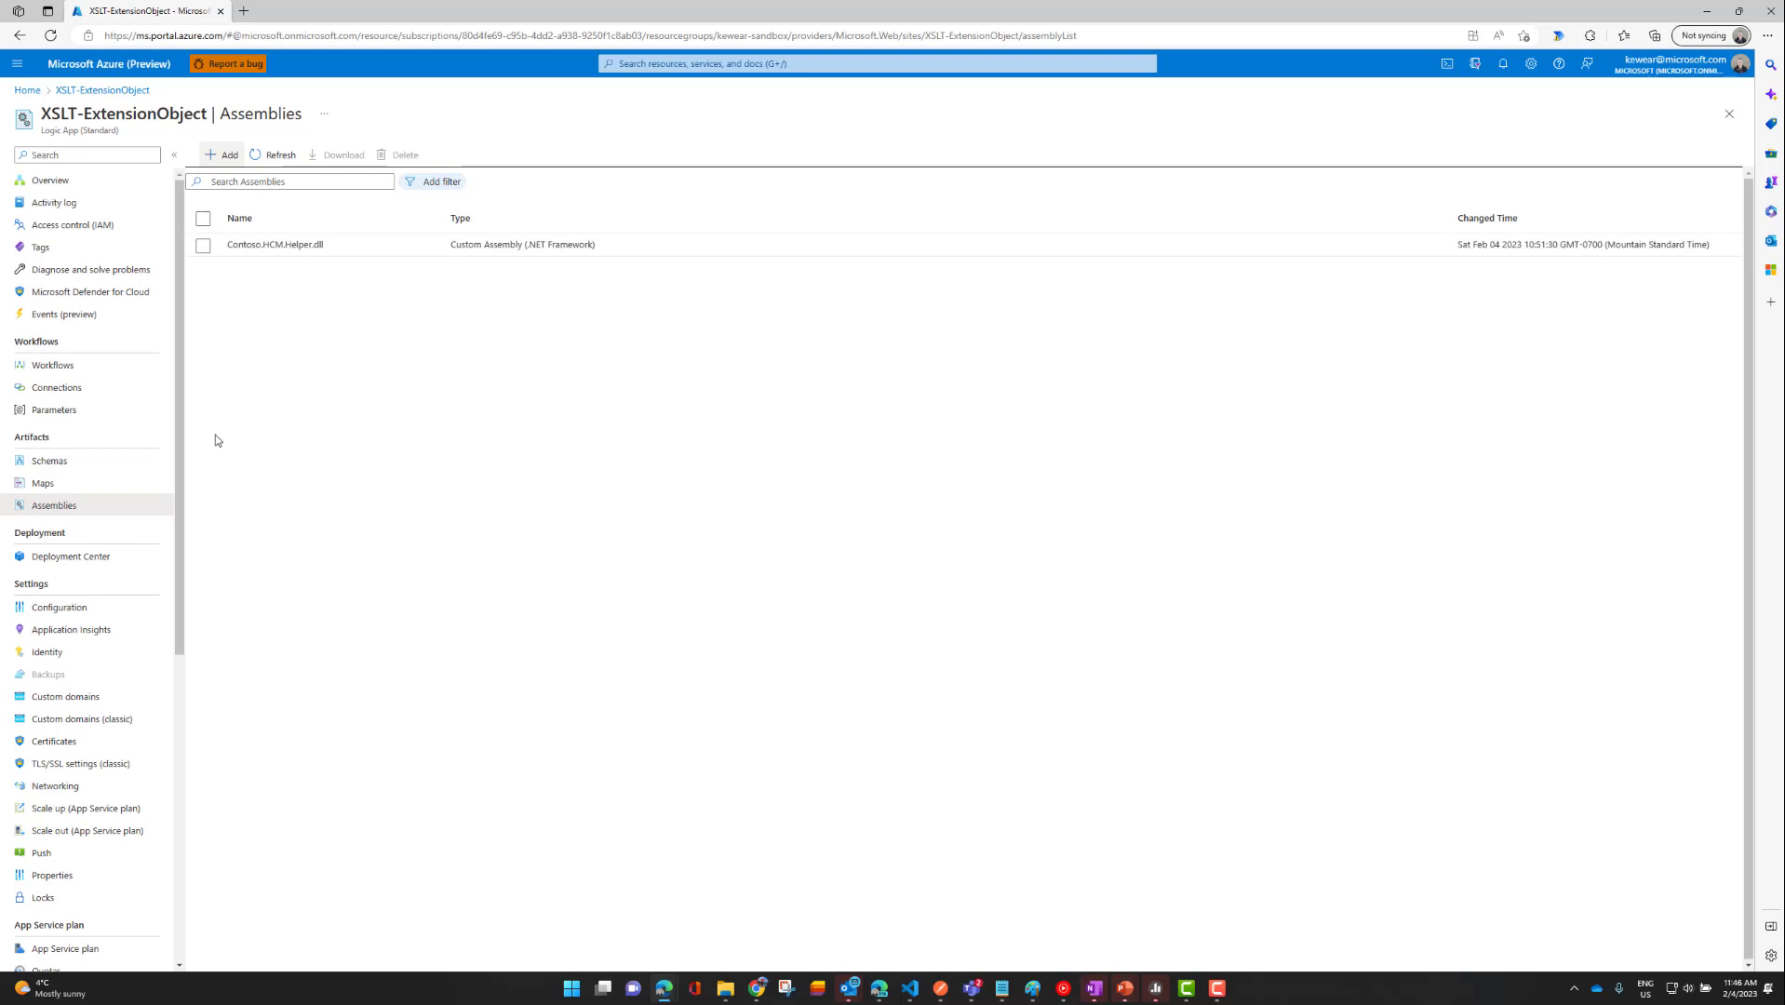
left_click(43, 483)
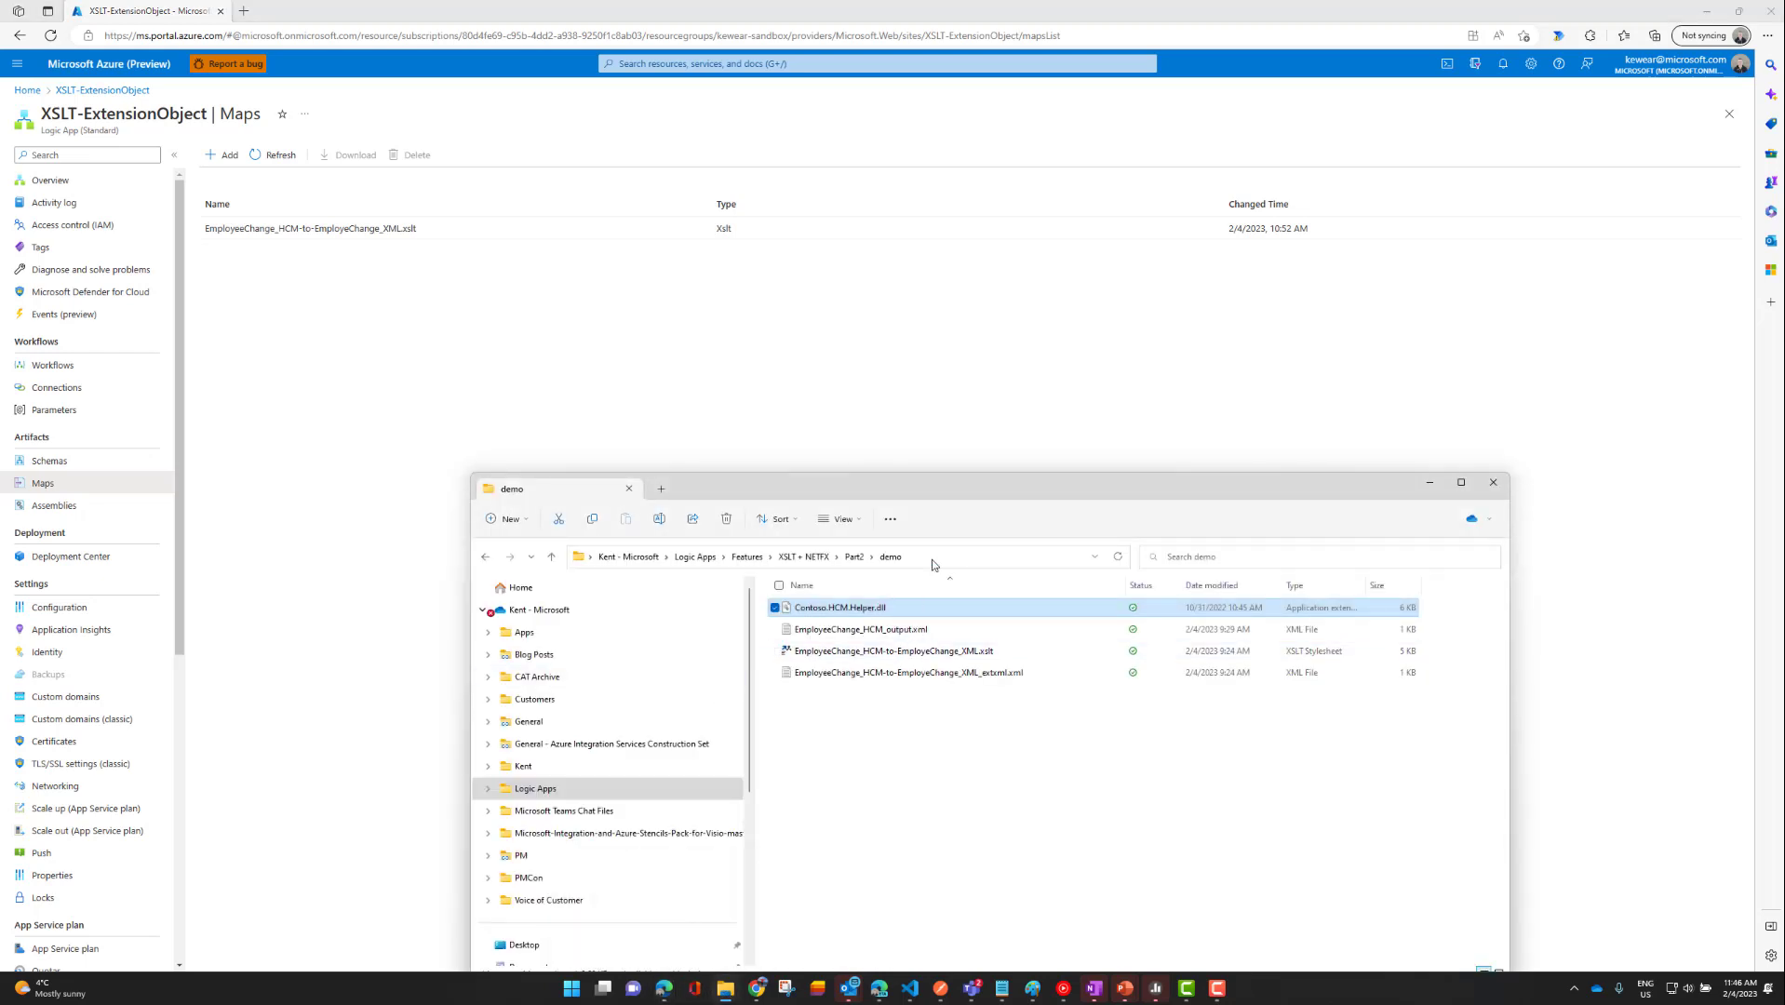
Read EmployeeChange_HCM-to-EmployeeChange_XML.xslt in Notepad for userCSharp and ScriptNS0 calls, then close it.
right_click(862, 651)
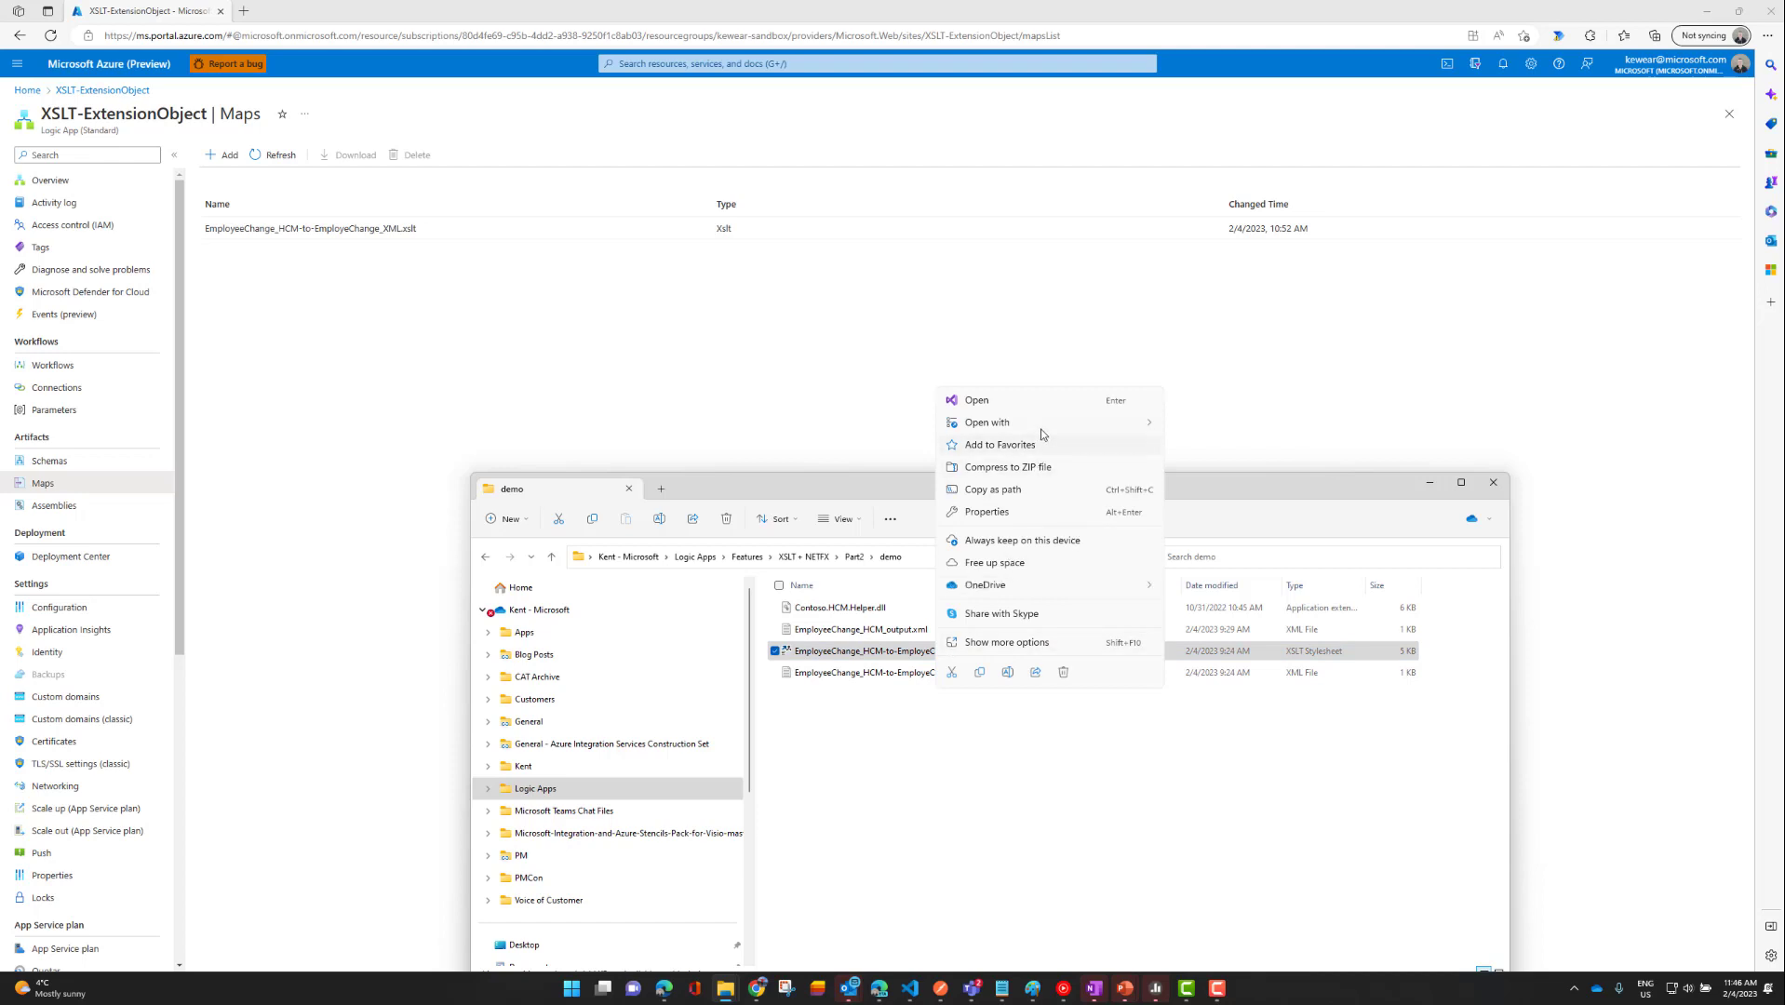
left_click(987, 423)
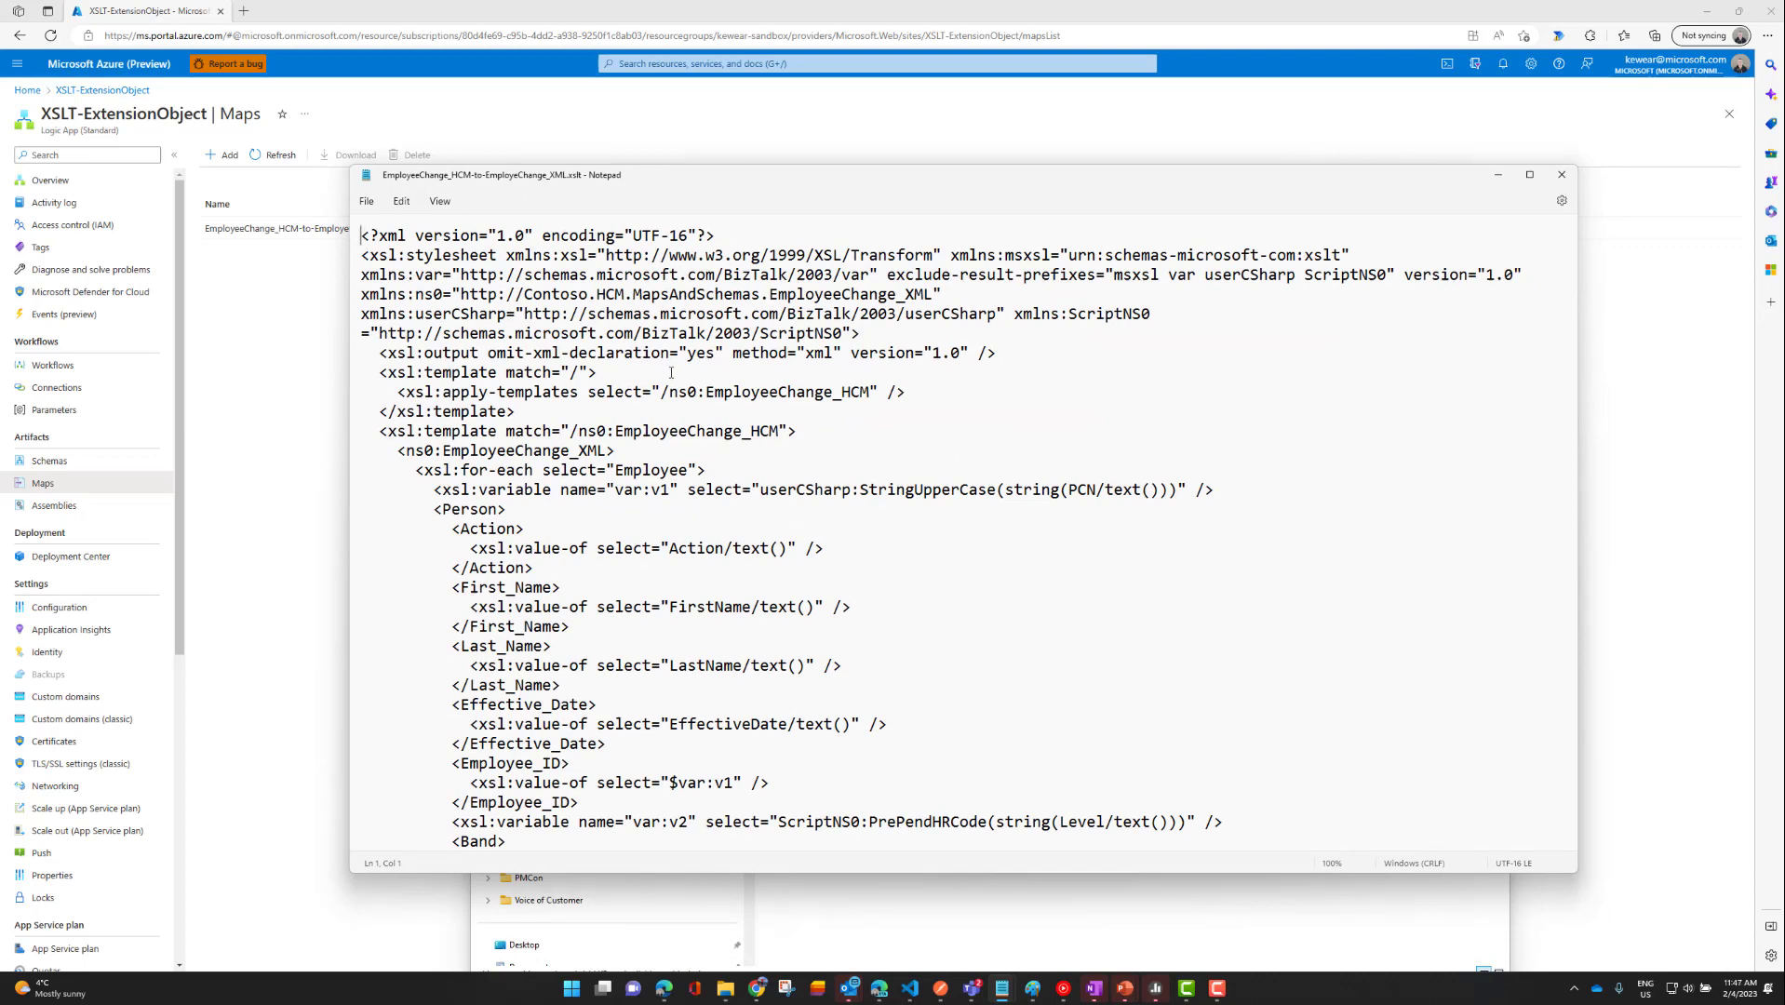
scroll("down", 3)
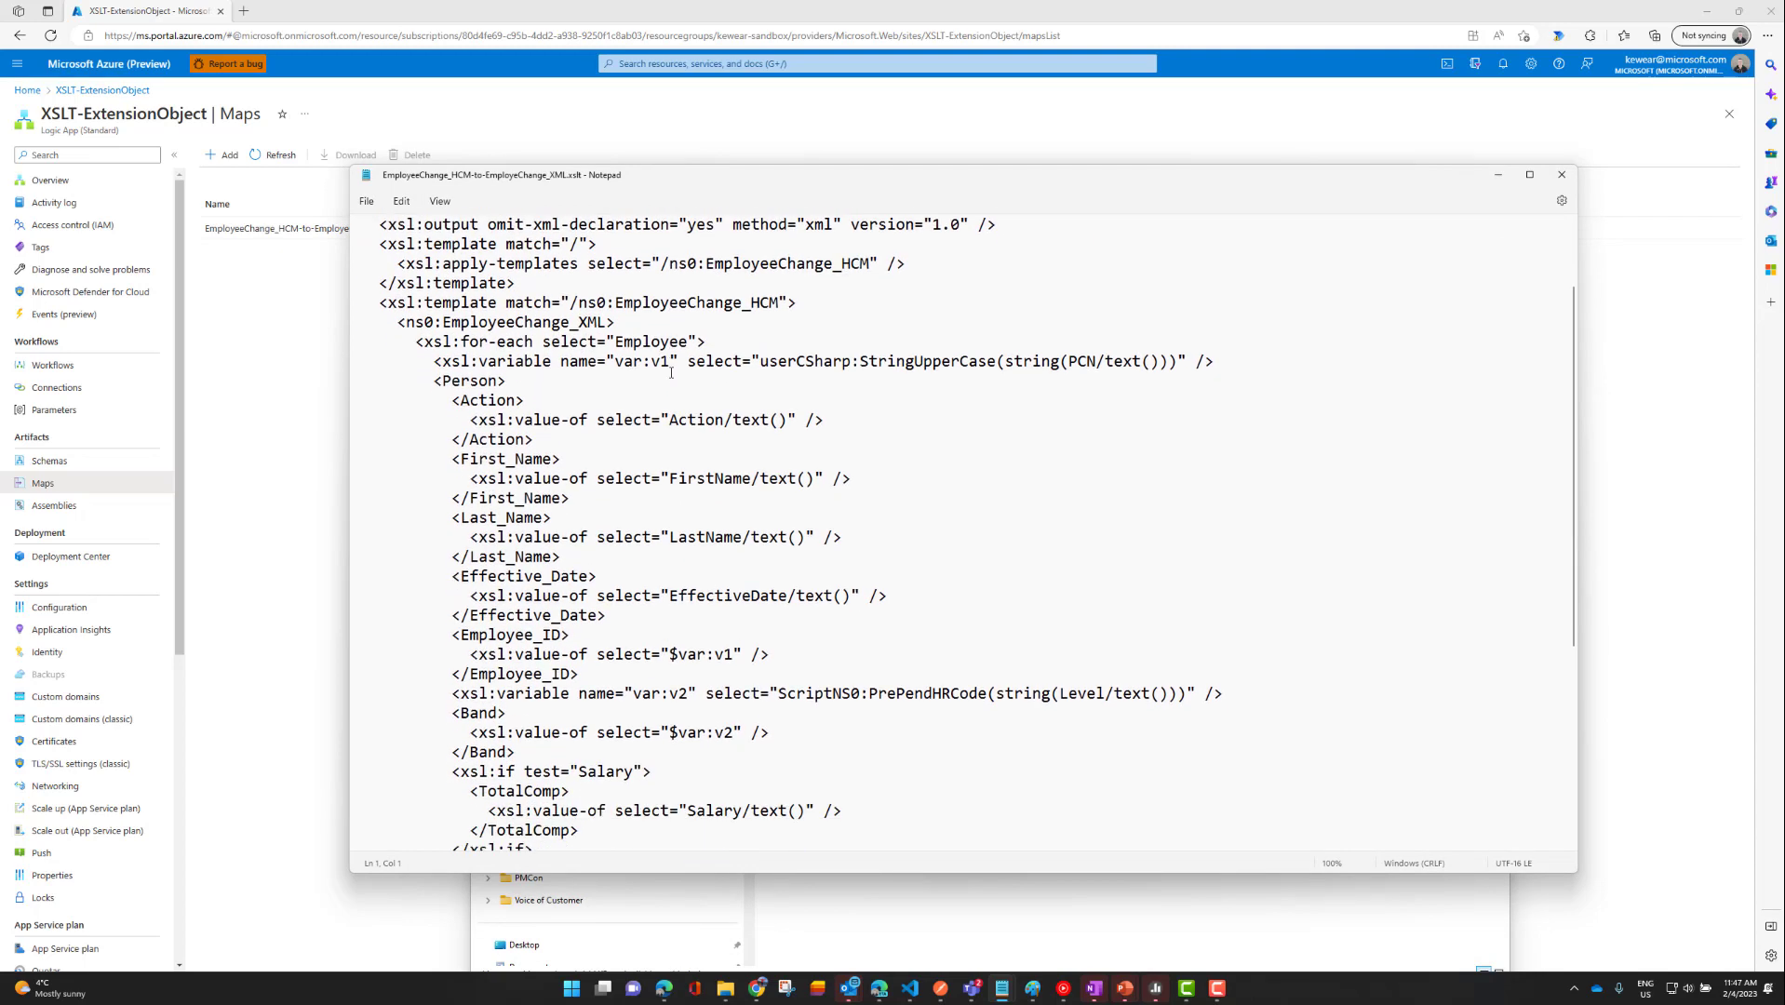
scroll("down", 3)
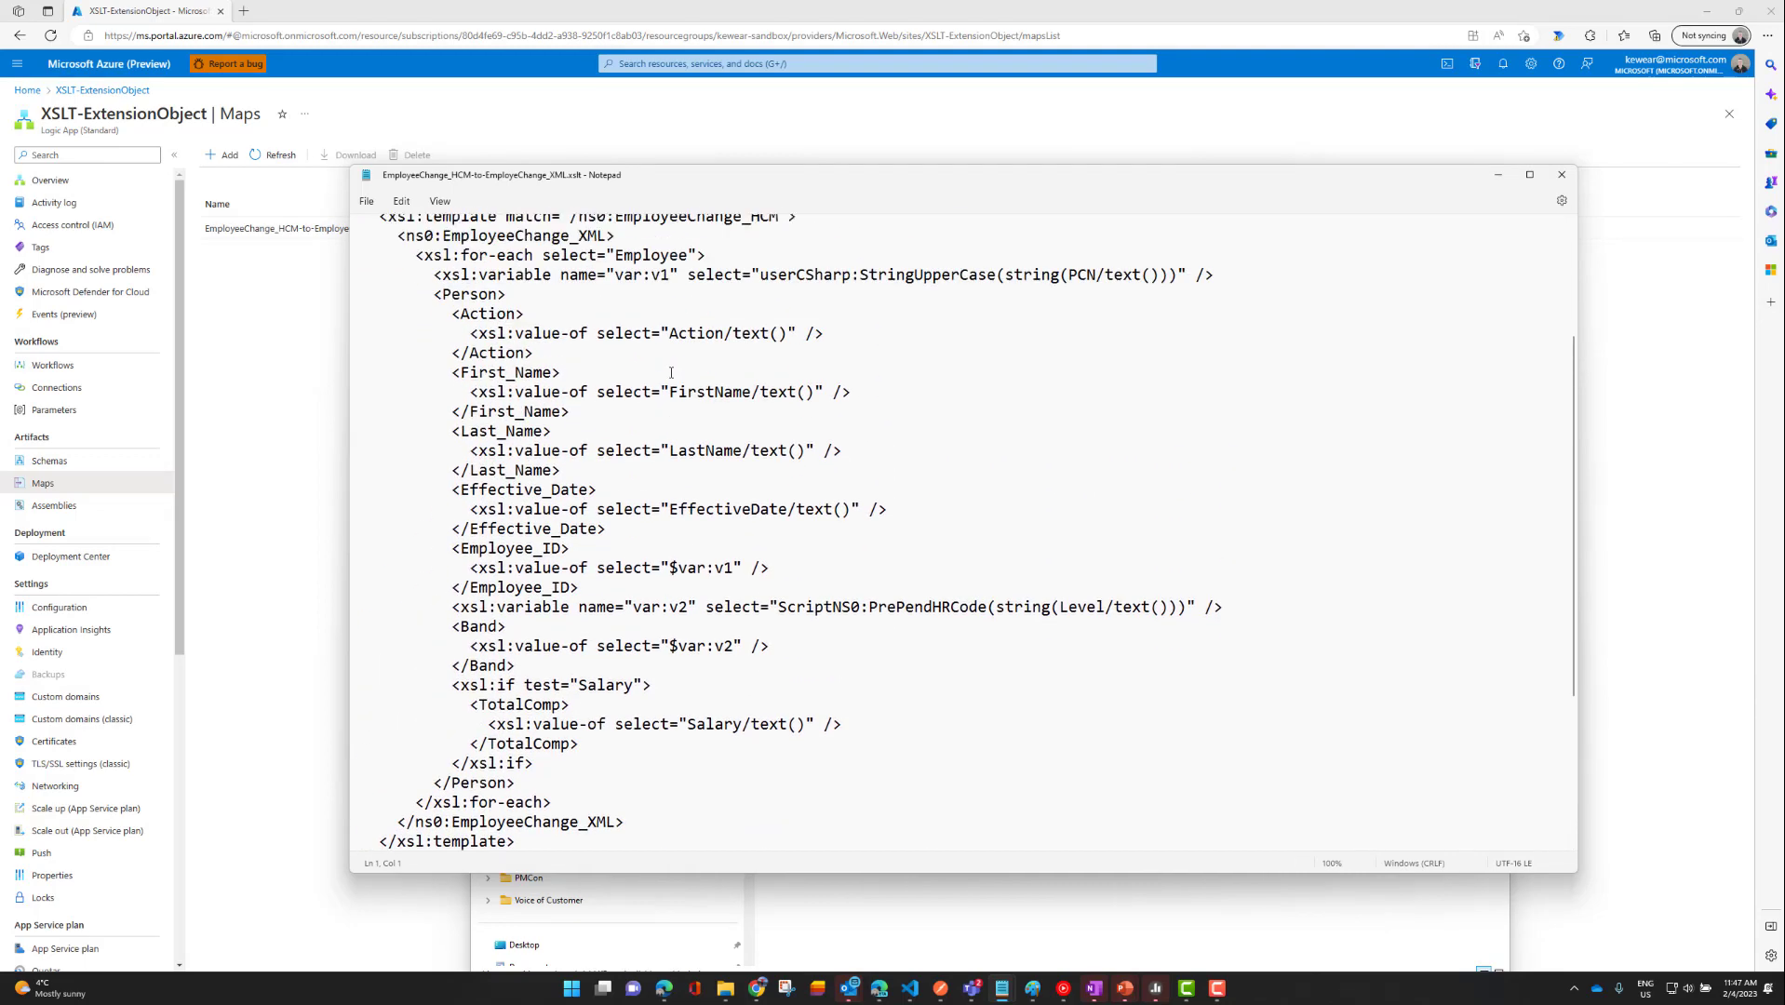
scroll("up", 3)
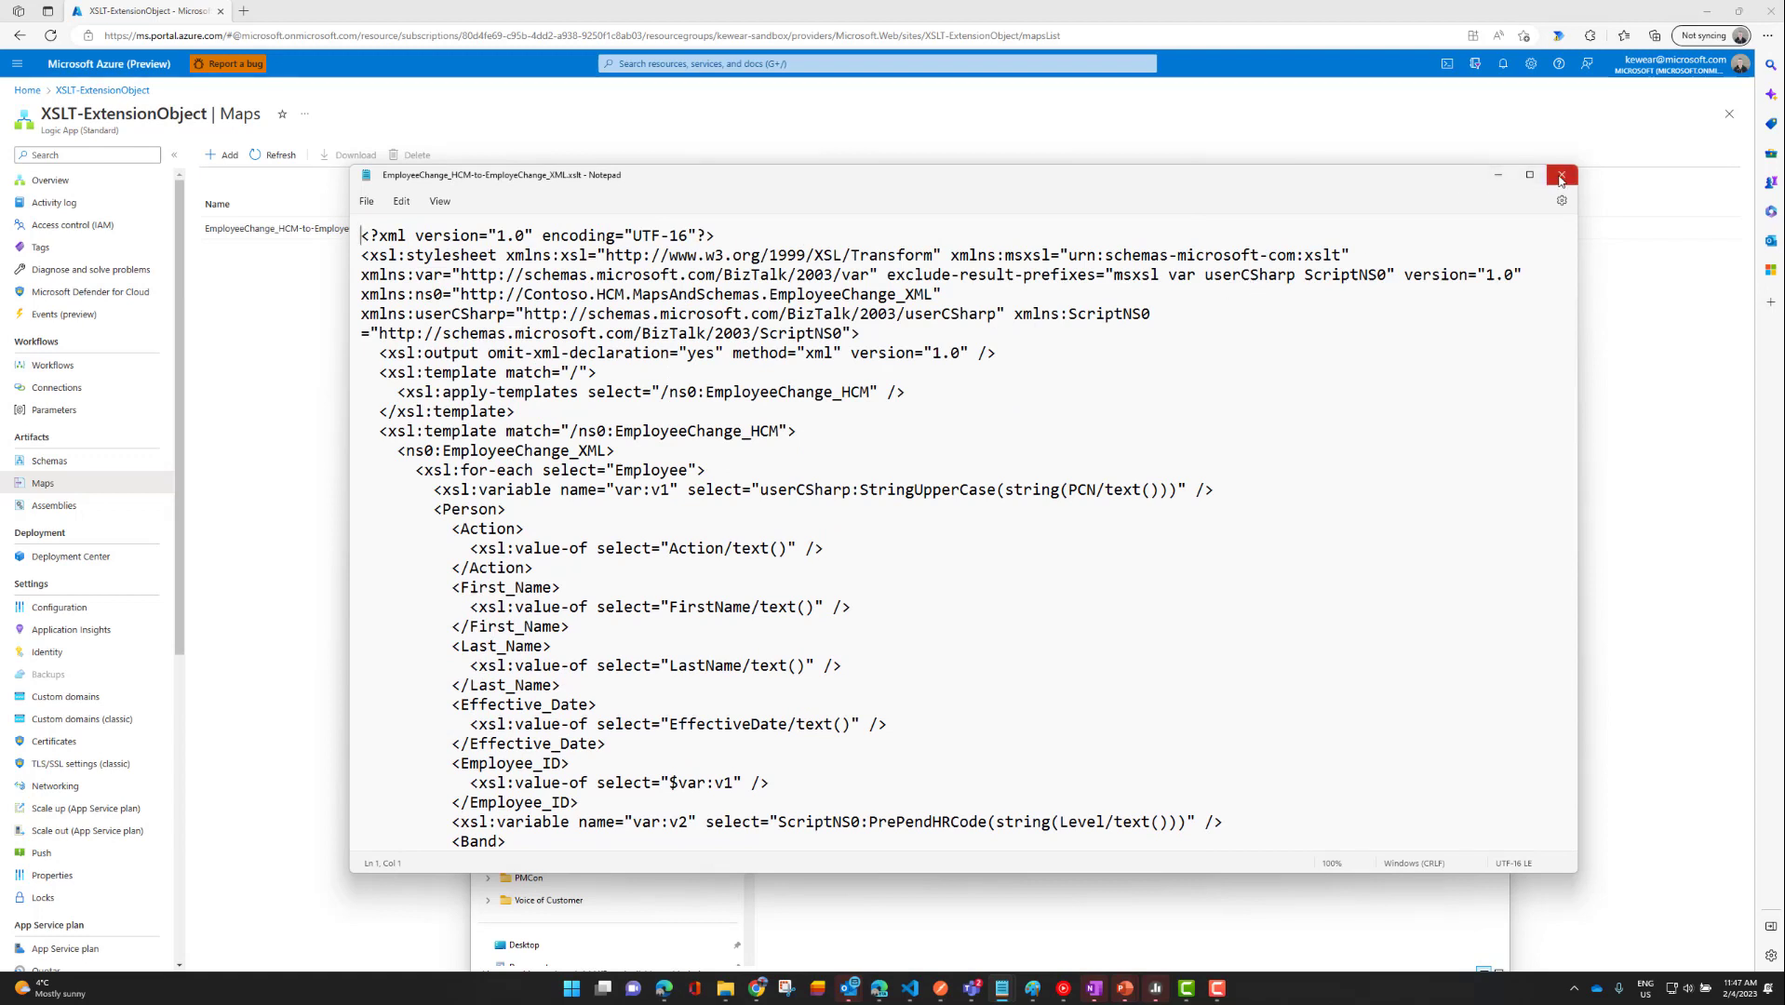
mouse_move(1561, 177)
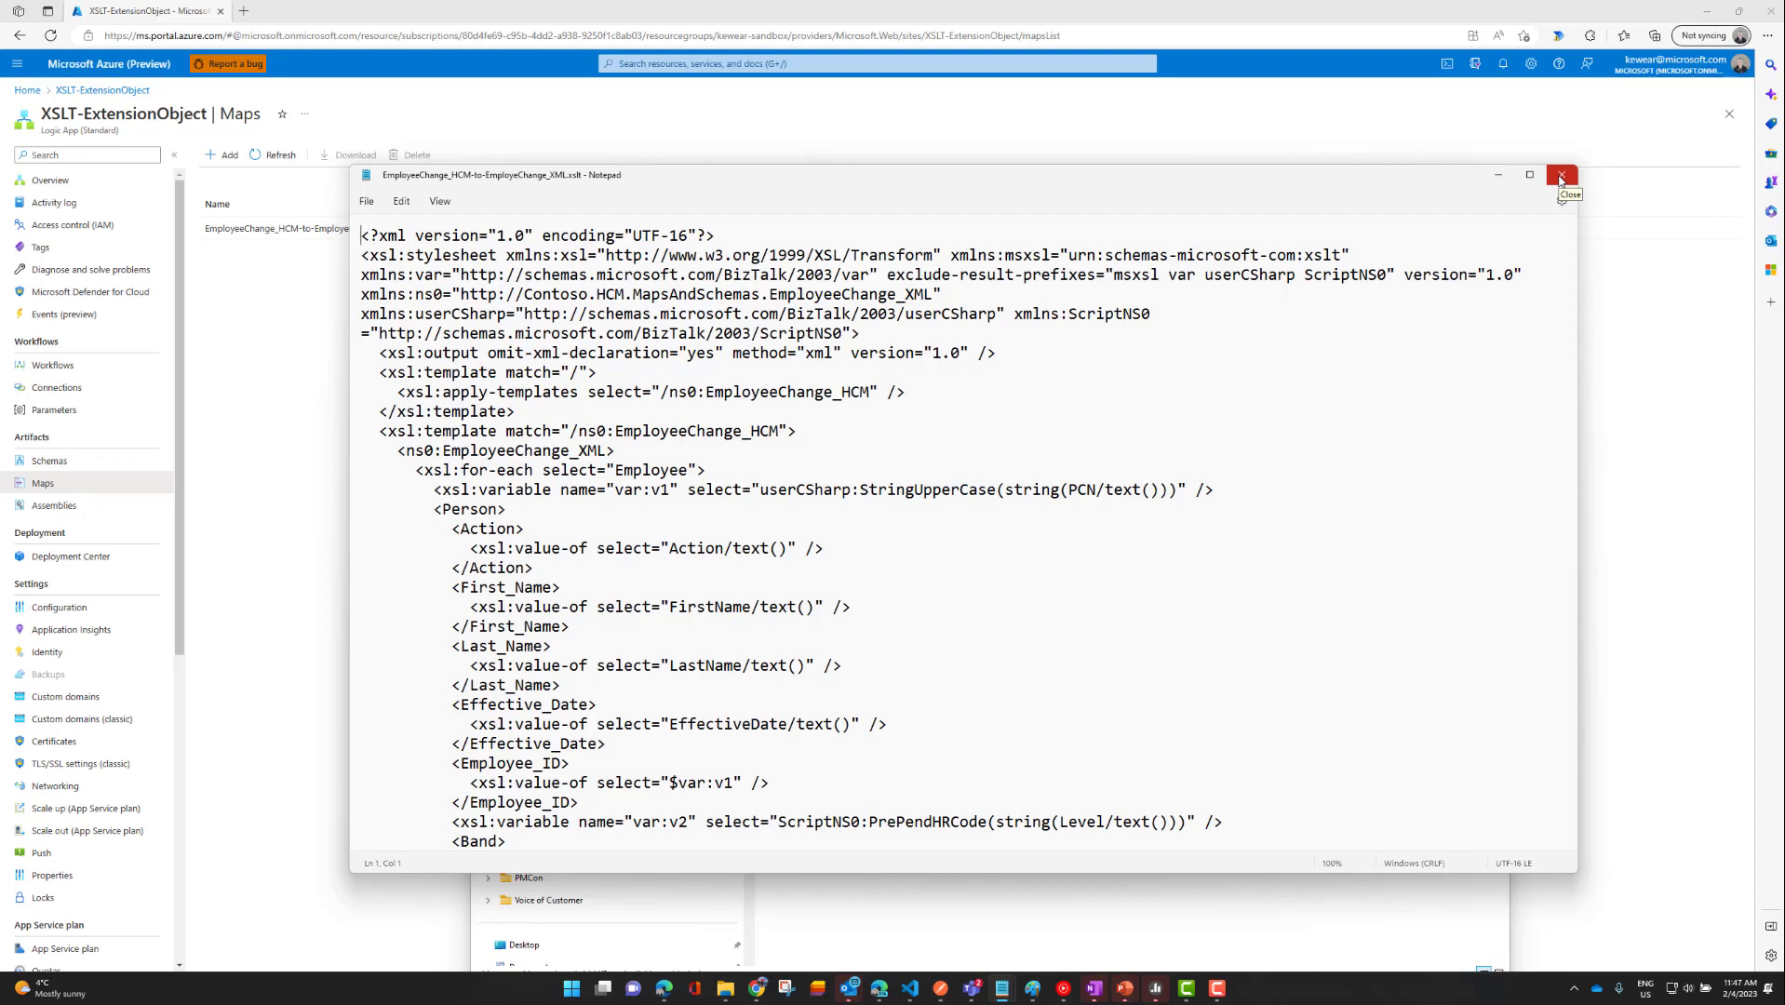
left_click(1560, 176)
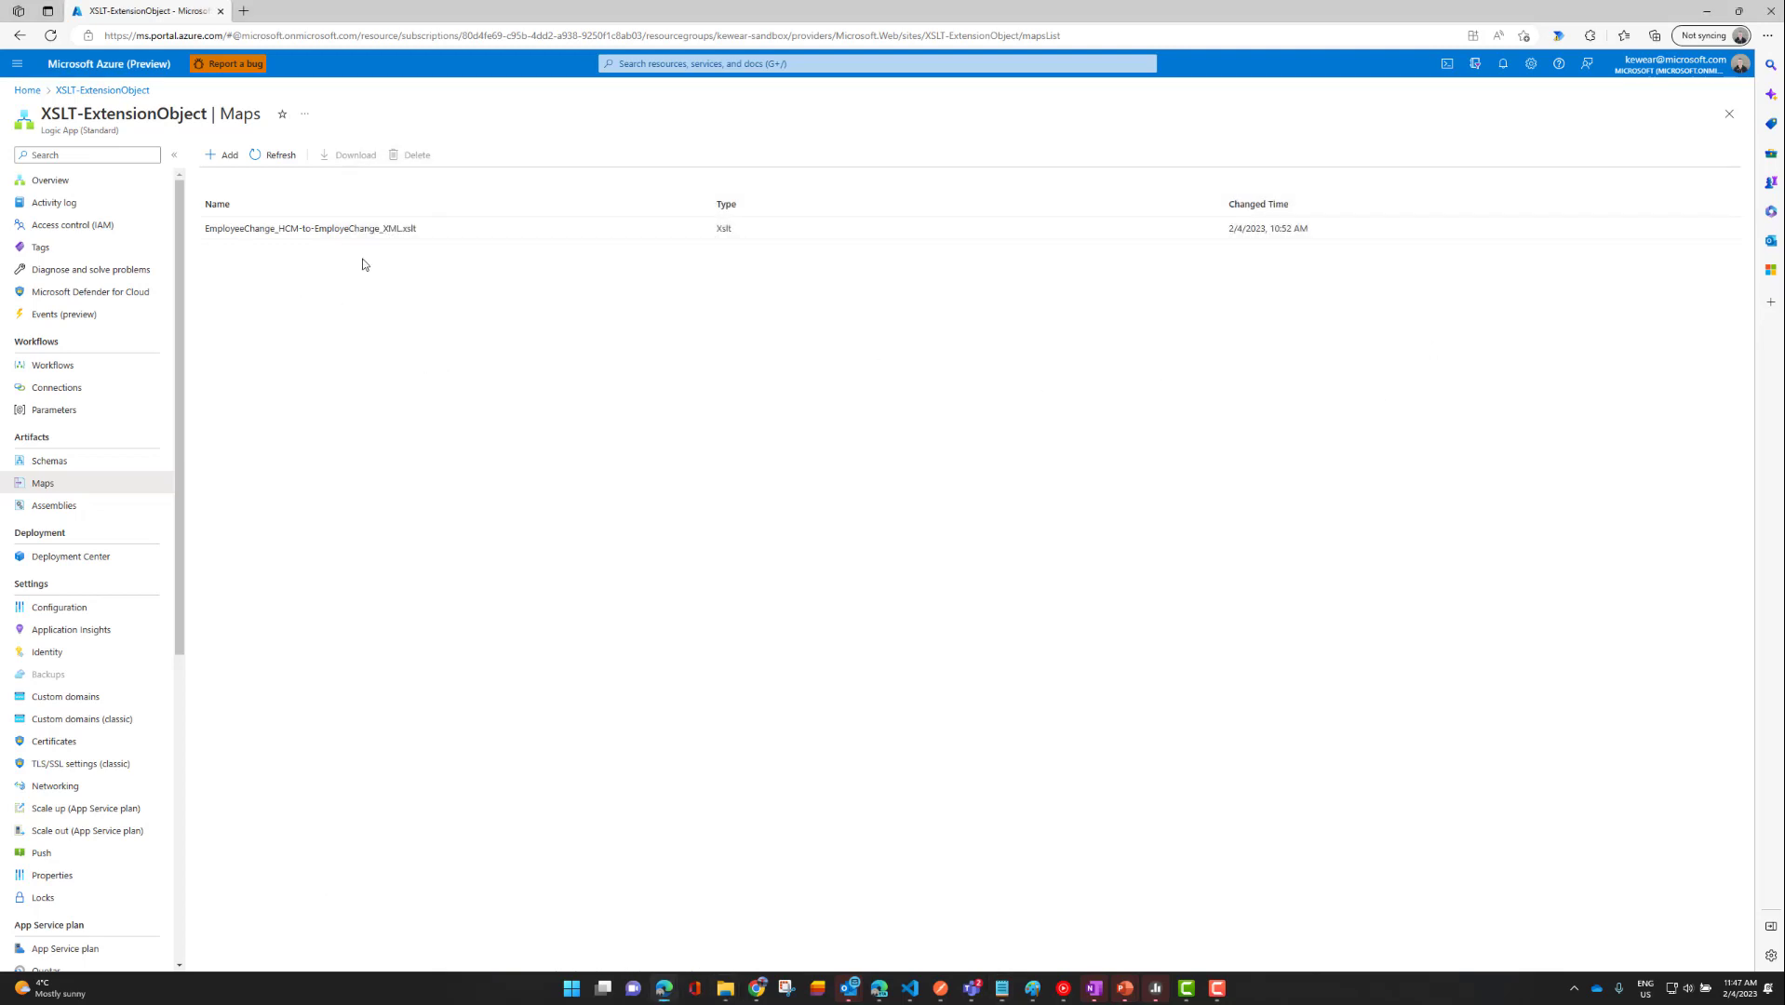
Open the TransformExtensionObject designer and inspect the Response step's Transformed XML Output body.
left_click(54, 365)
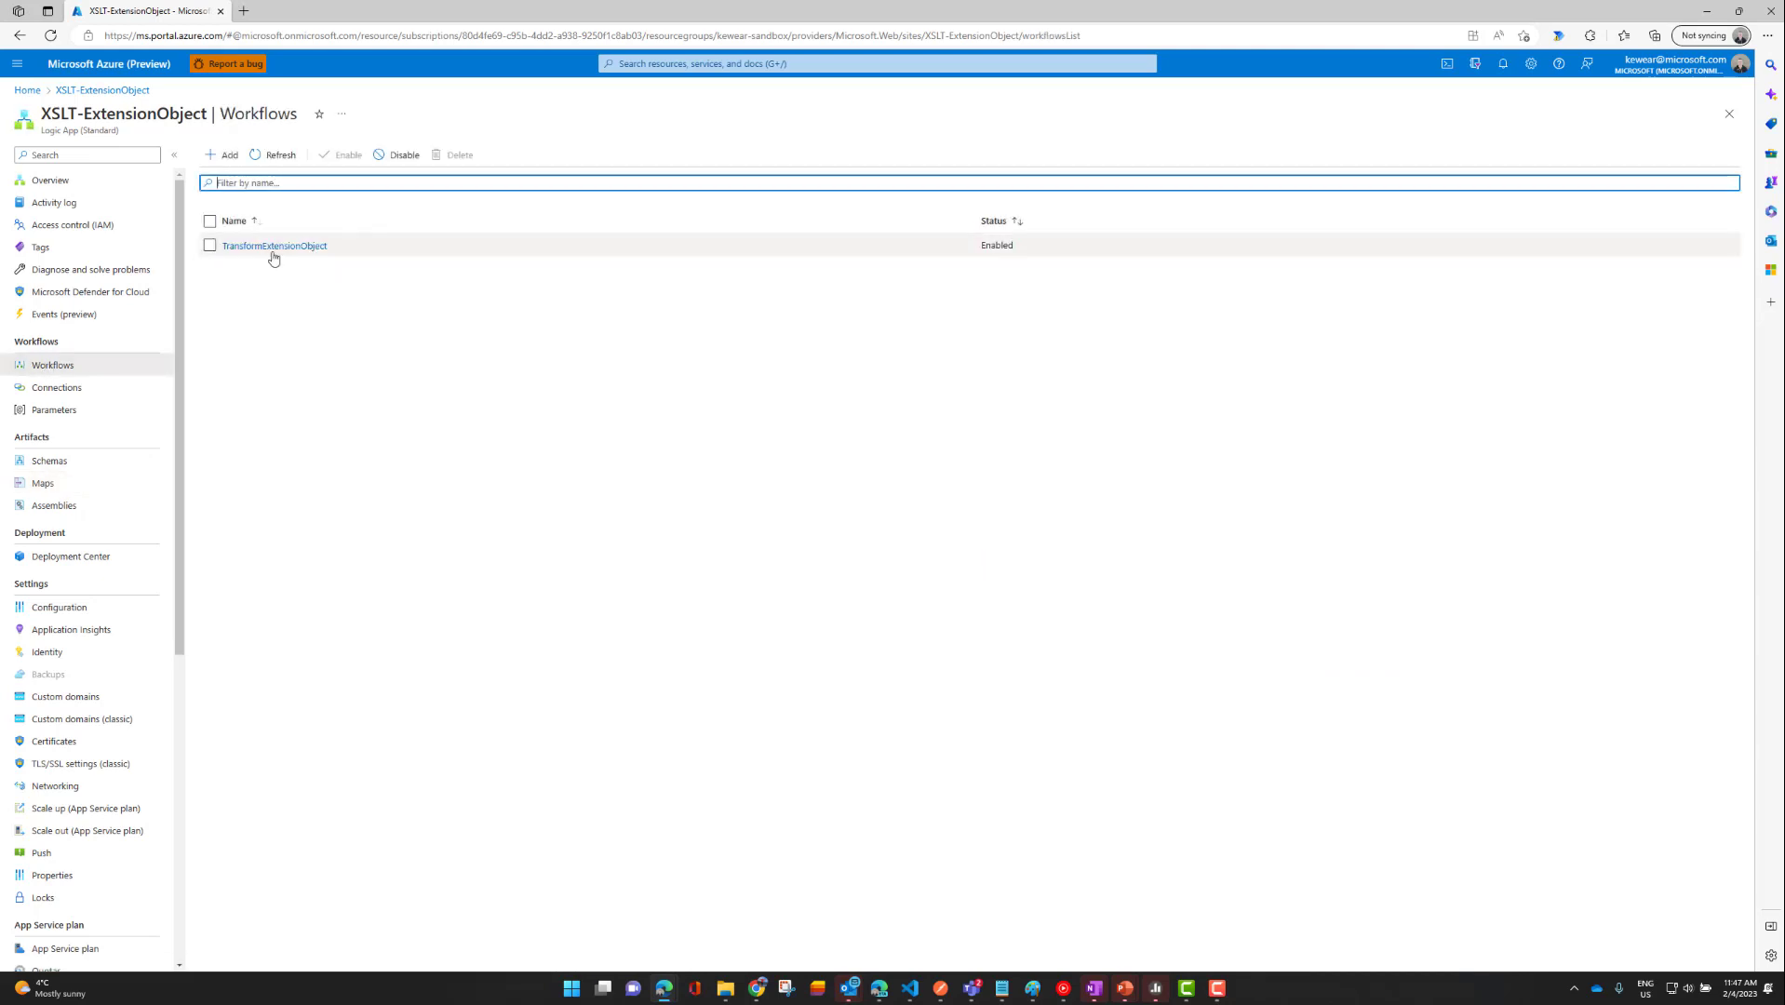
left_click(272, 245)
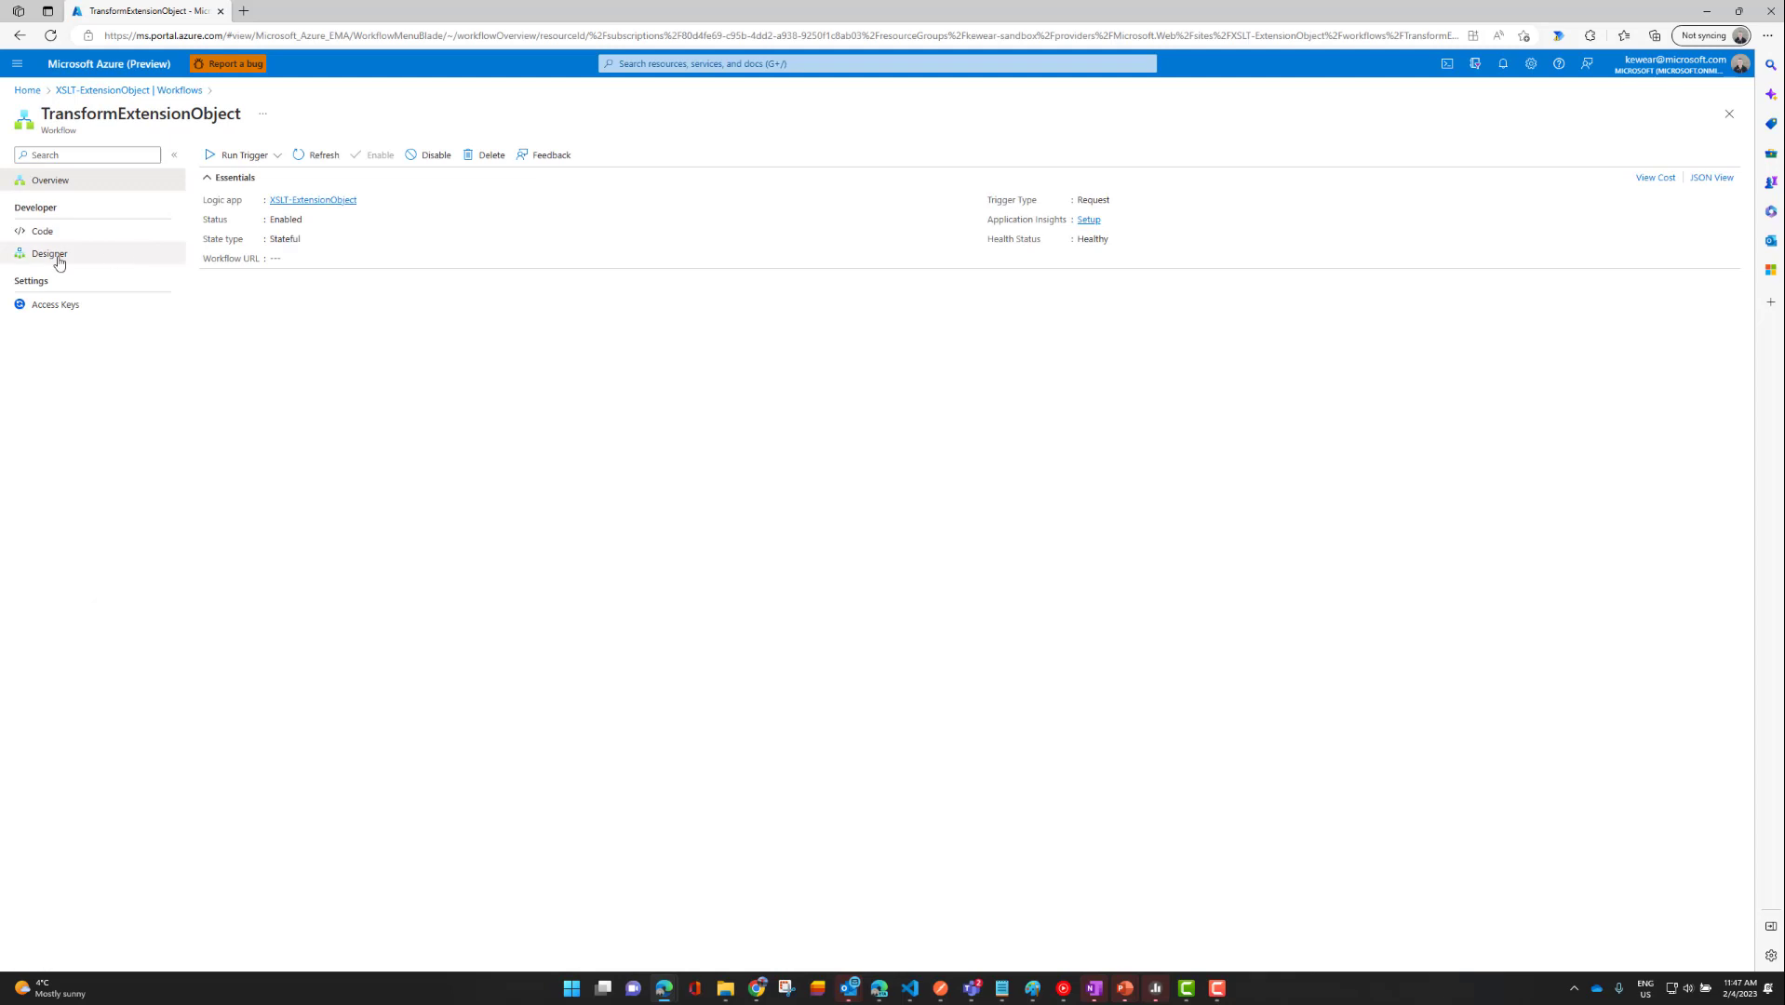
left_click(49, 254)
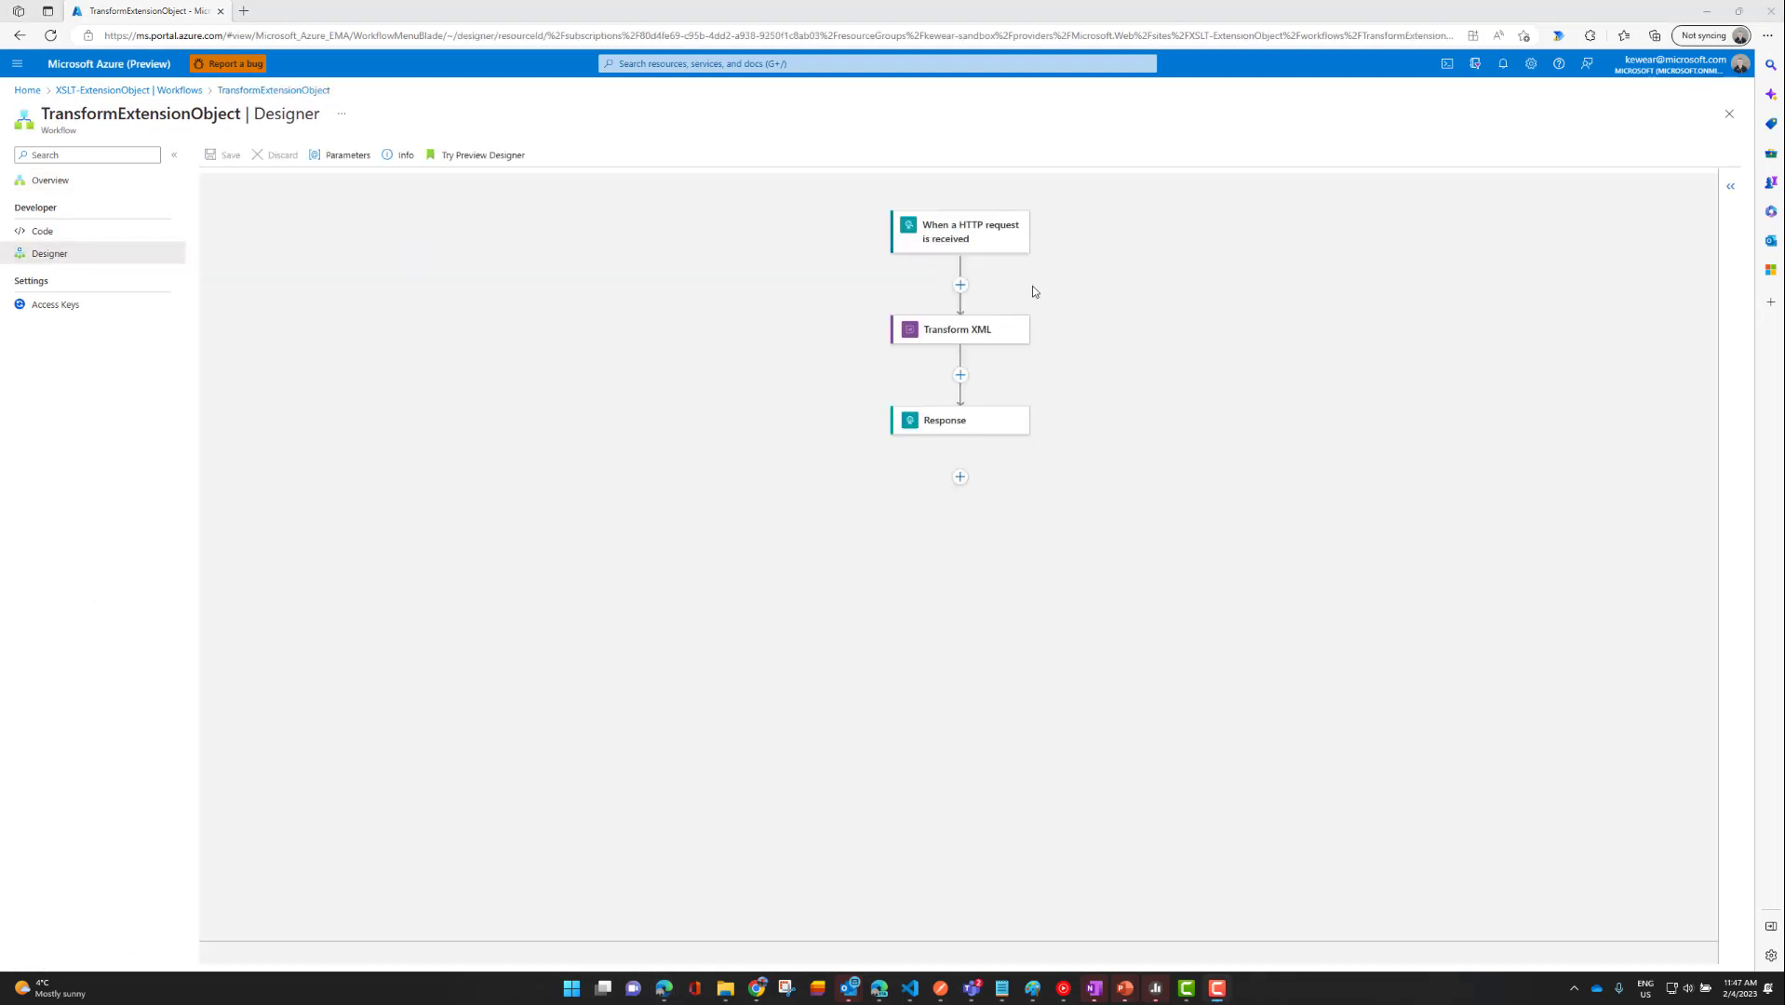
mouse_move(946, 330)
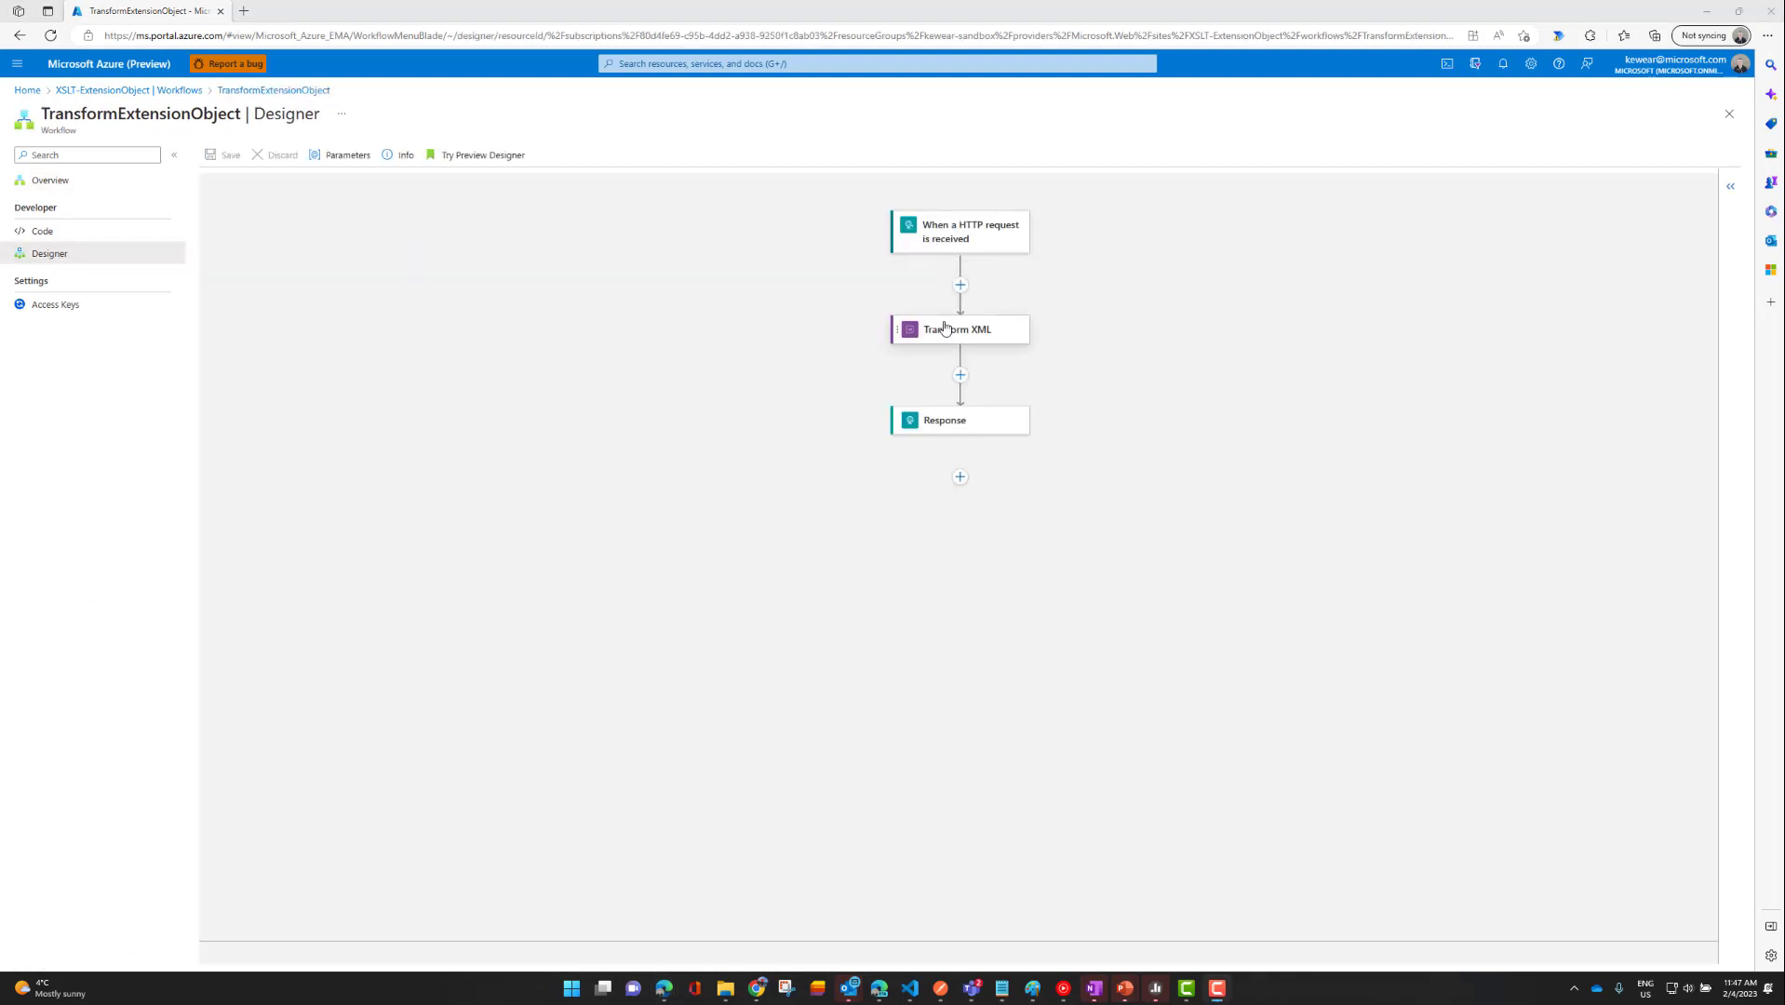
left_click(945, 420)
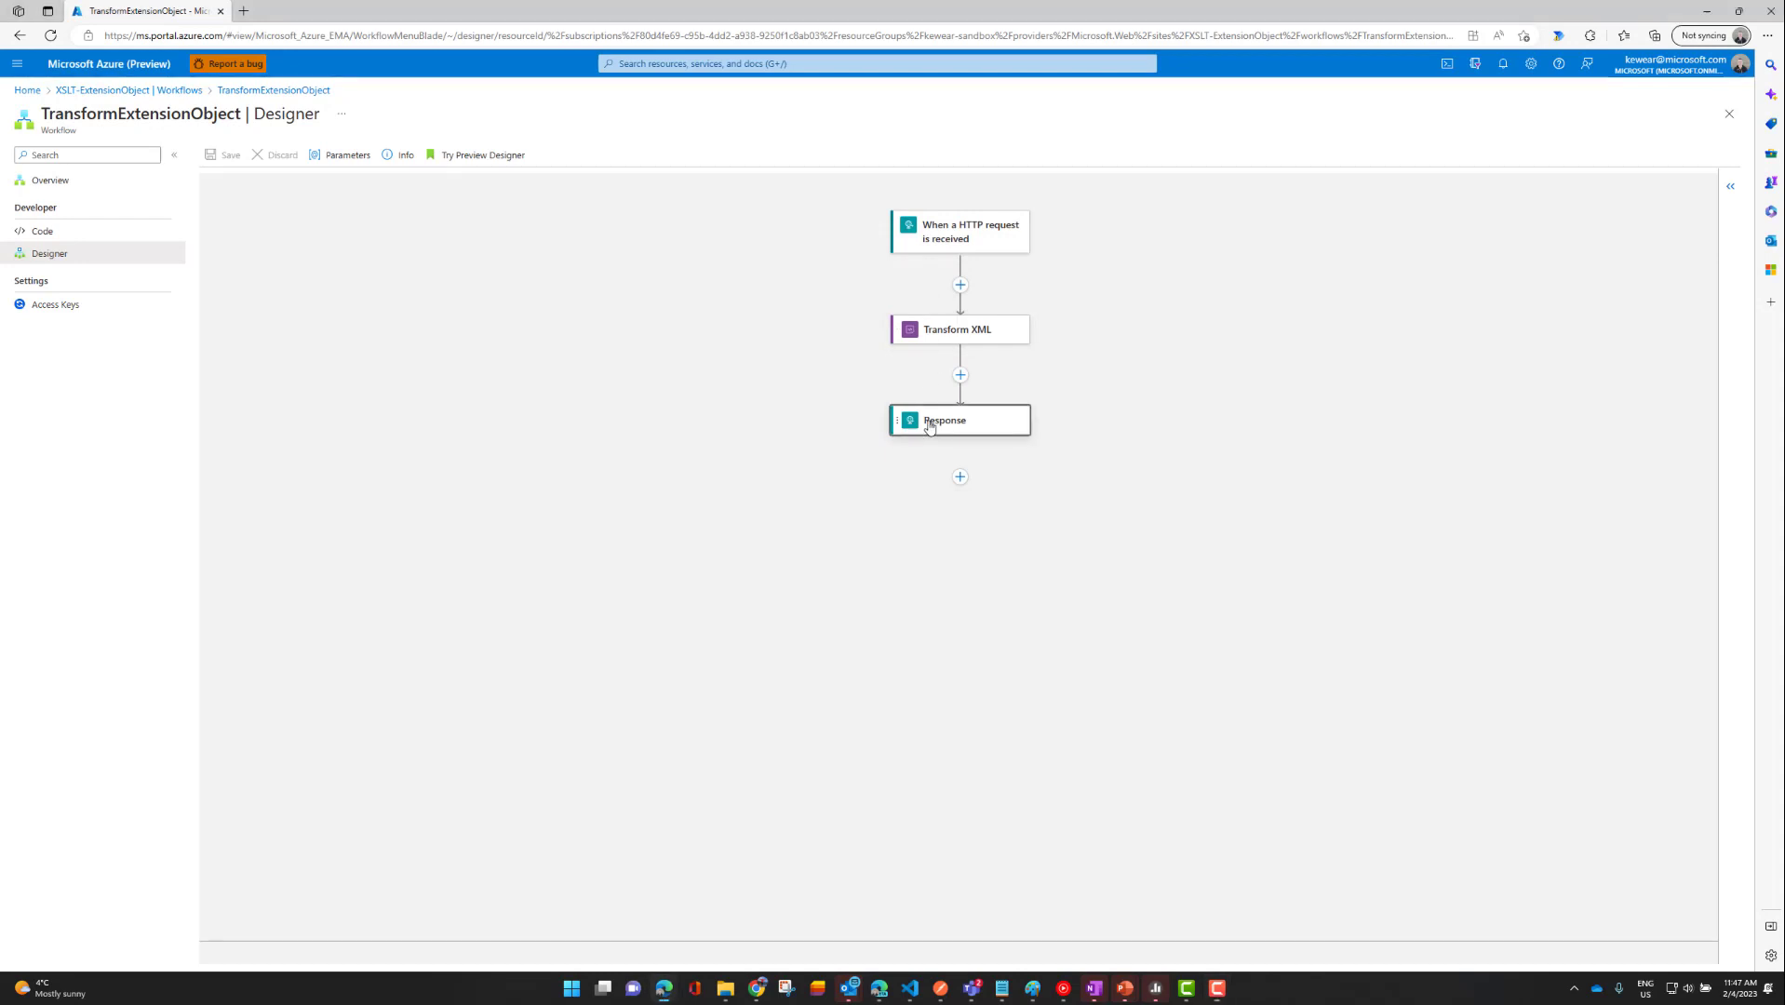
left_click(943, 420)
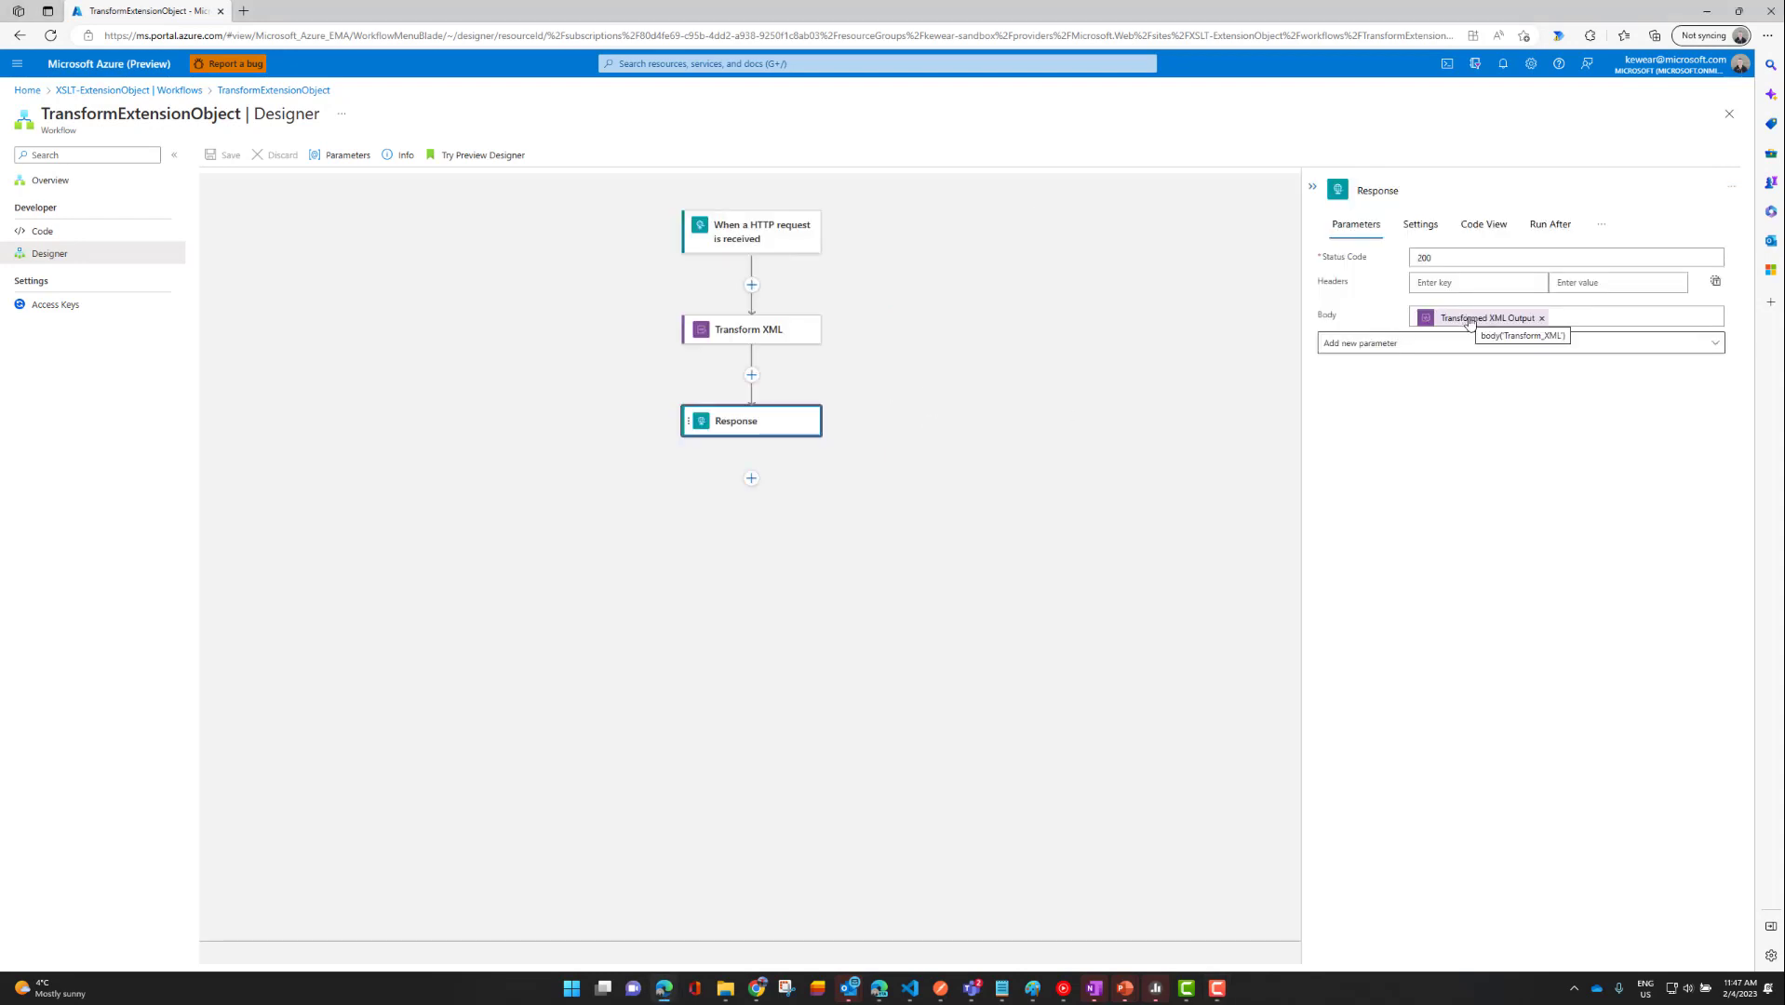
mouse_move(860, 344)
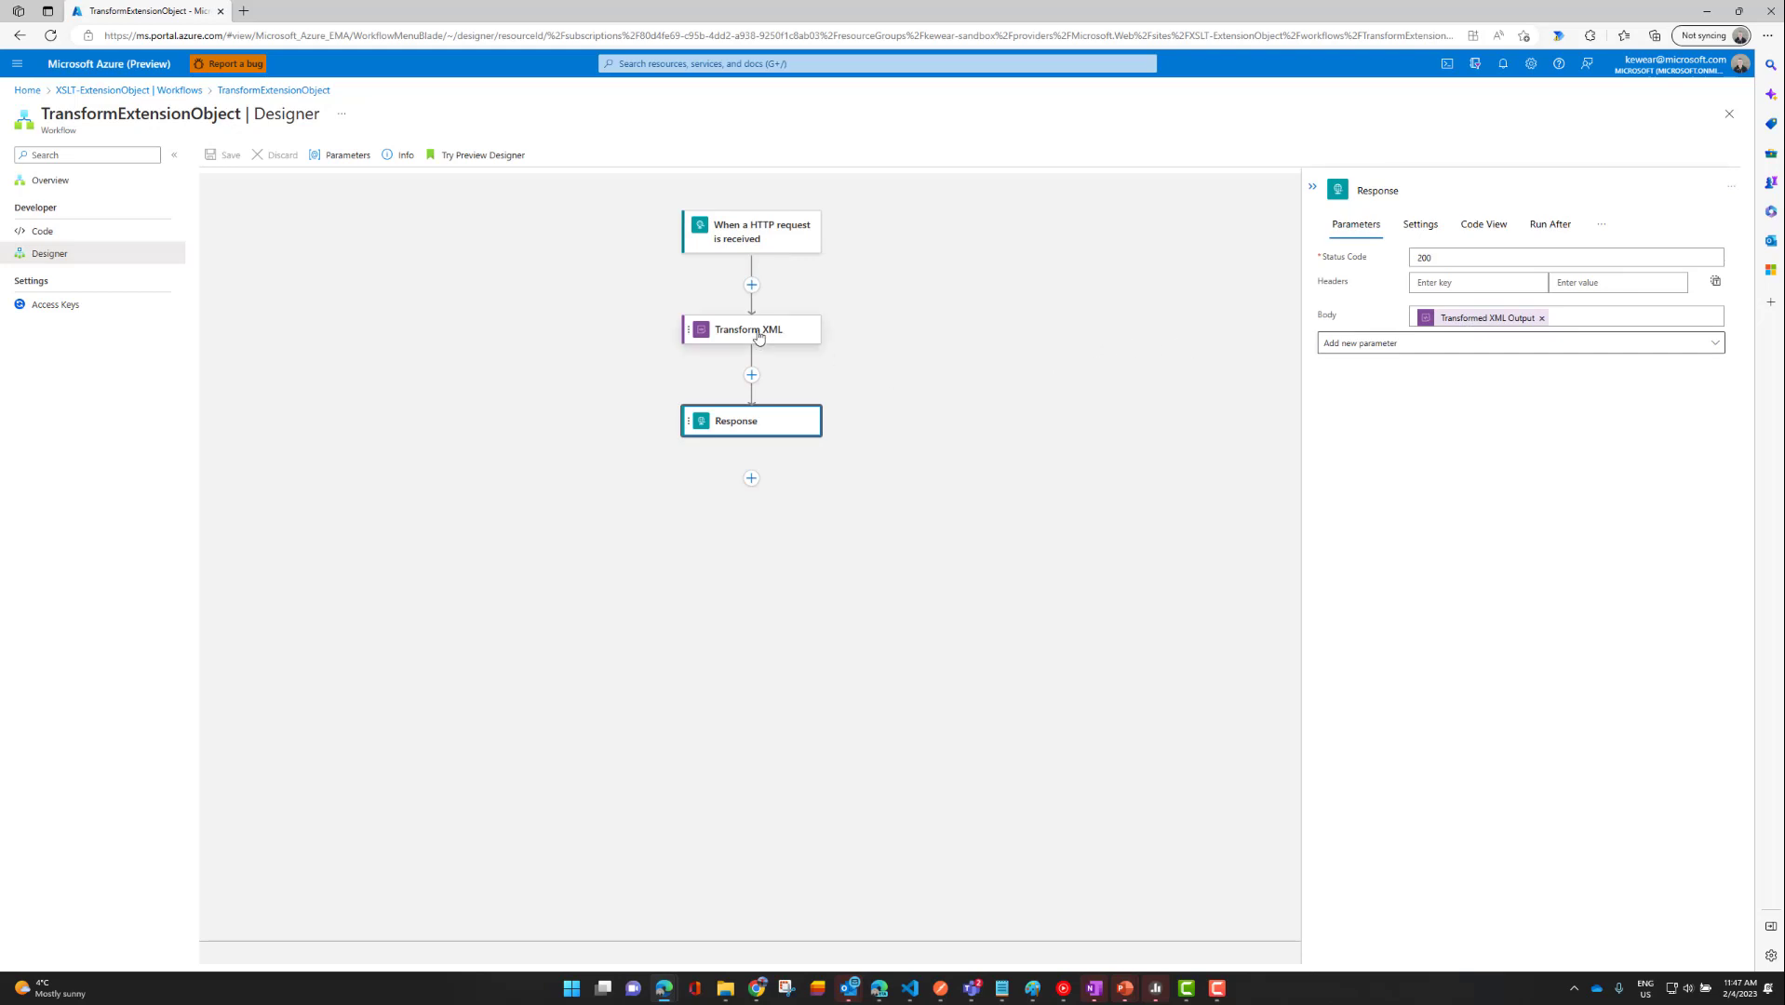
Review Transform XML, add an action showing 'xml' XML Operations, then delete that placeholder.
left_click(751, 330)
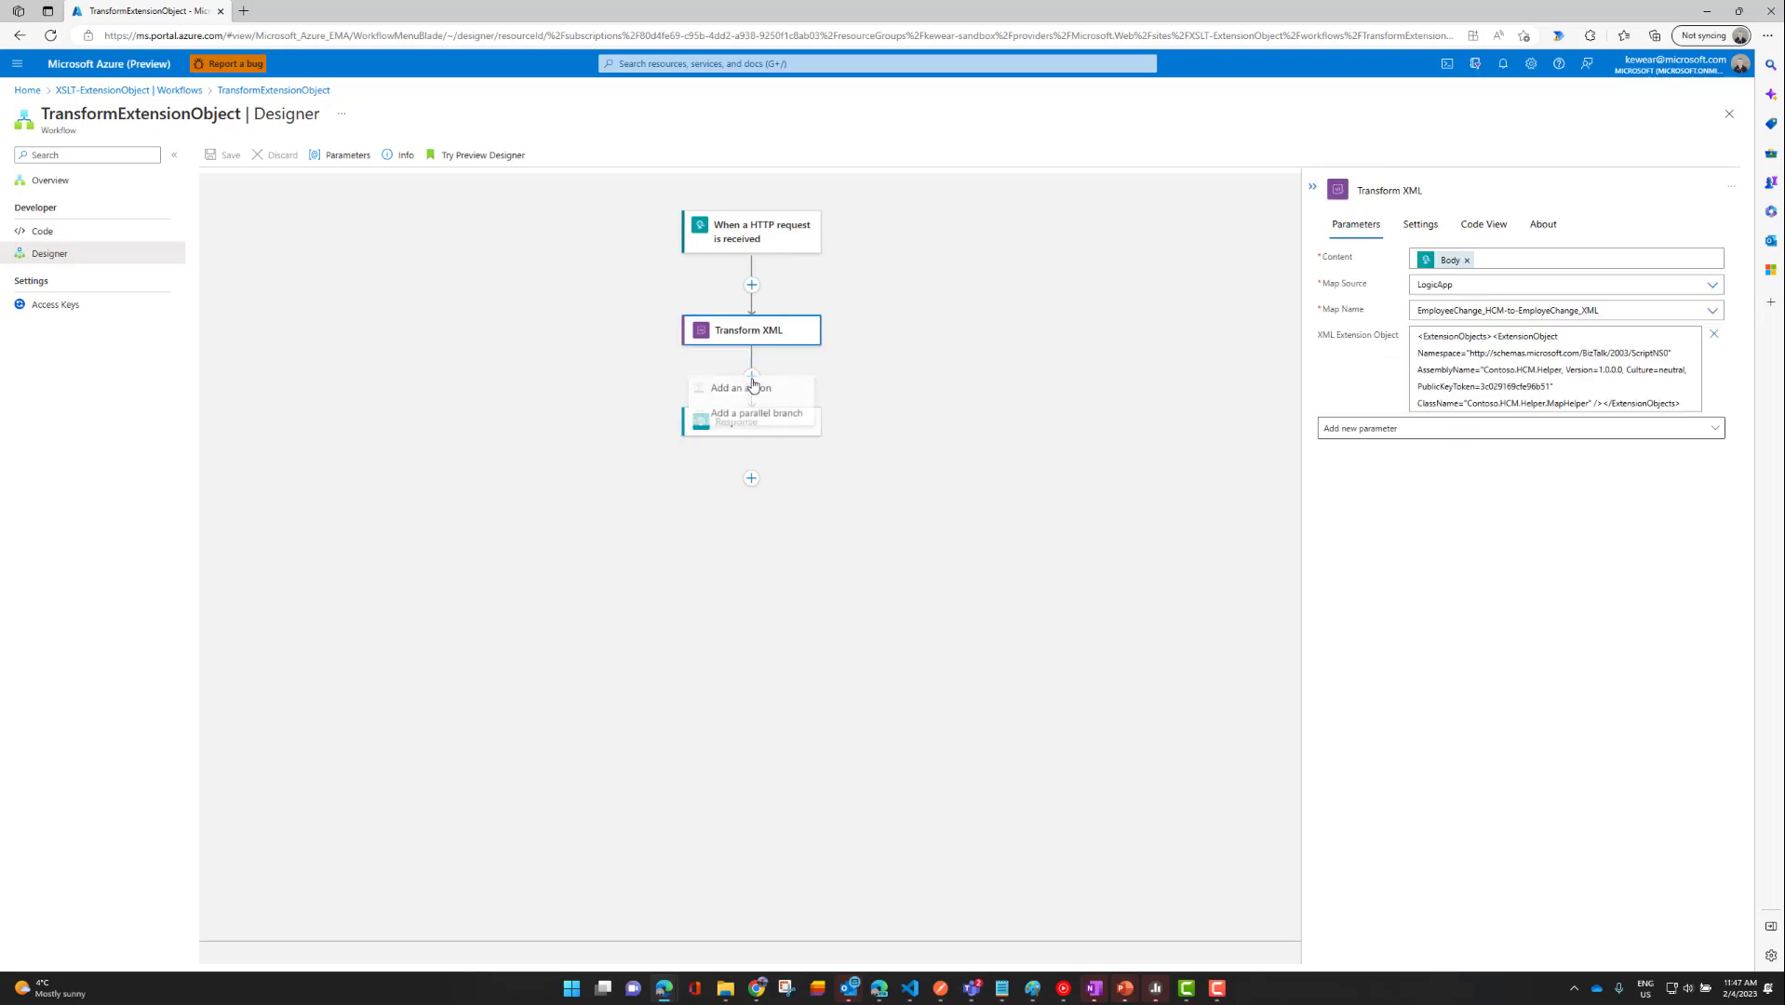
left_click(735, 387)
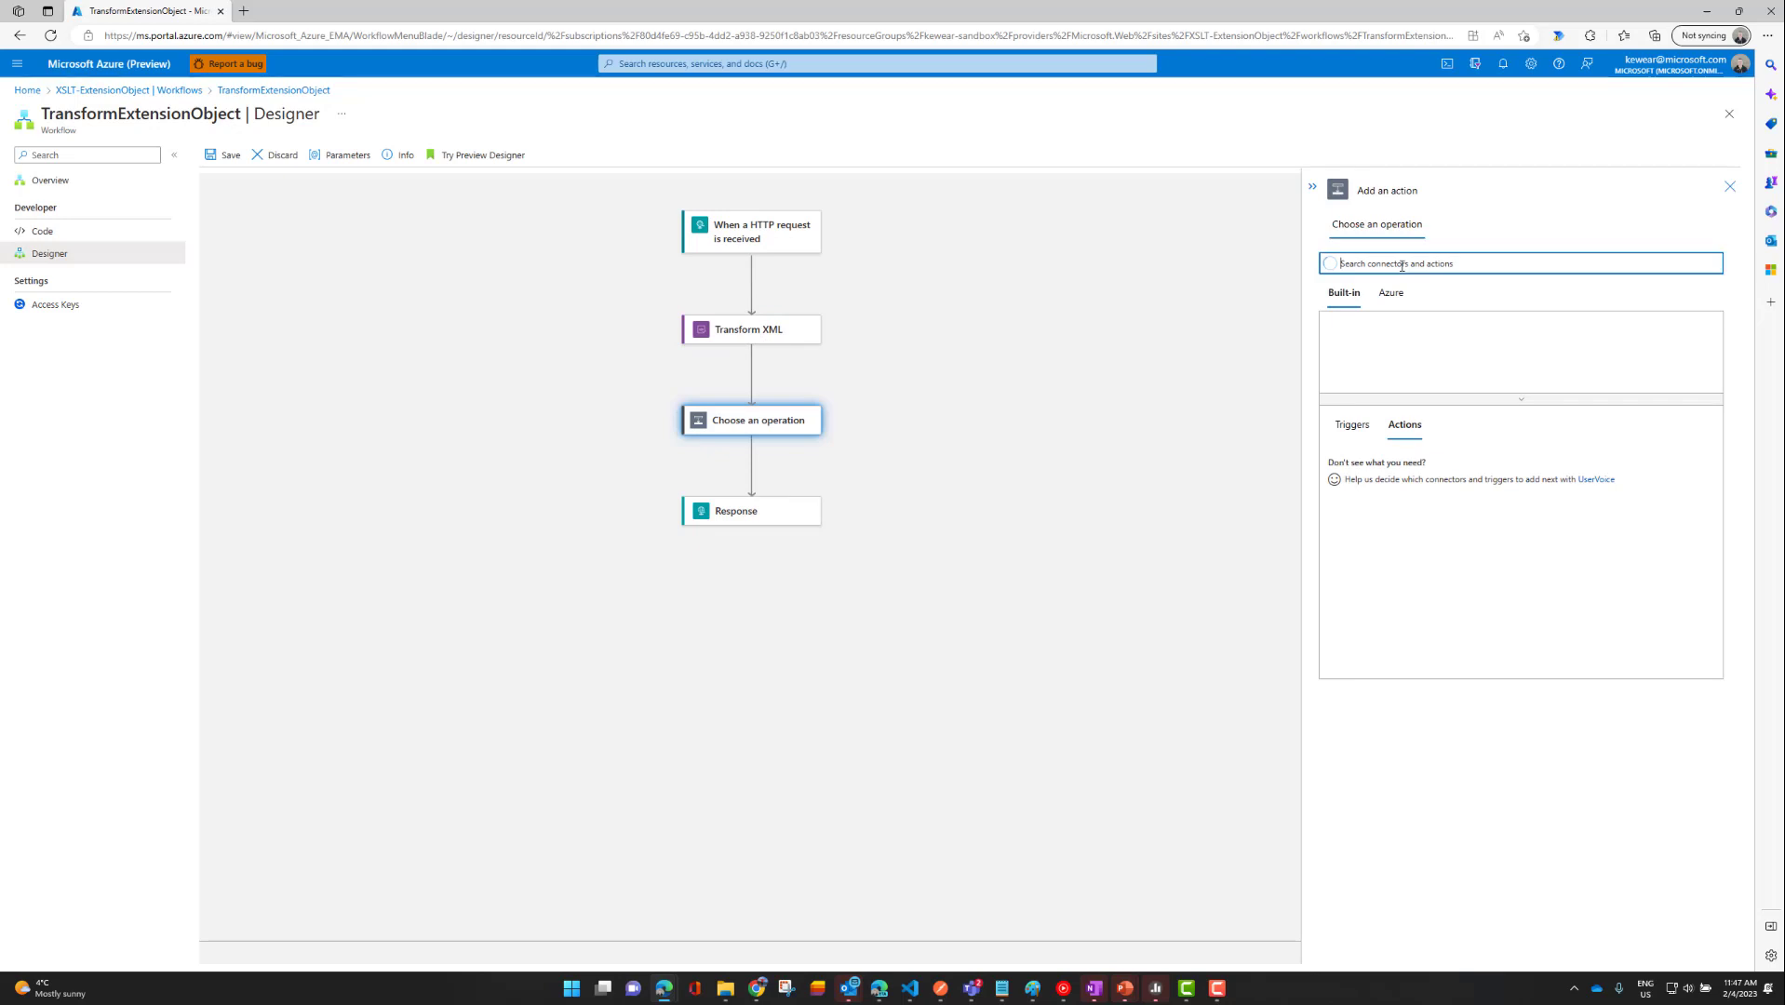
type("xml")
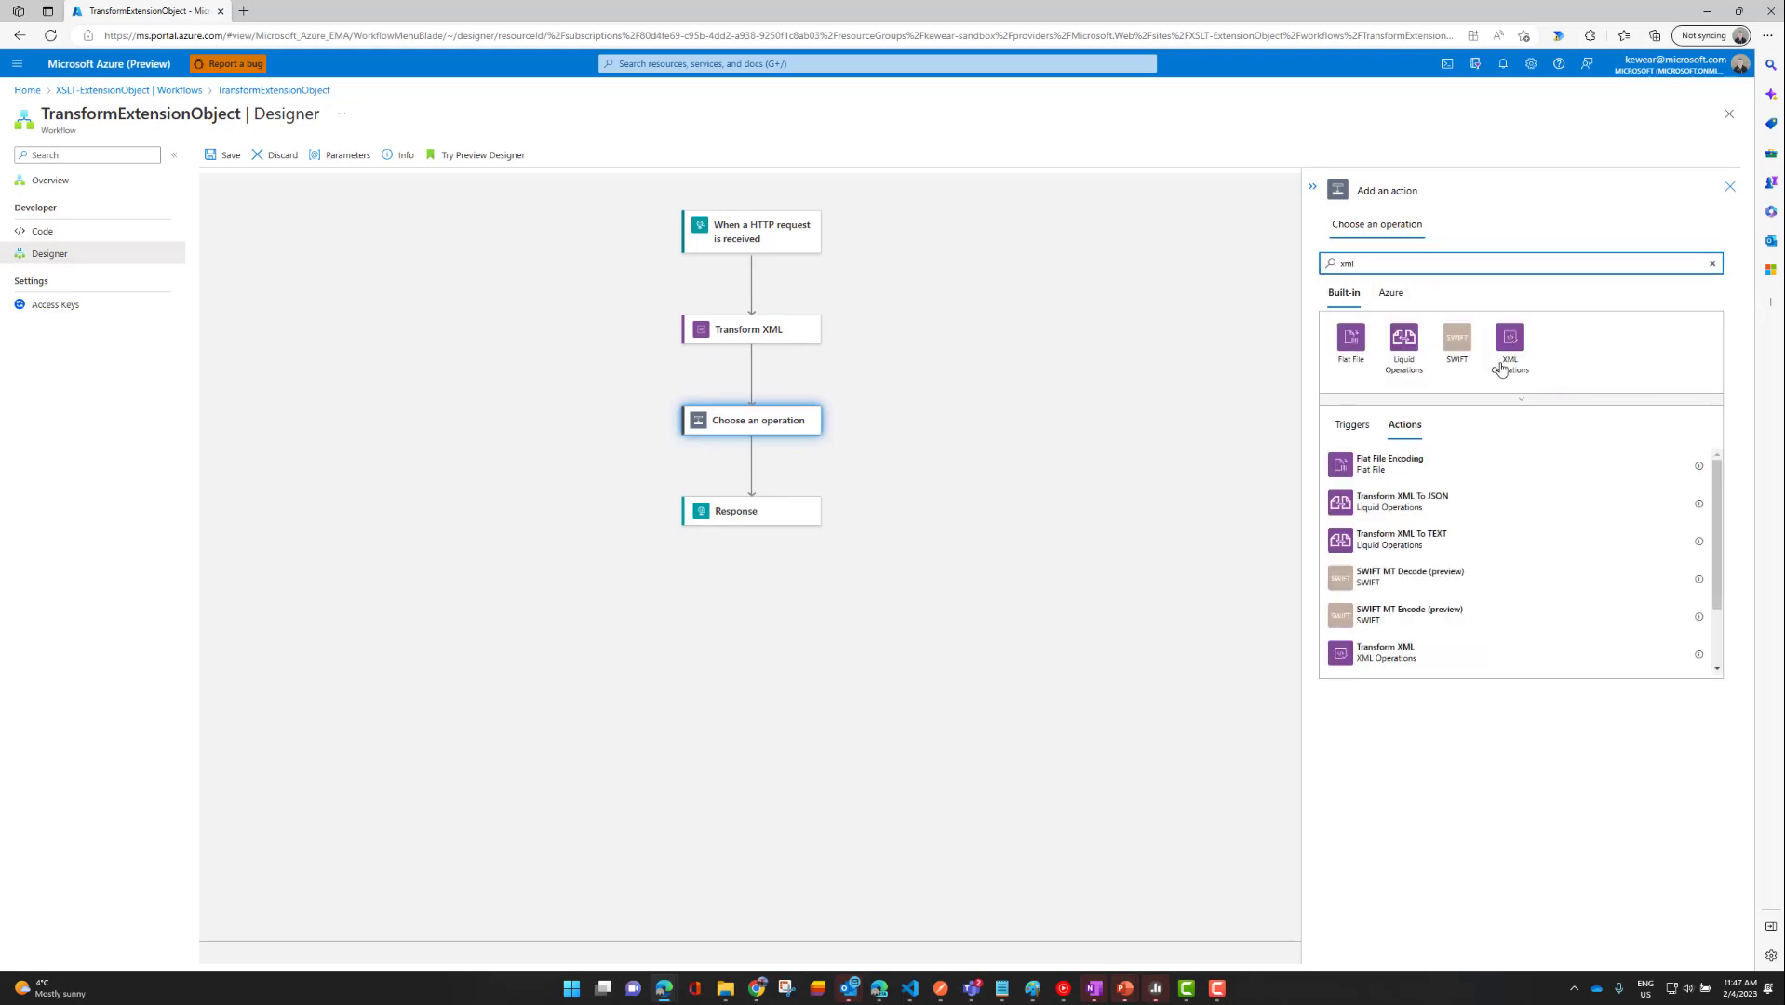
left_click(1509, 343)
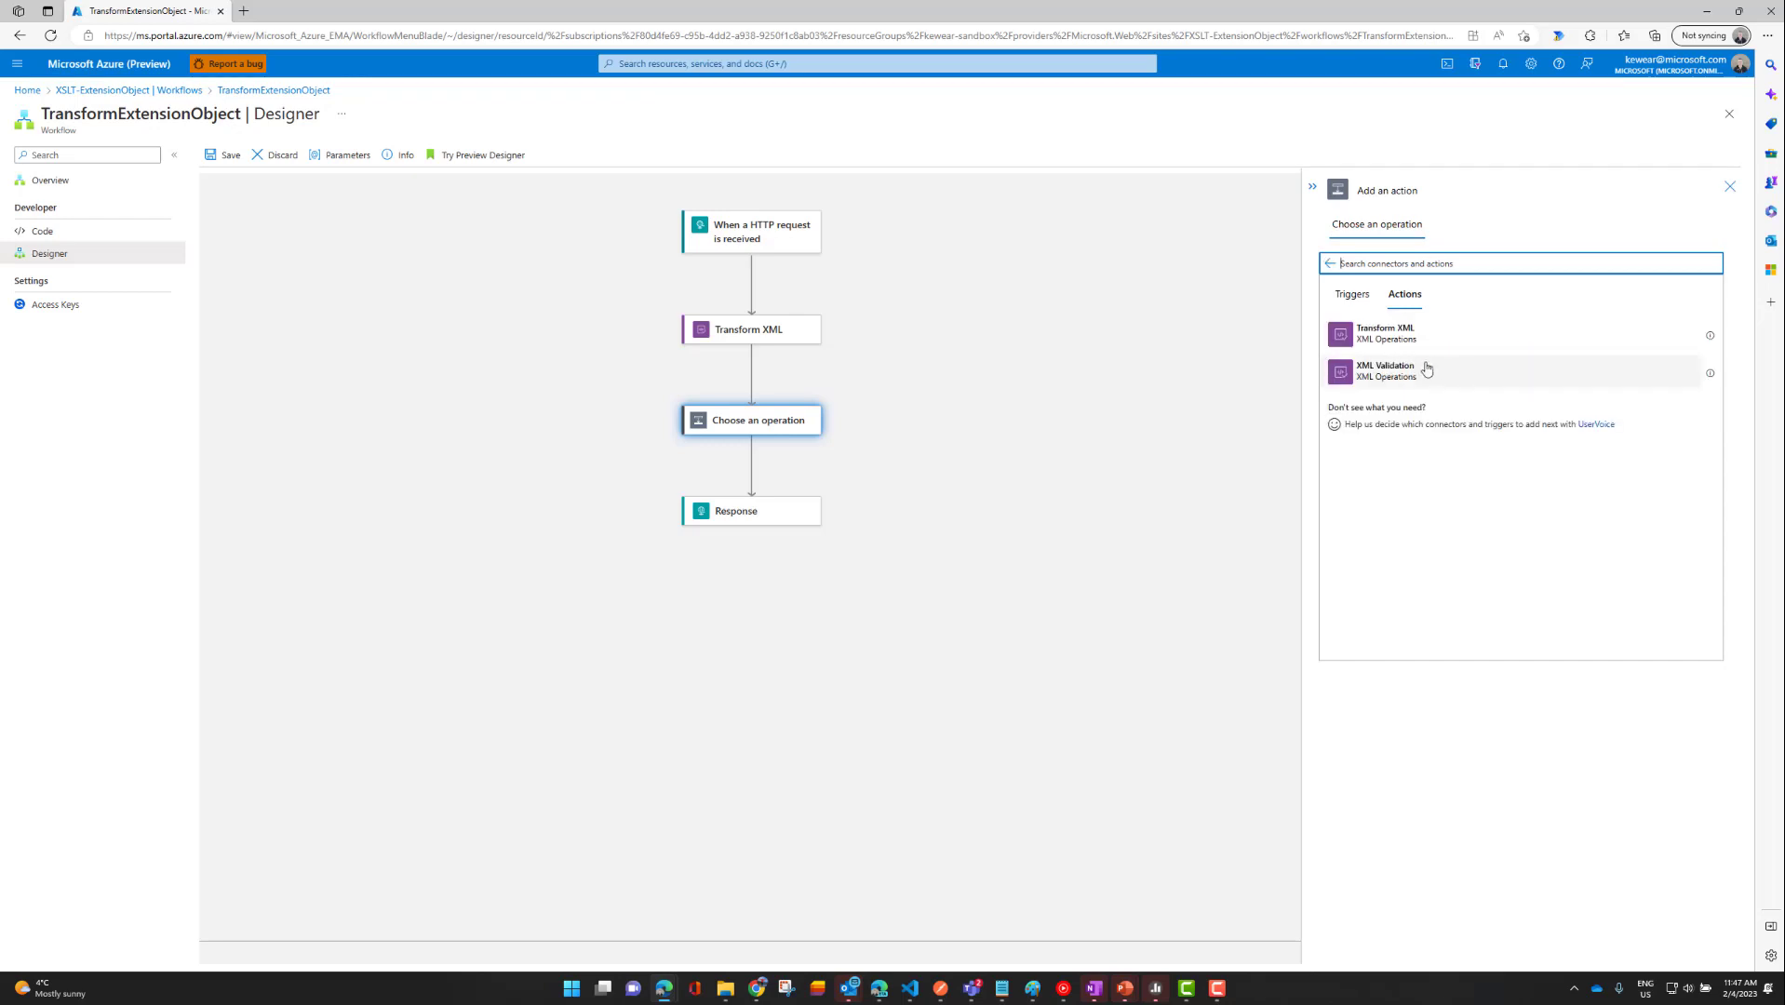
left_click(1384, 331)
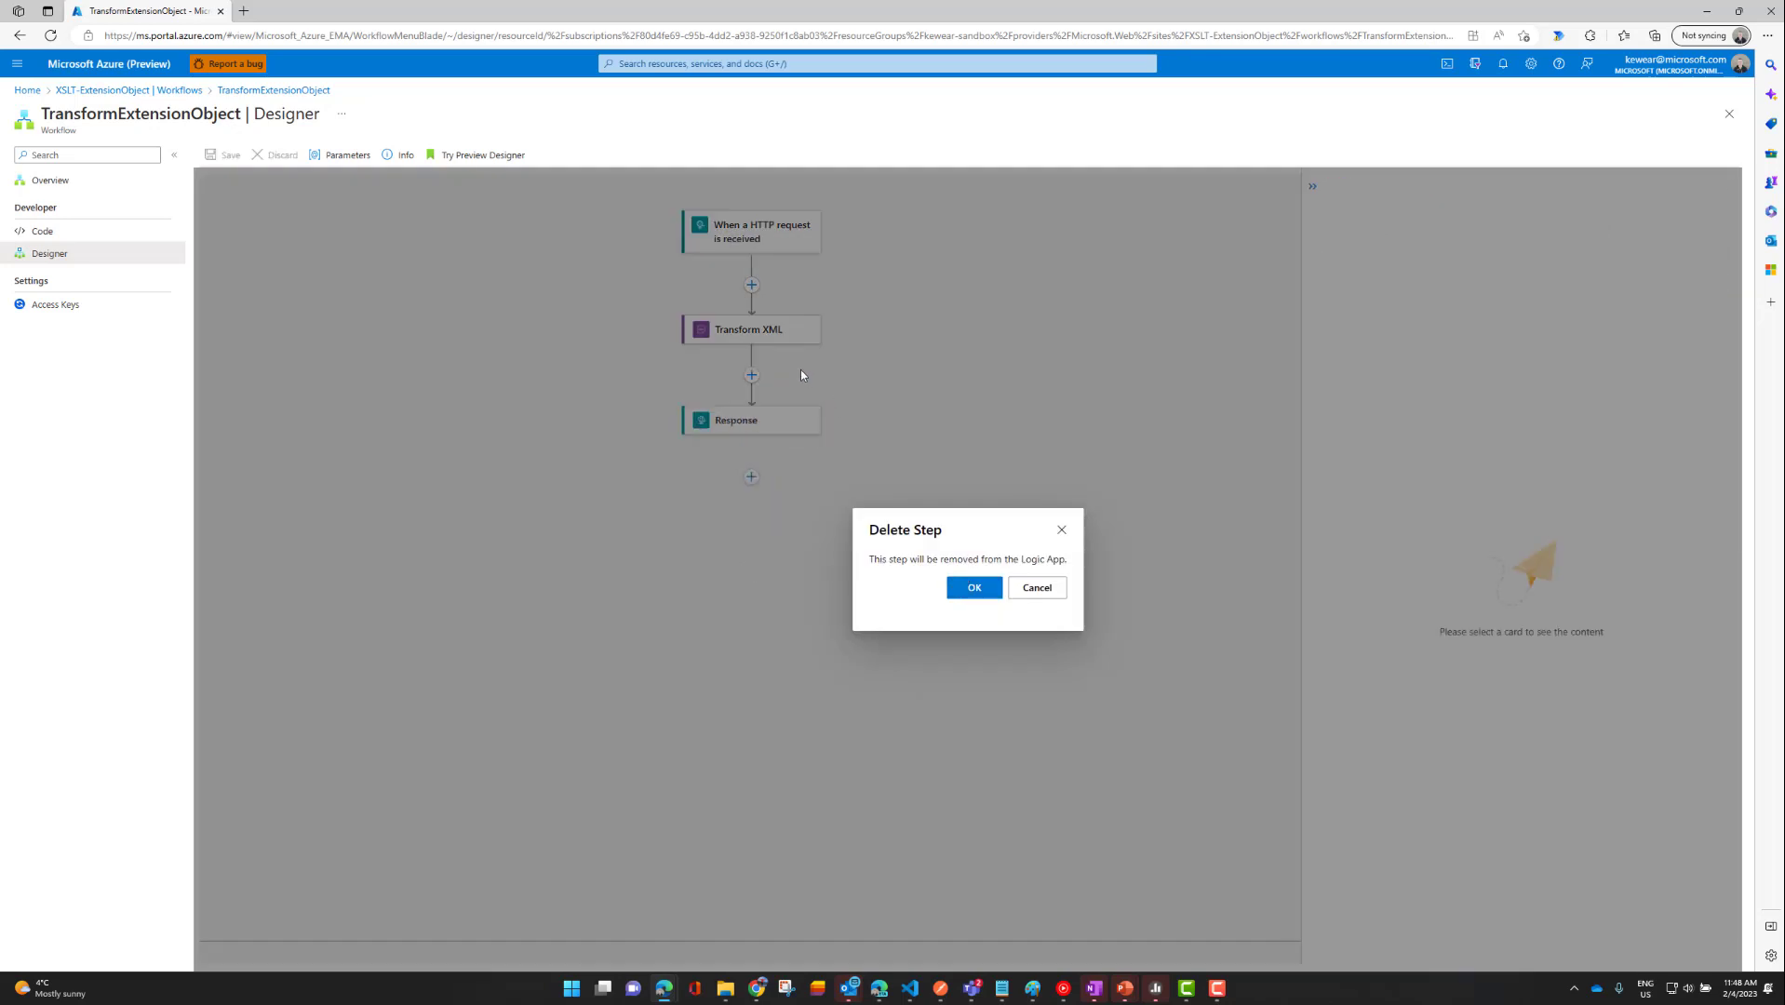
Confirm the deletion and verify Transform XML's LogicApp map source, map name and parameters.
left_click(1036, 587)
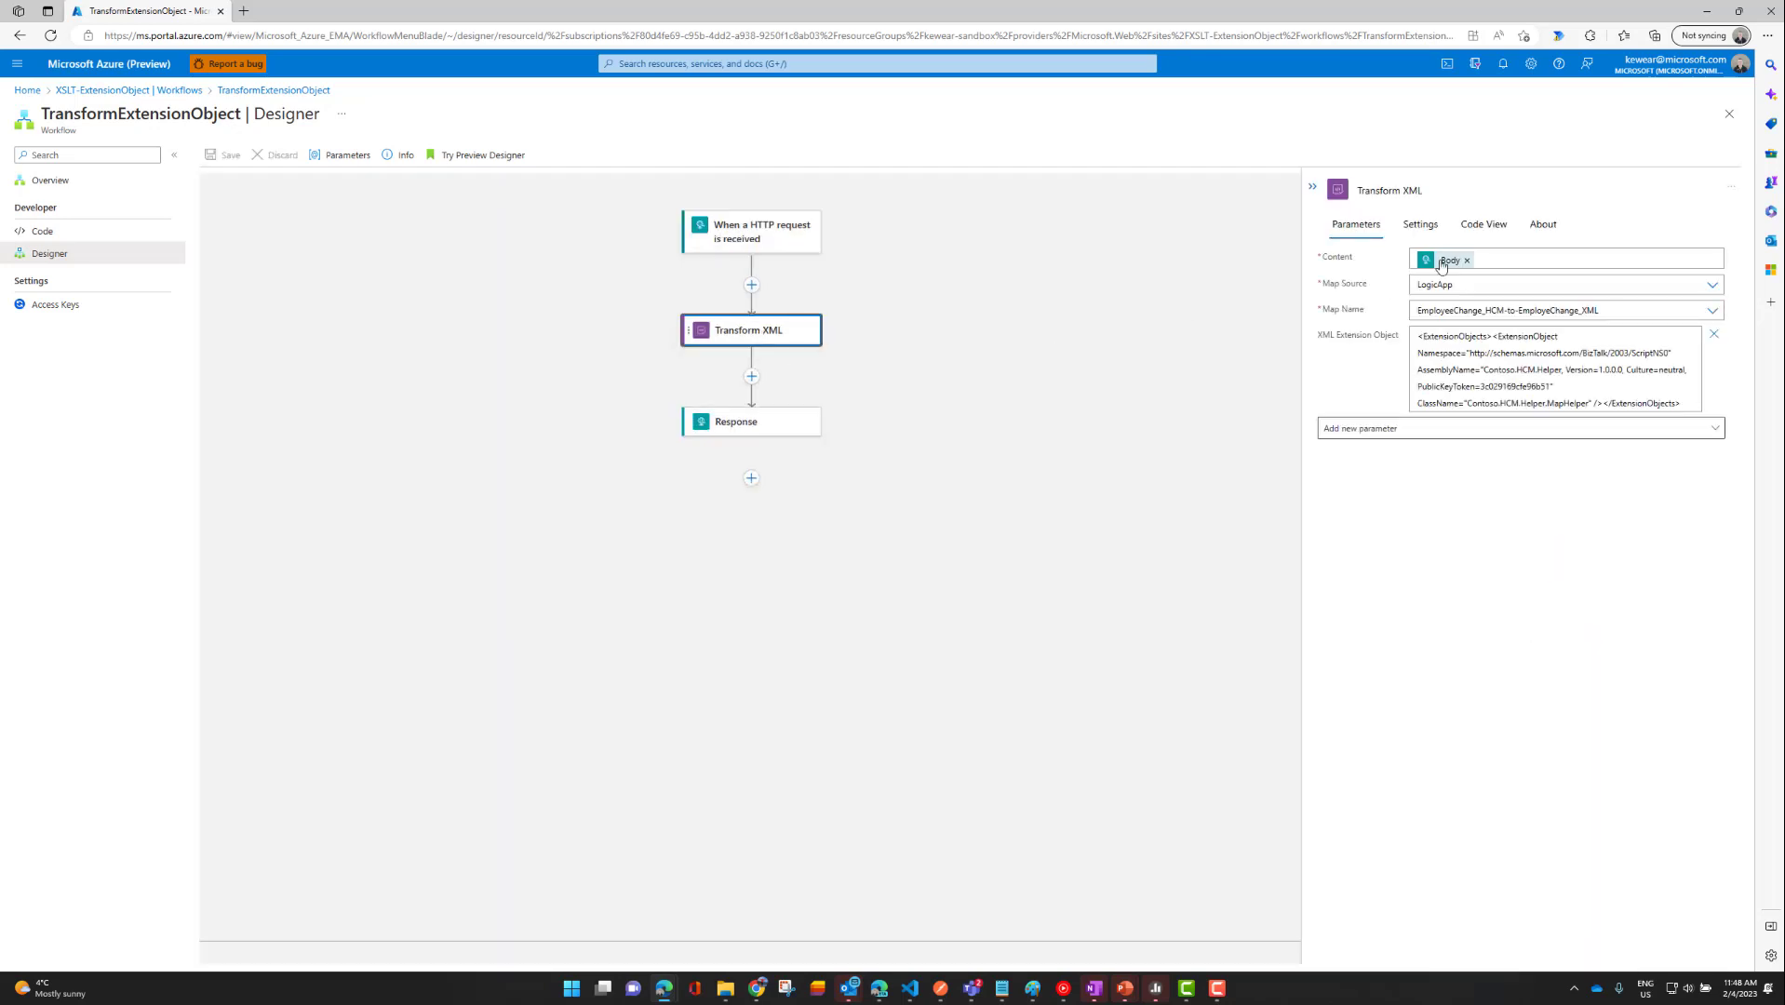
mouse_move(763, 230)
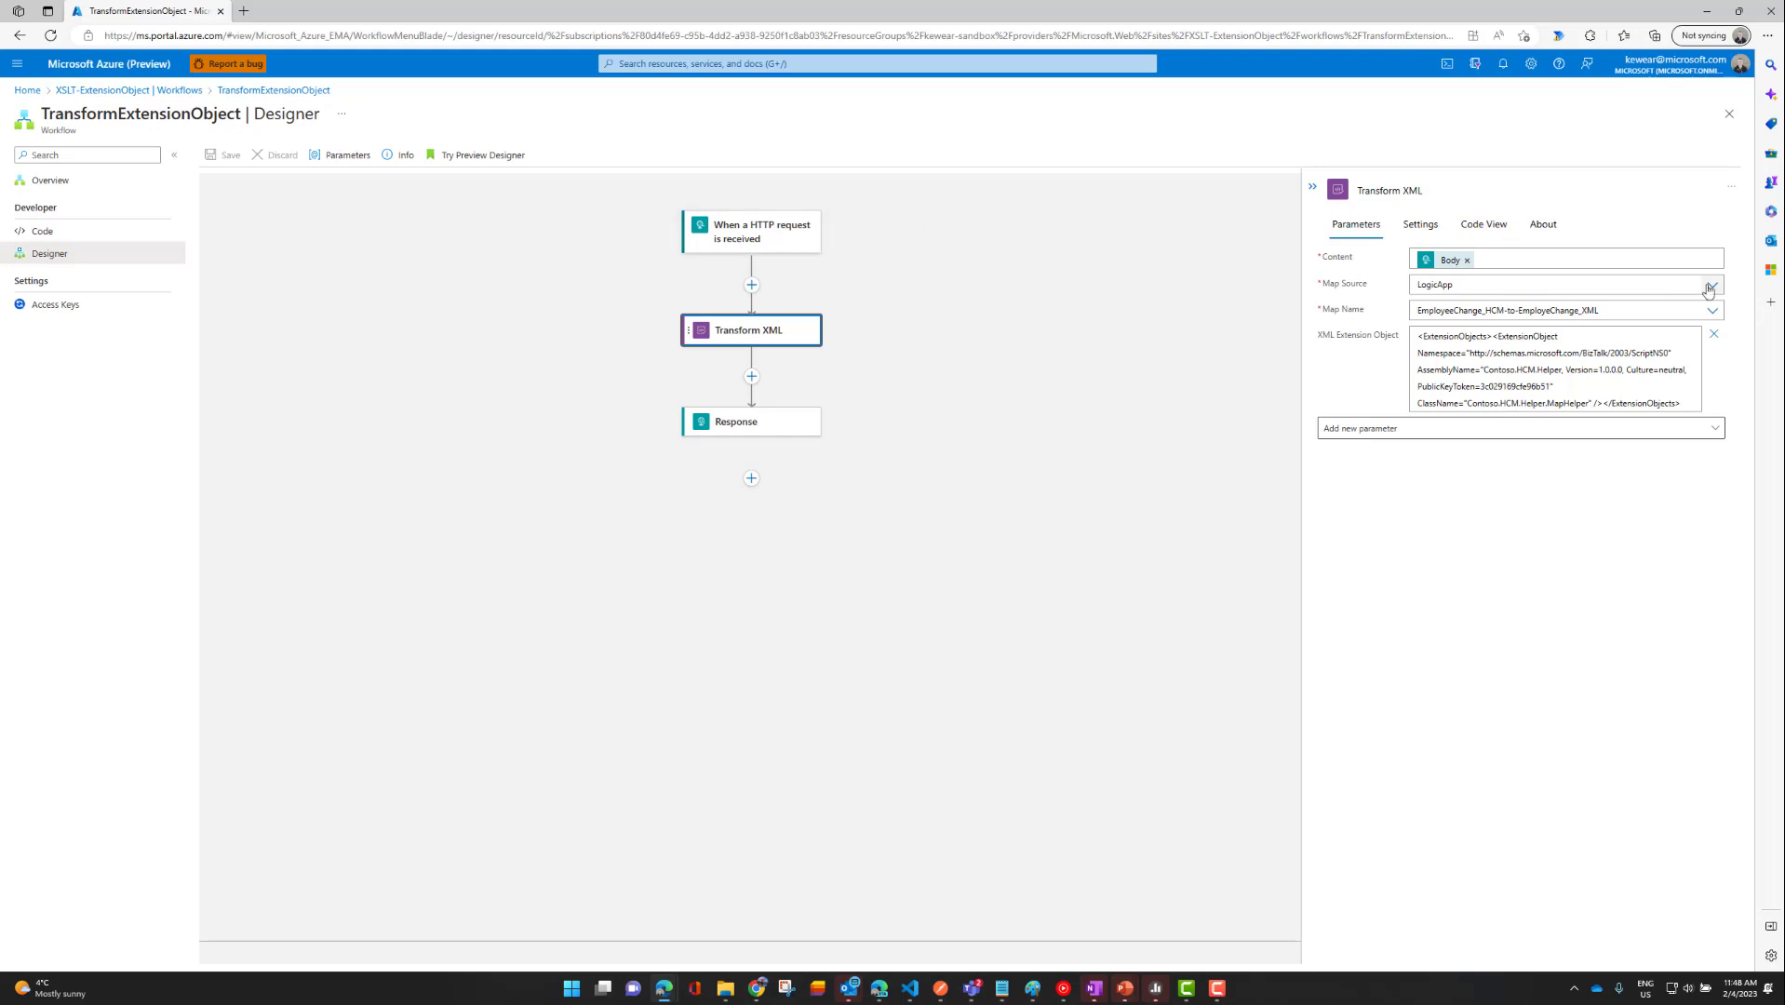
left_click(1711, 285)
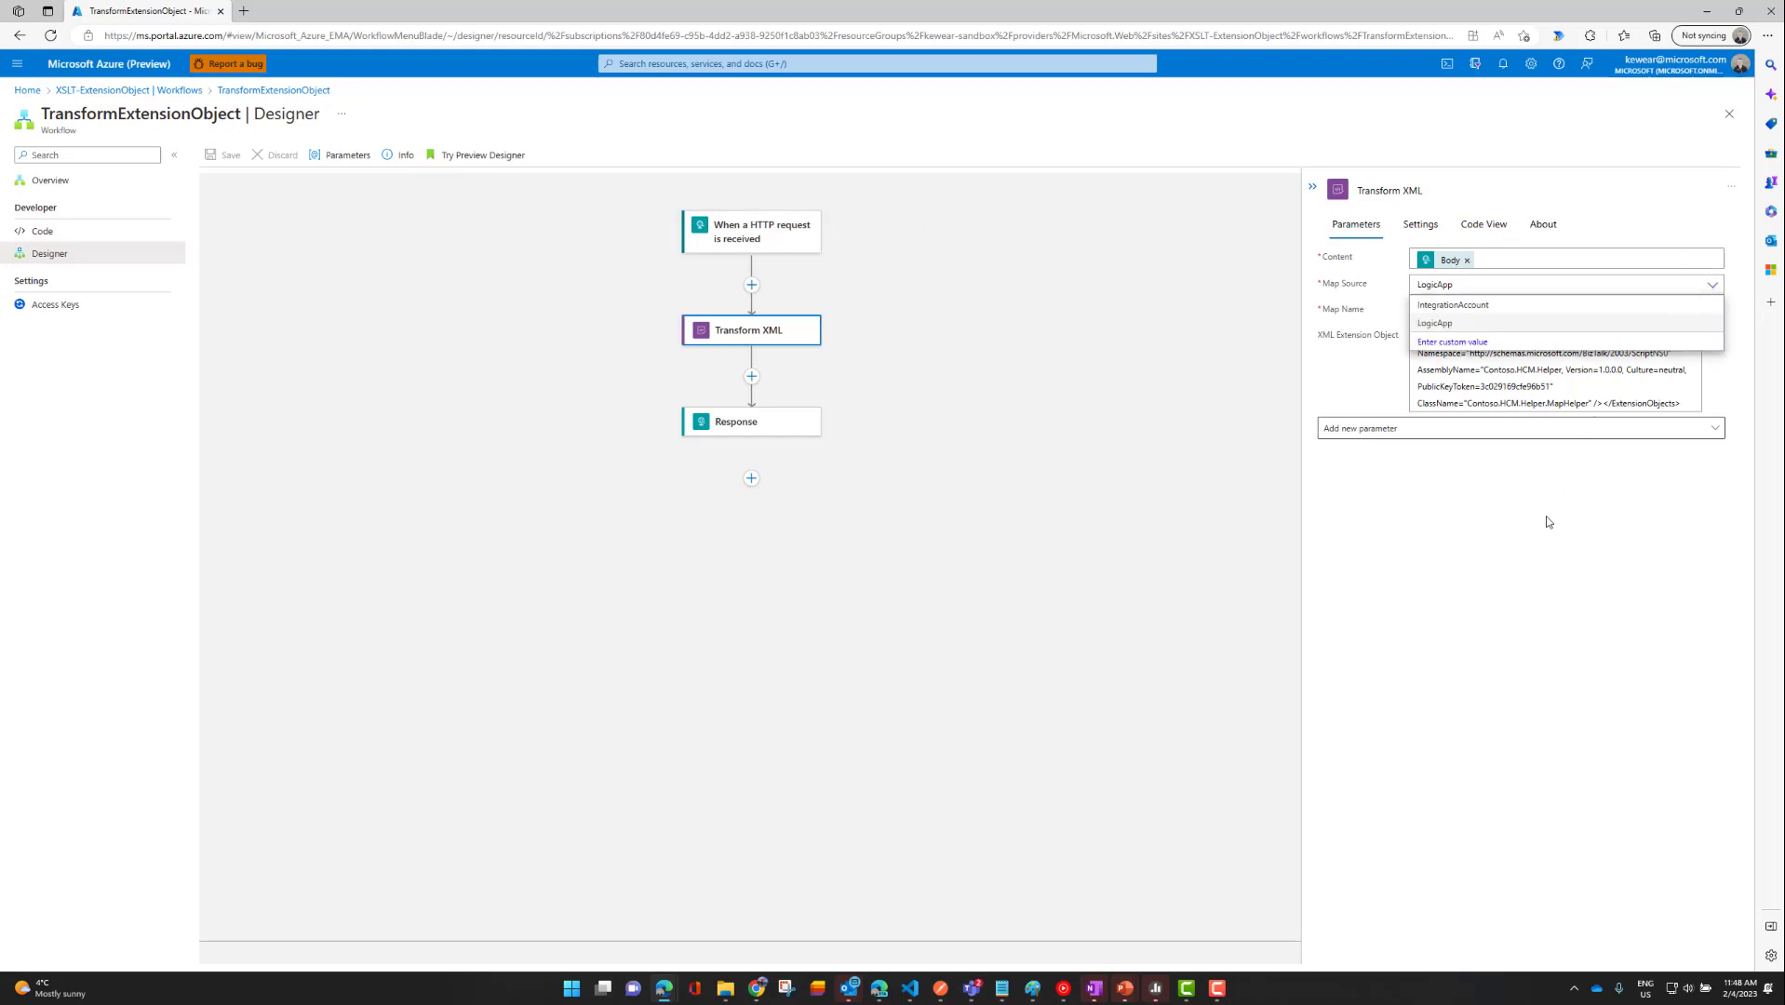
left_click(1434, 323)
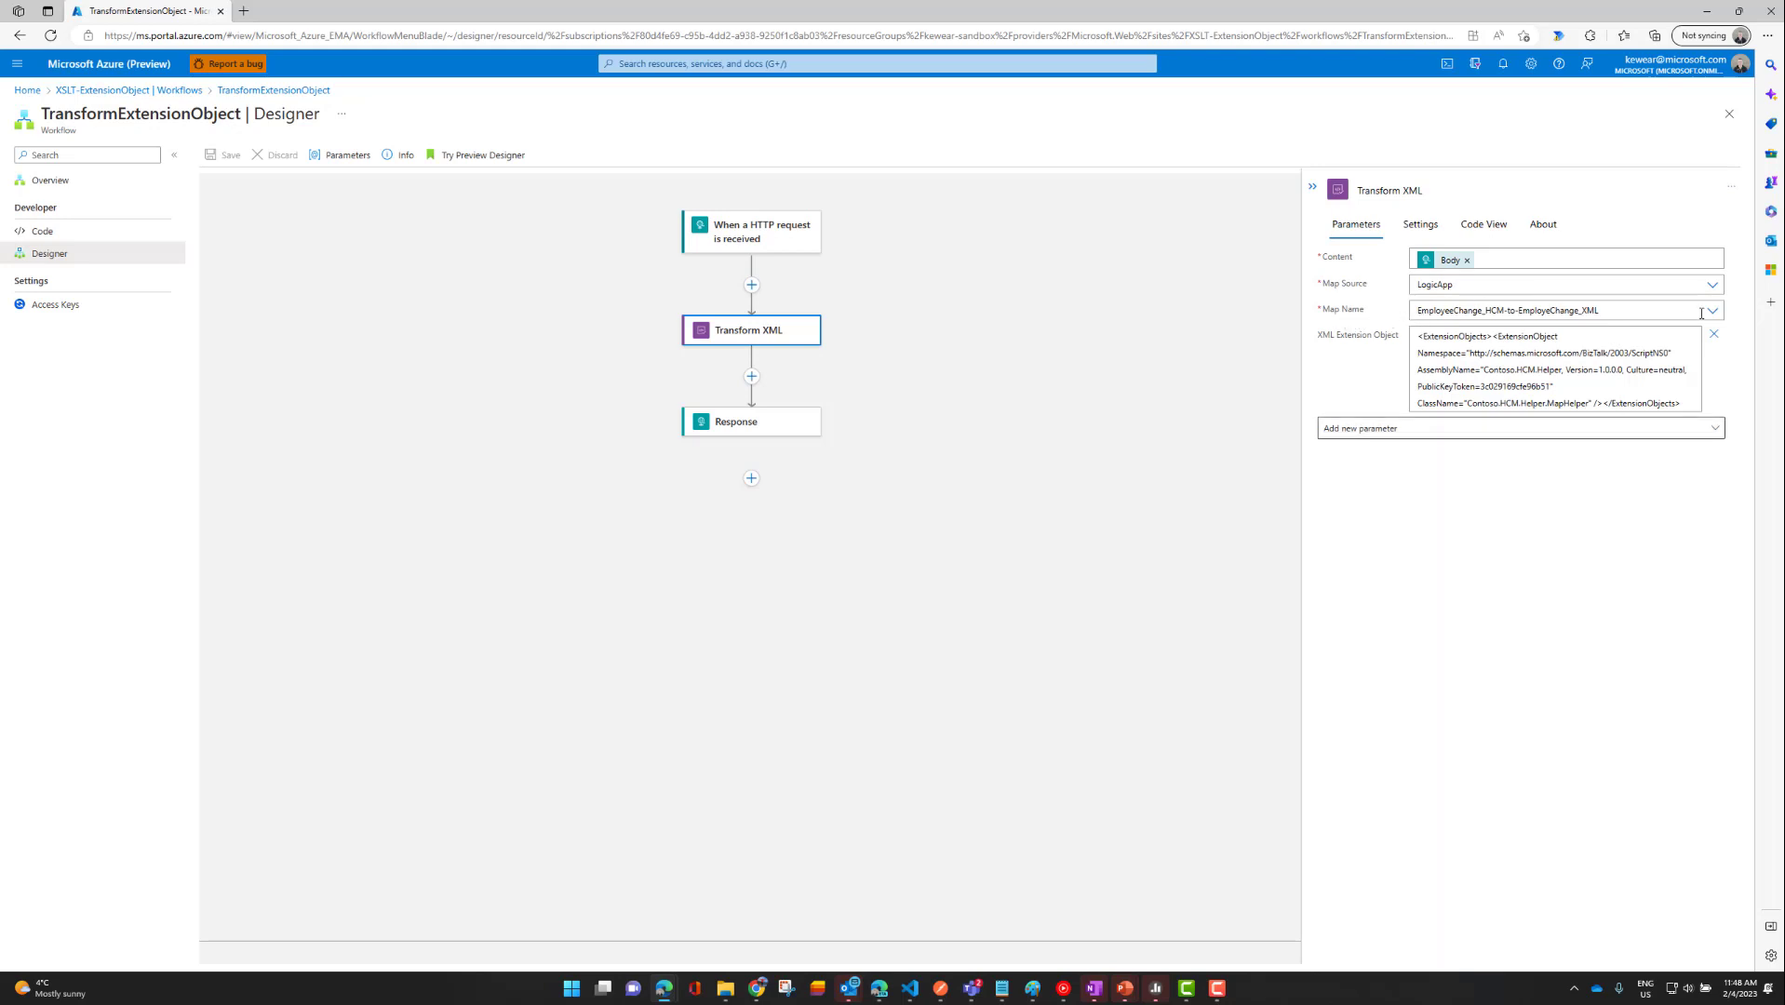
left_click(1715, 312)
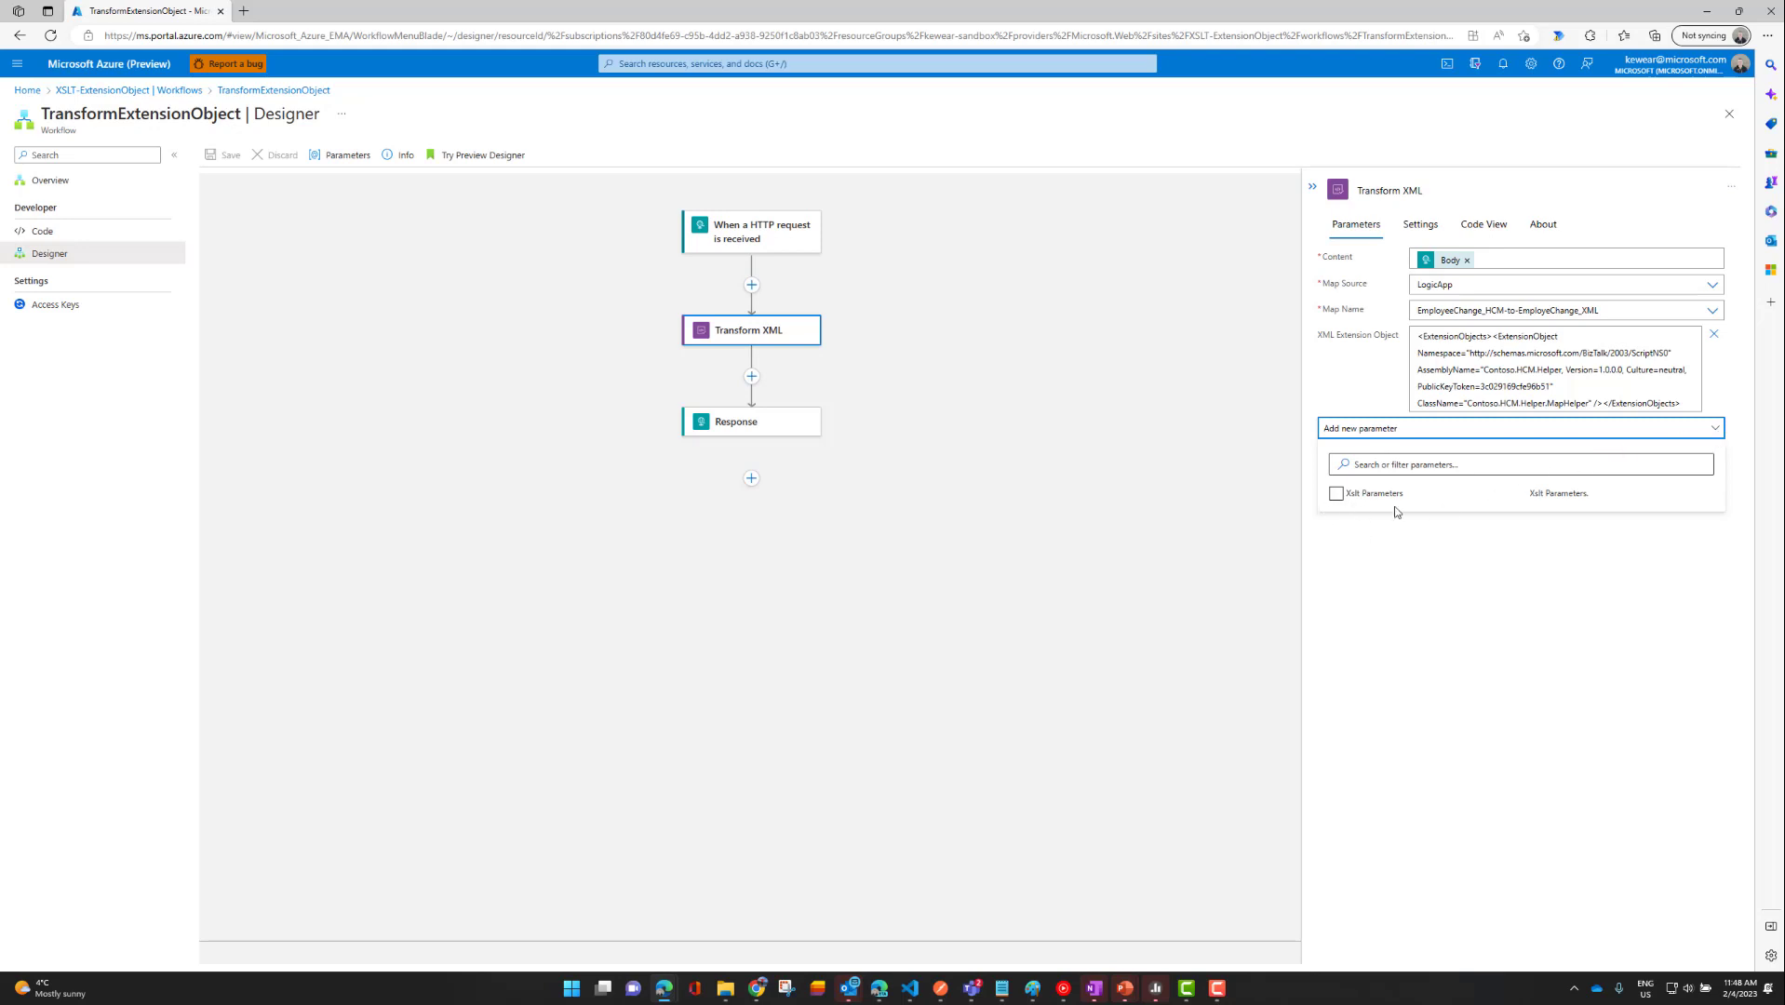
mouse_move(1338, 521)
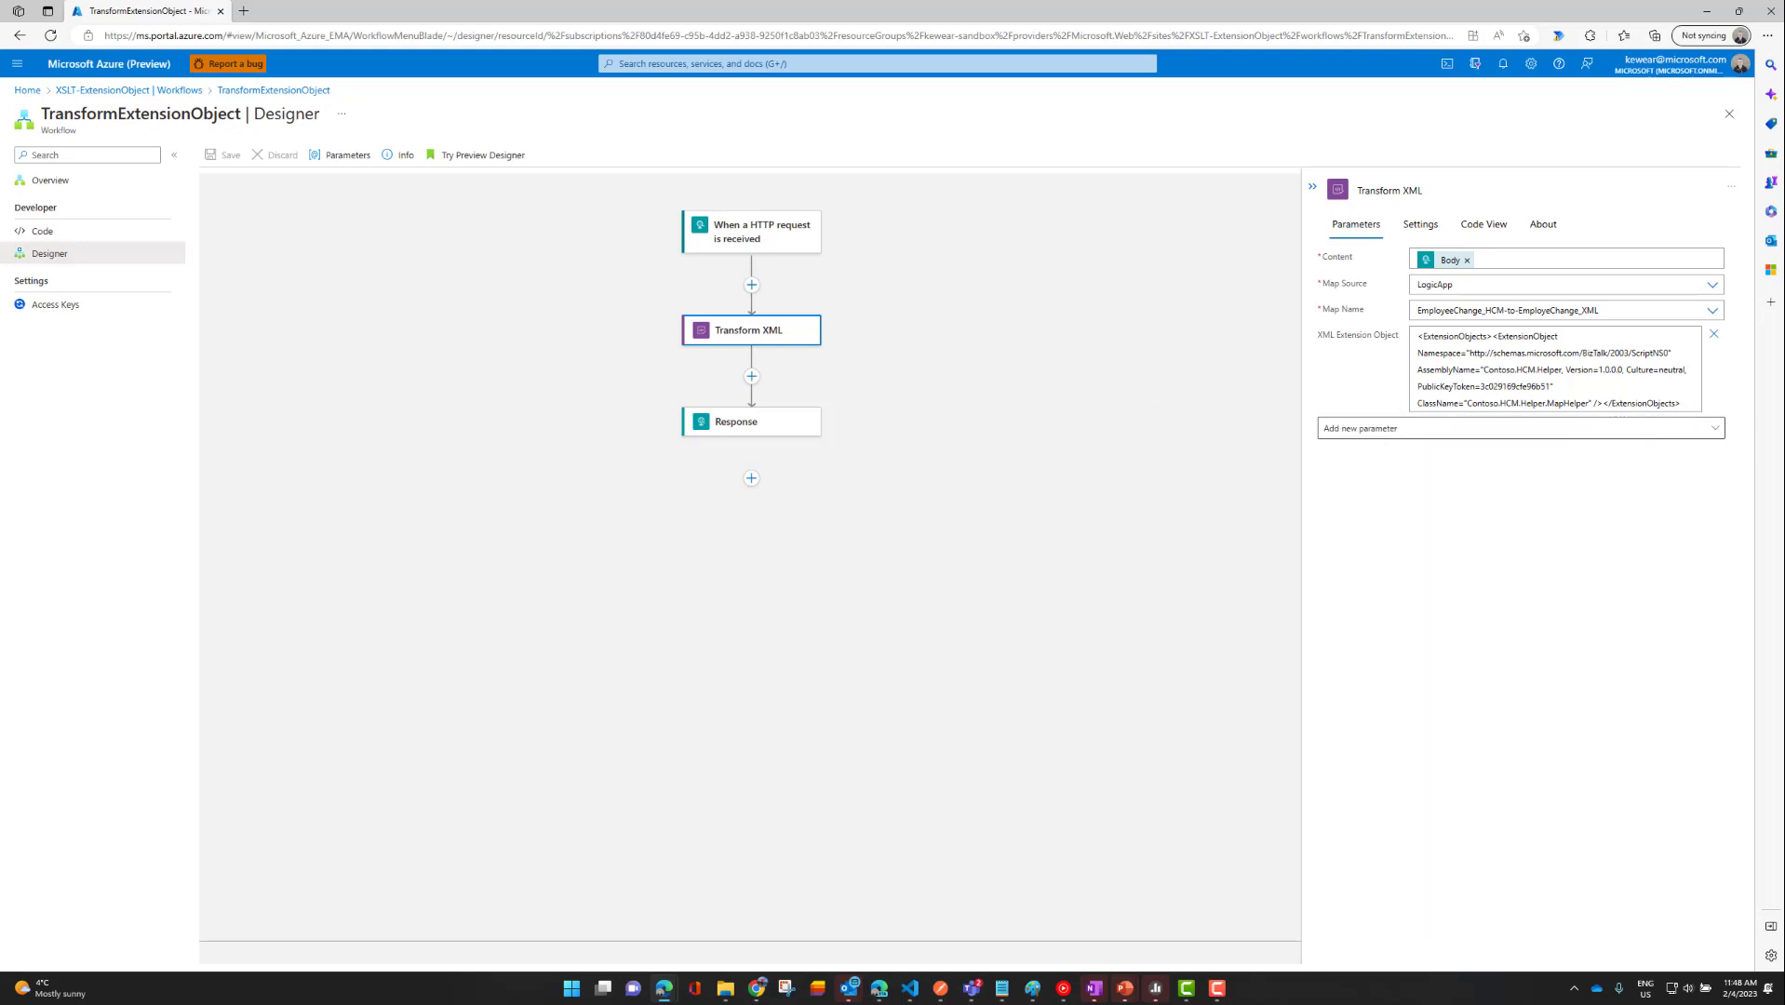
left_click(728, 989)
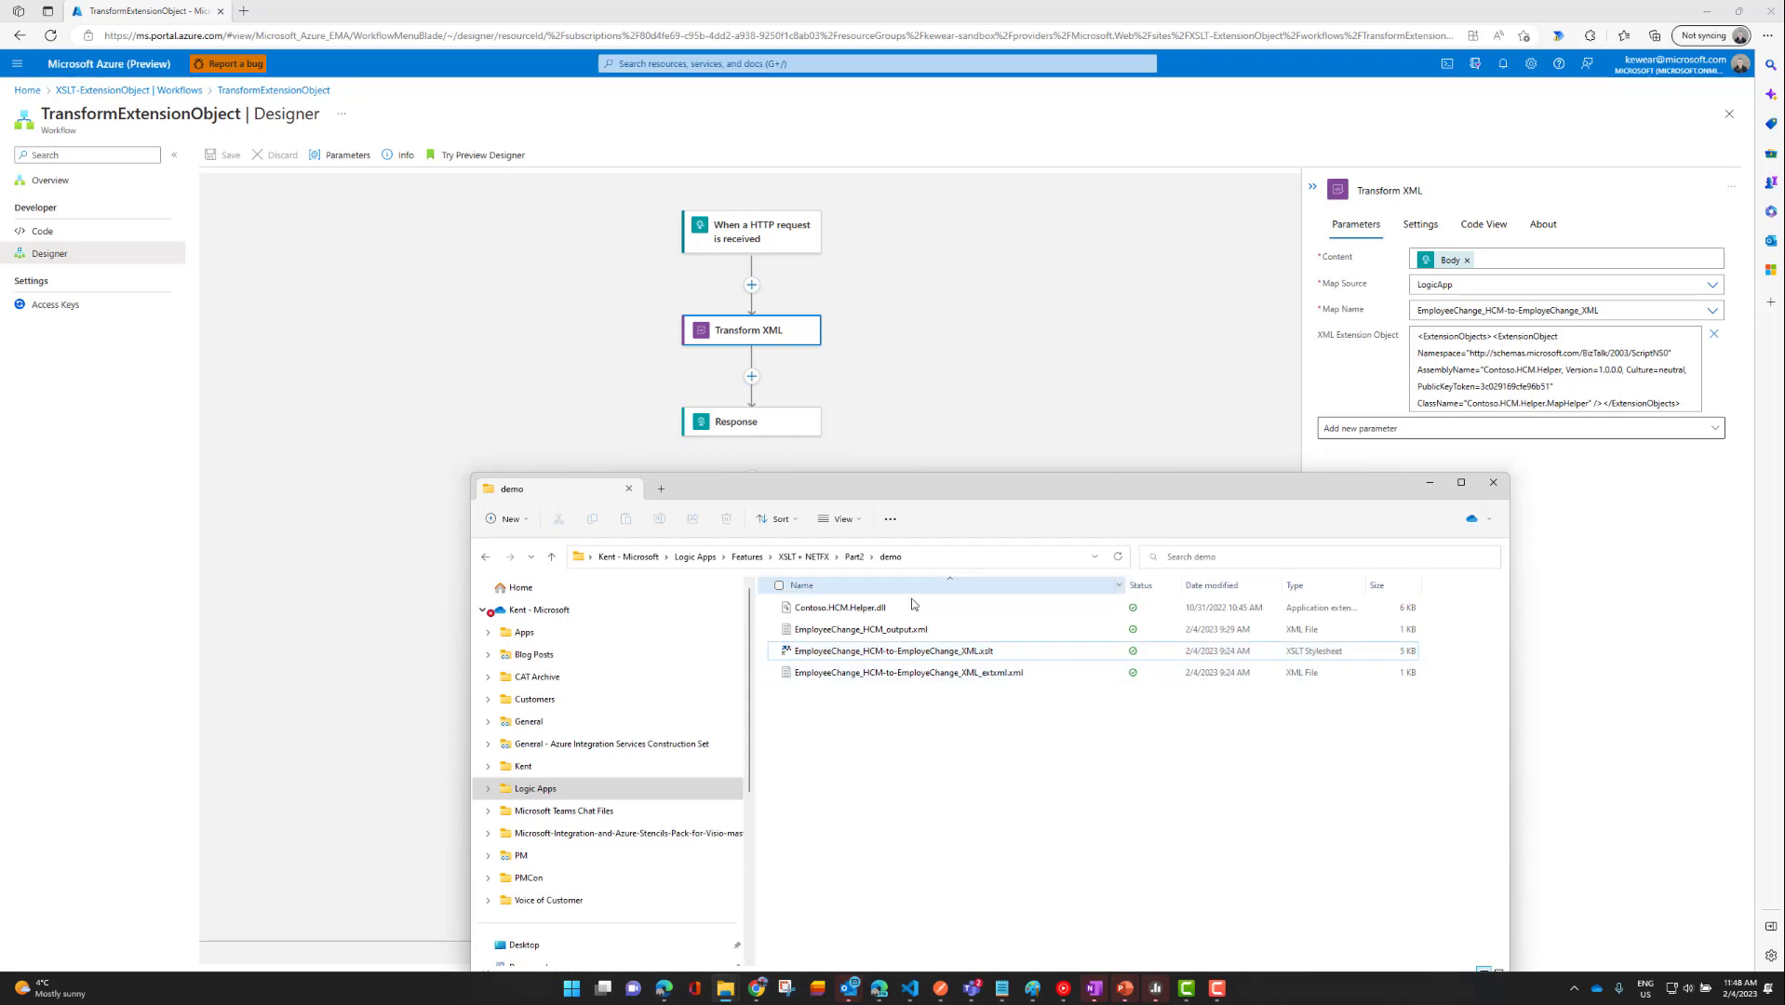
Open EmployeeChange_HCM-to-EmployeeChange_XML_extxml.xml from the demo folder with another app.
left_click(908, 672)
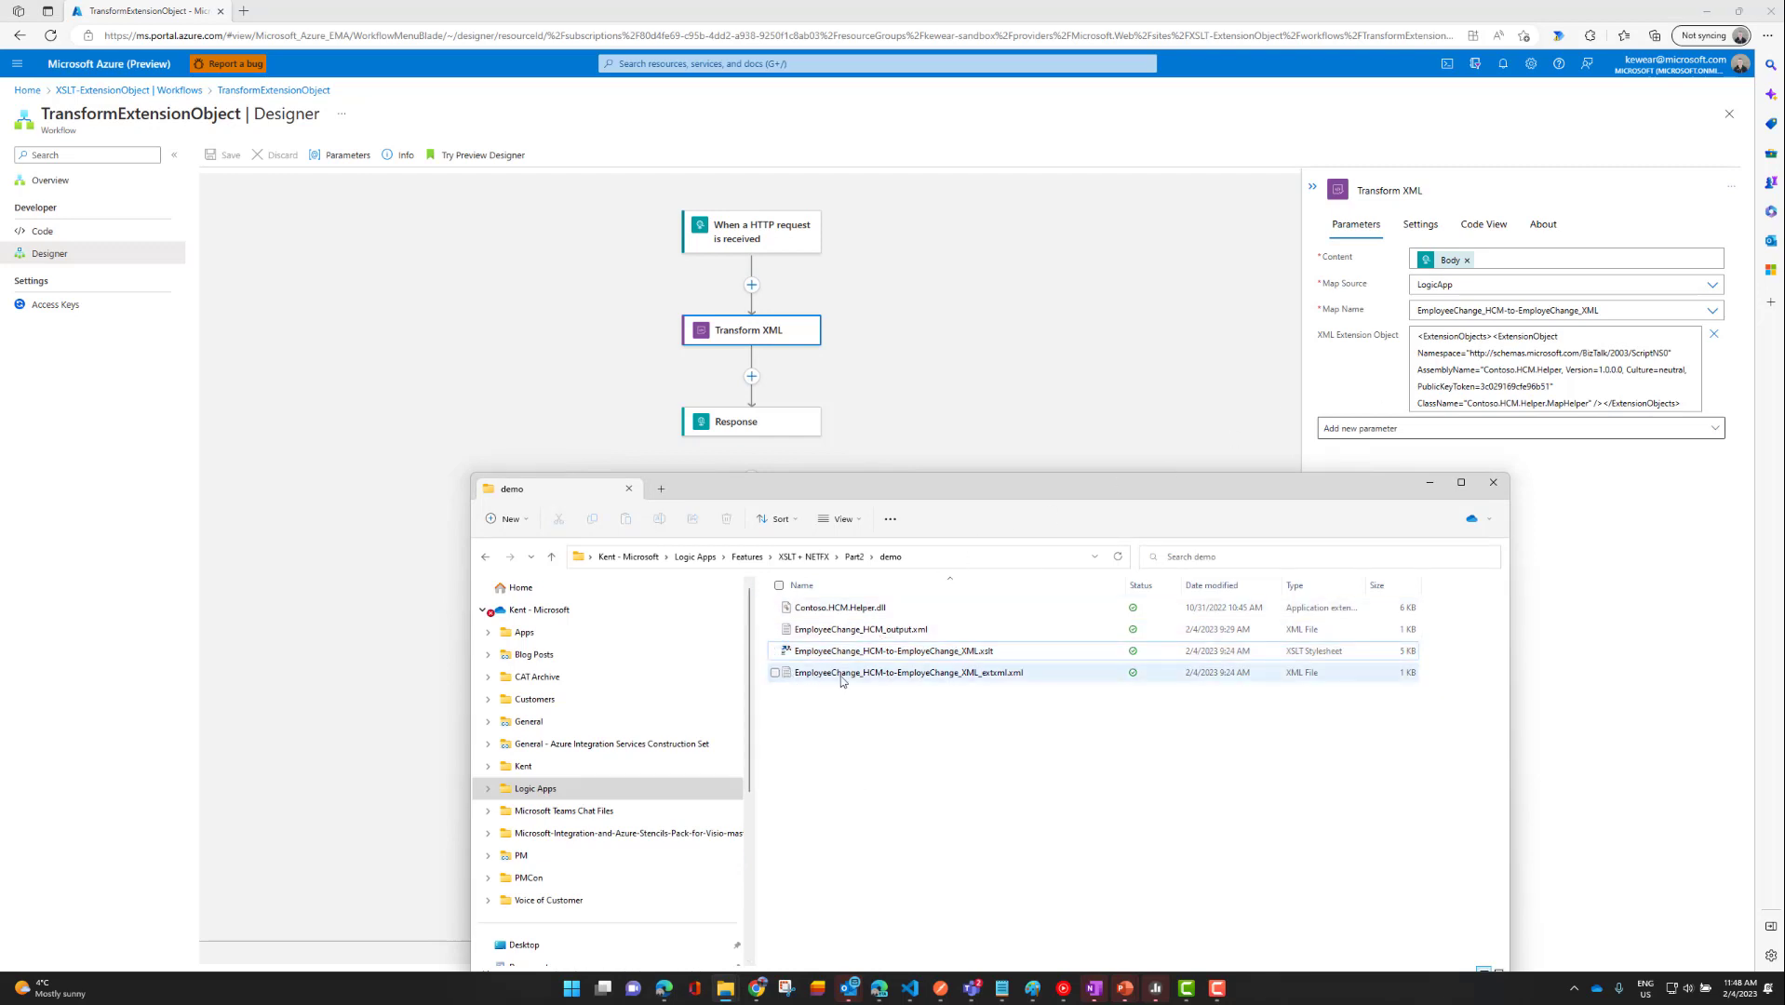
right_click(841, 673)
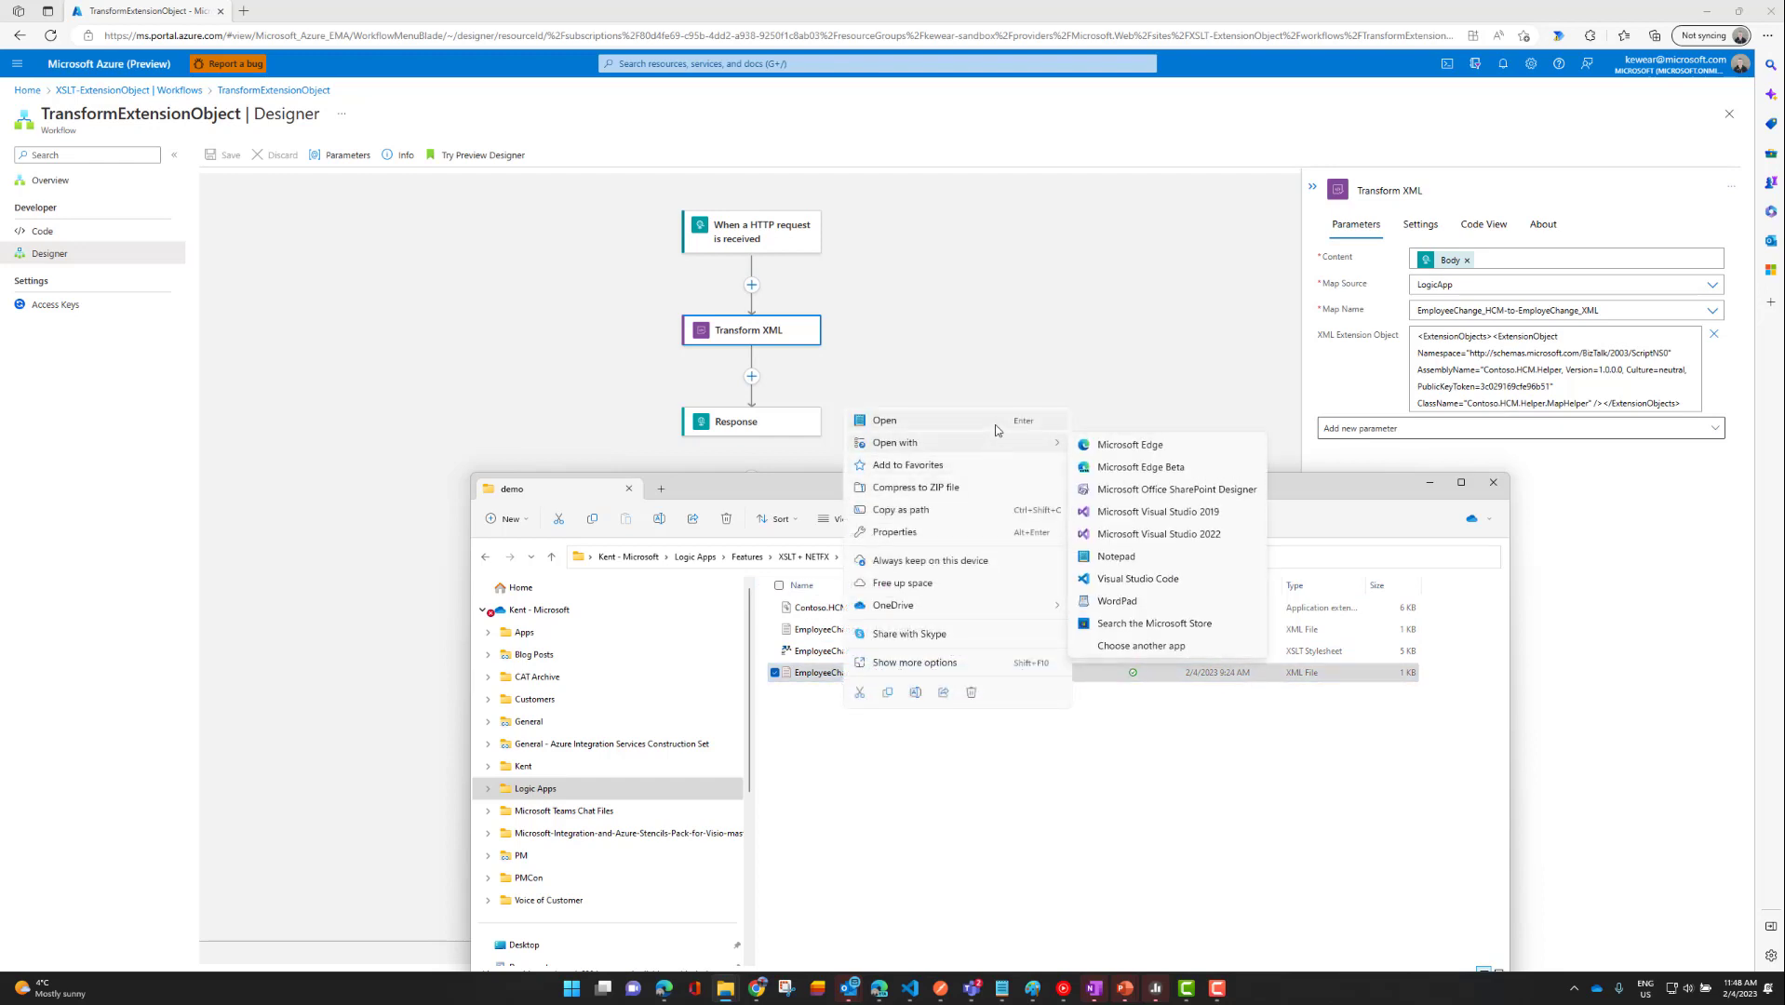
left_click(1134, 556)
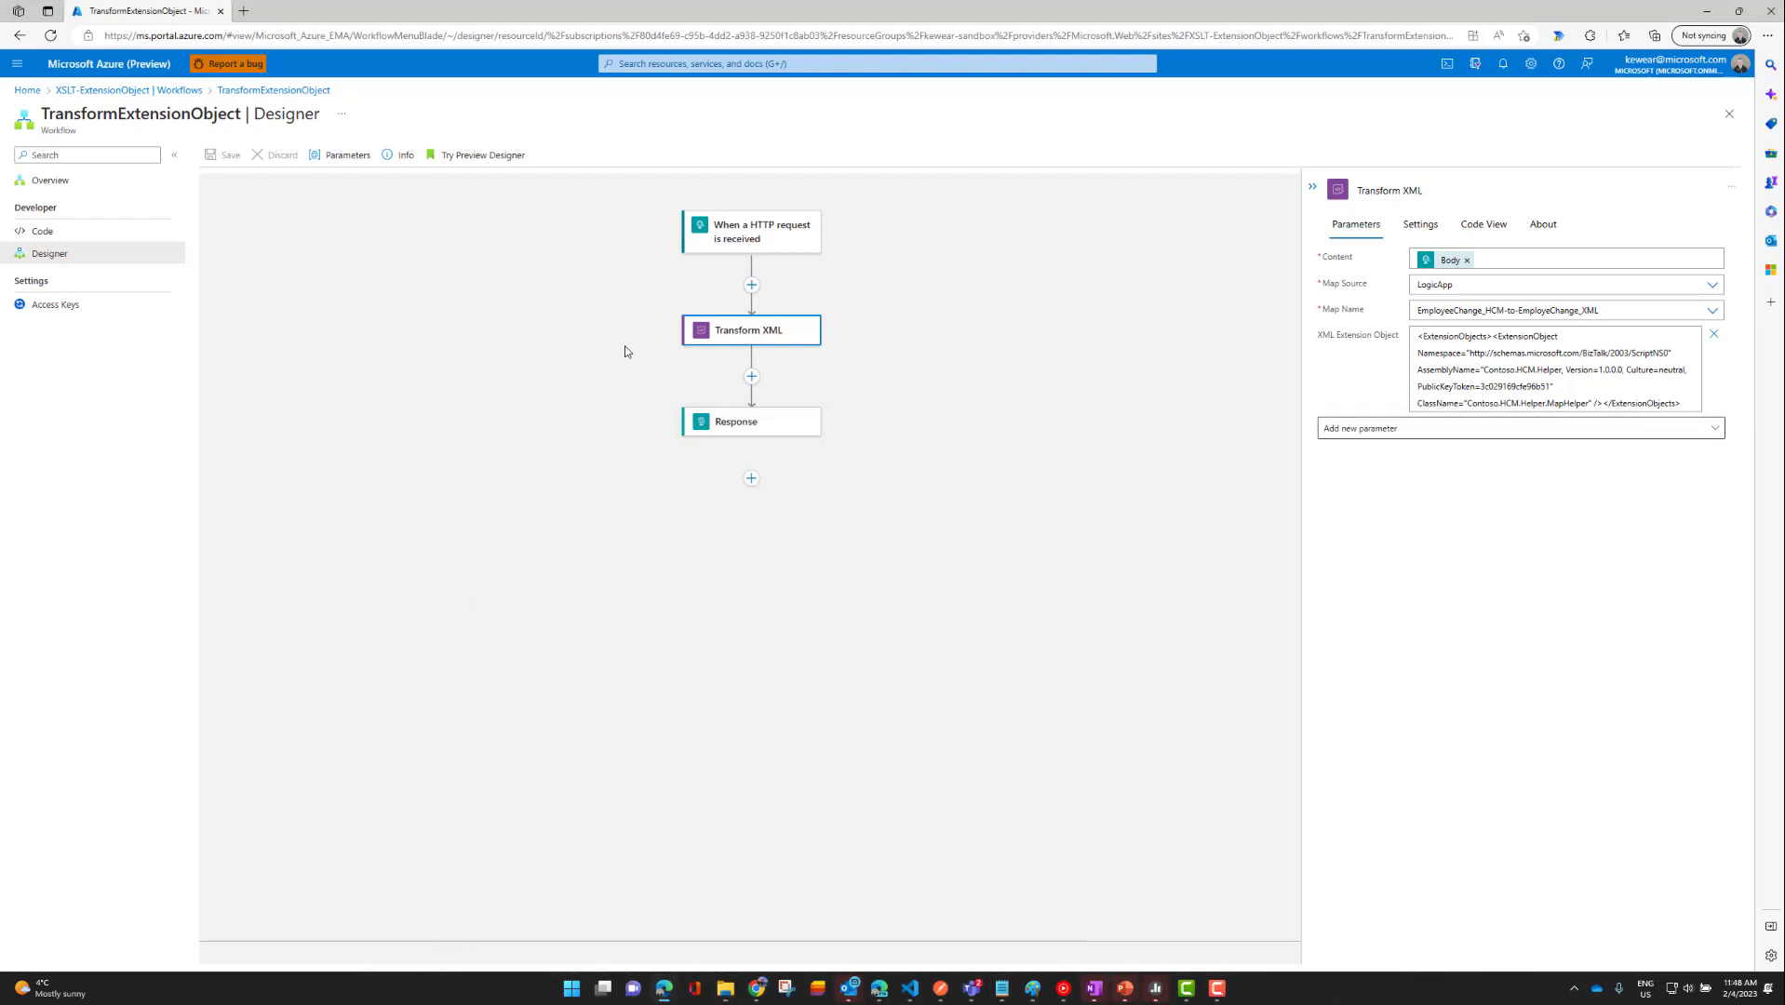
mouse_move(964, 973)
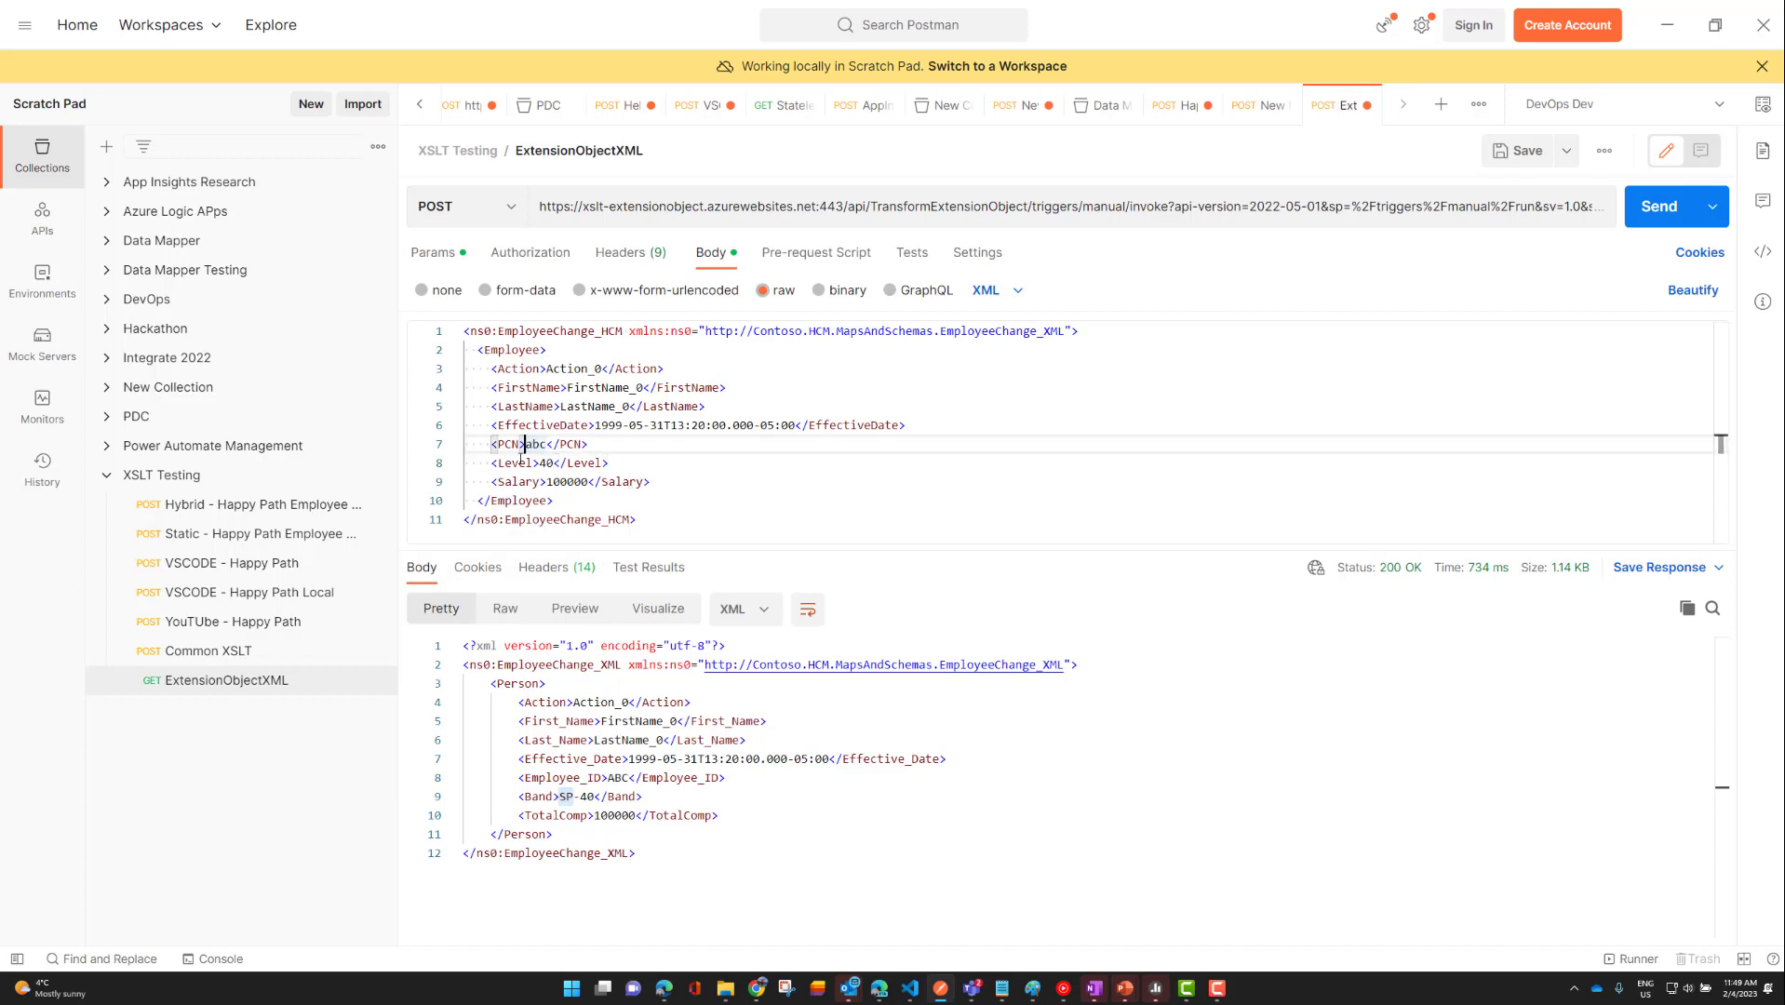
mouse_move(523, 639)
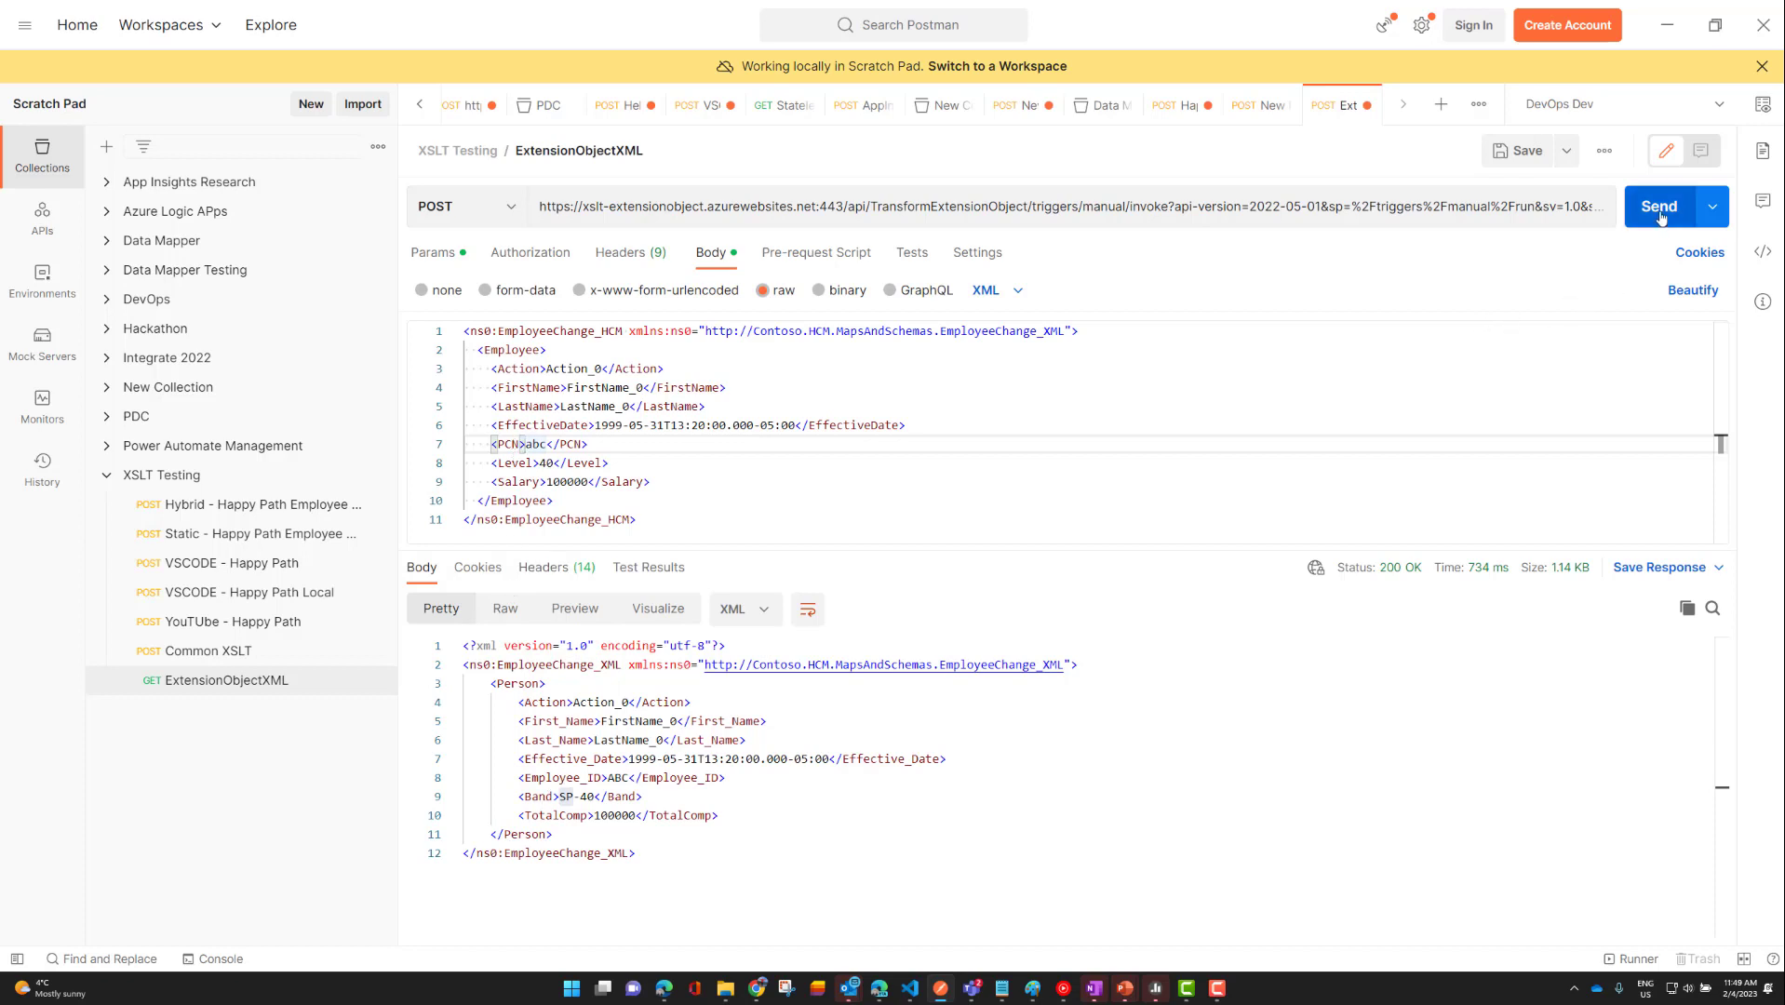
Send the ExtensionObjectXML request and review the 200 OK transformed XML response.
left_click(1658, 207)
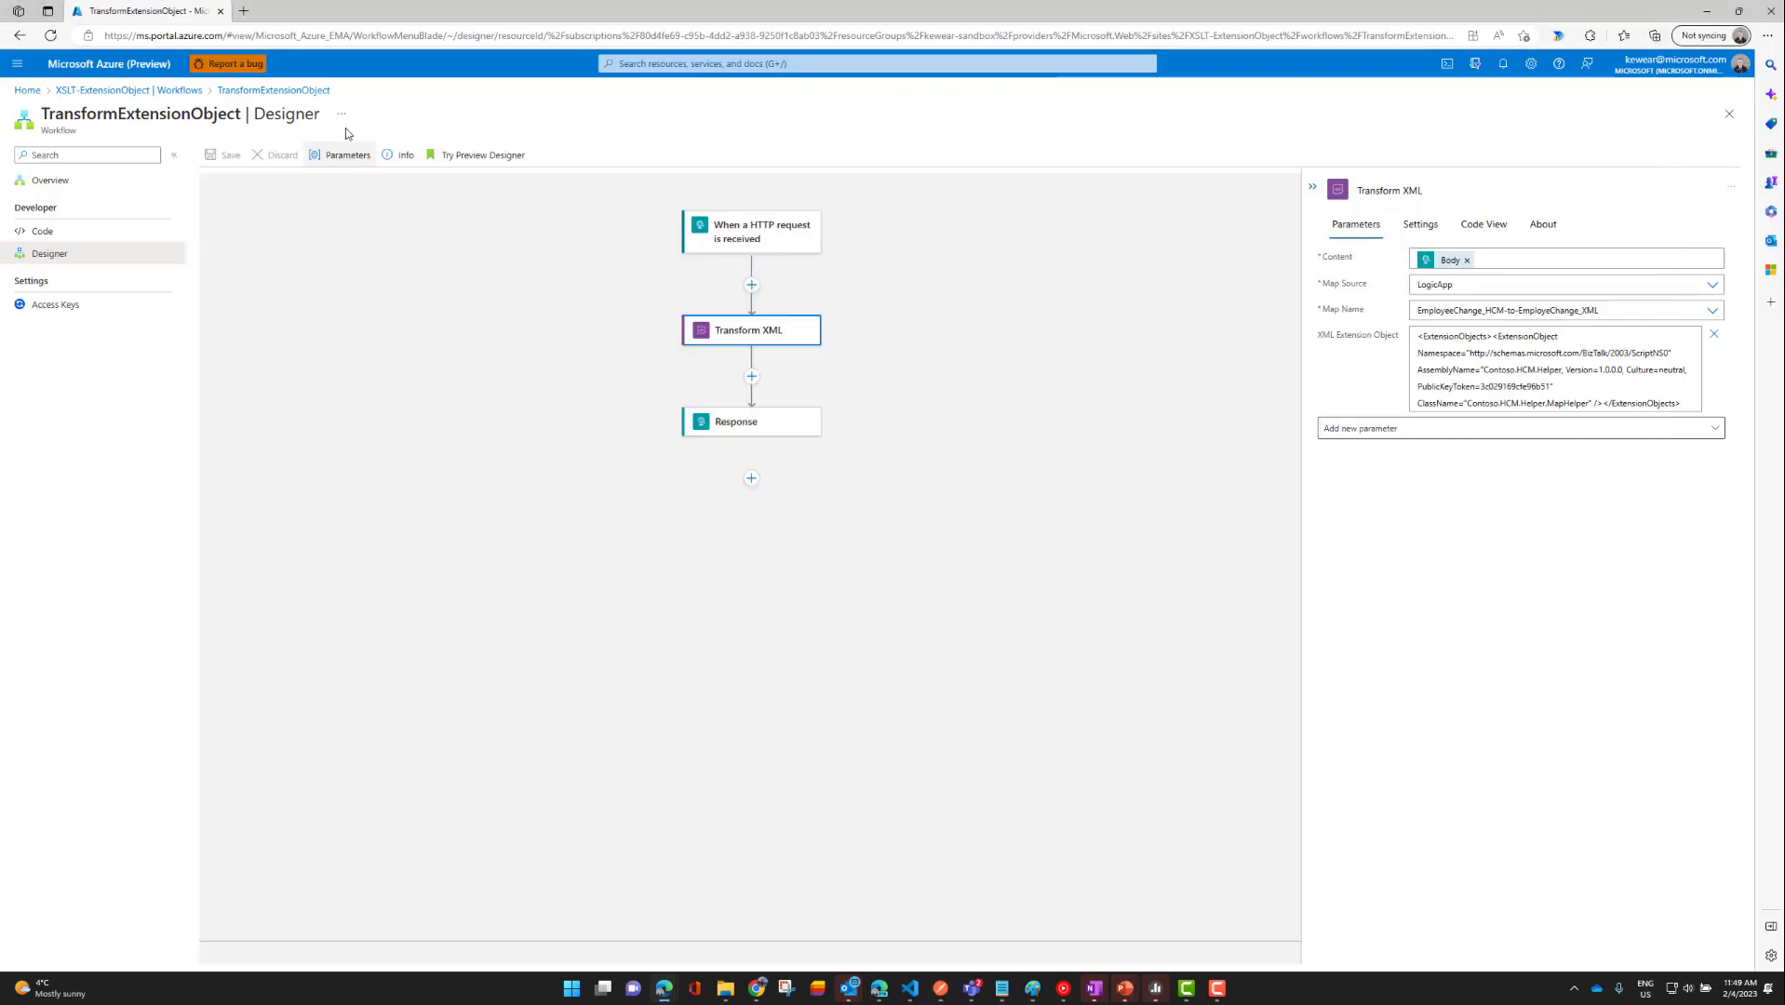
Open the TransformExtensionObject workflow's run history and confirm the 11:48 AM run succeeded.
left_click(51, 180)
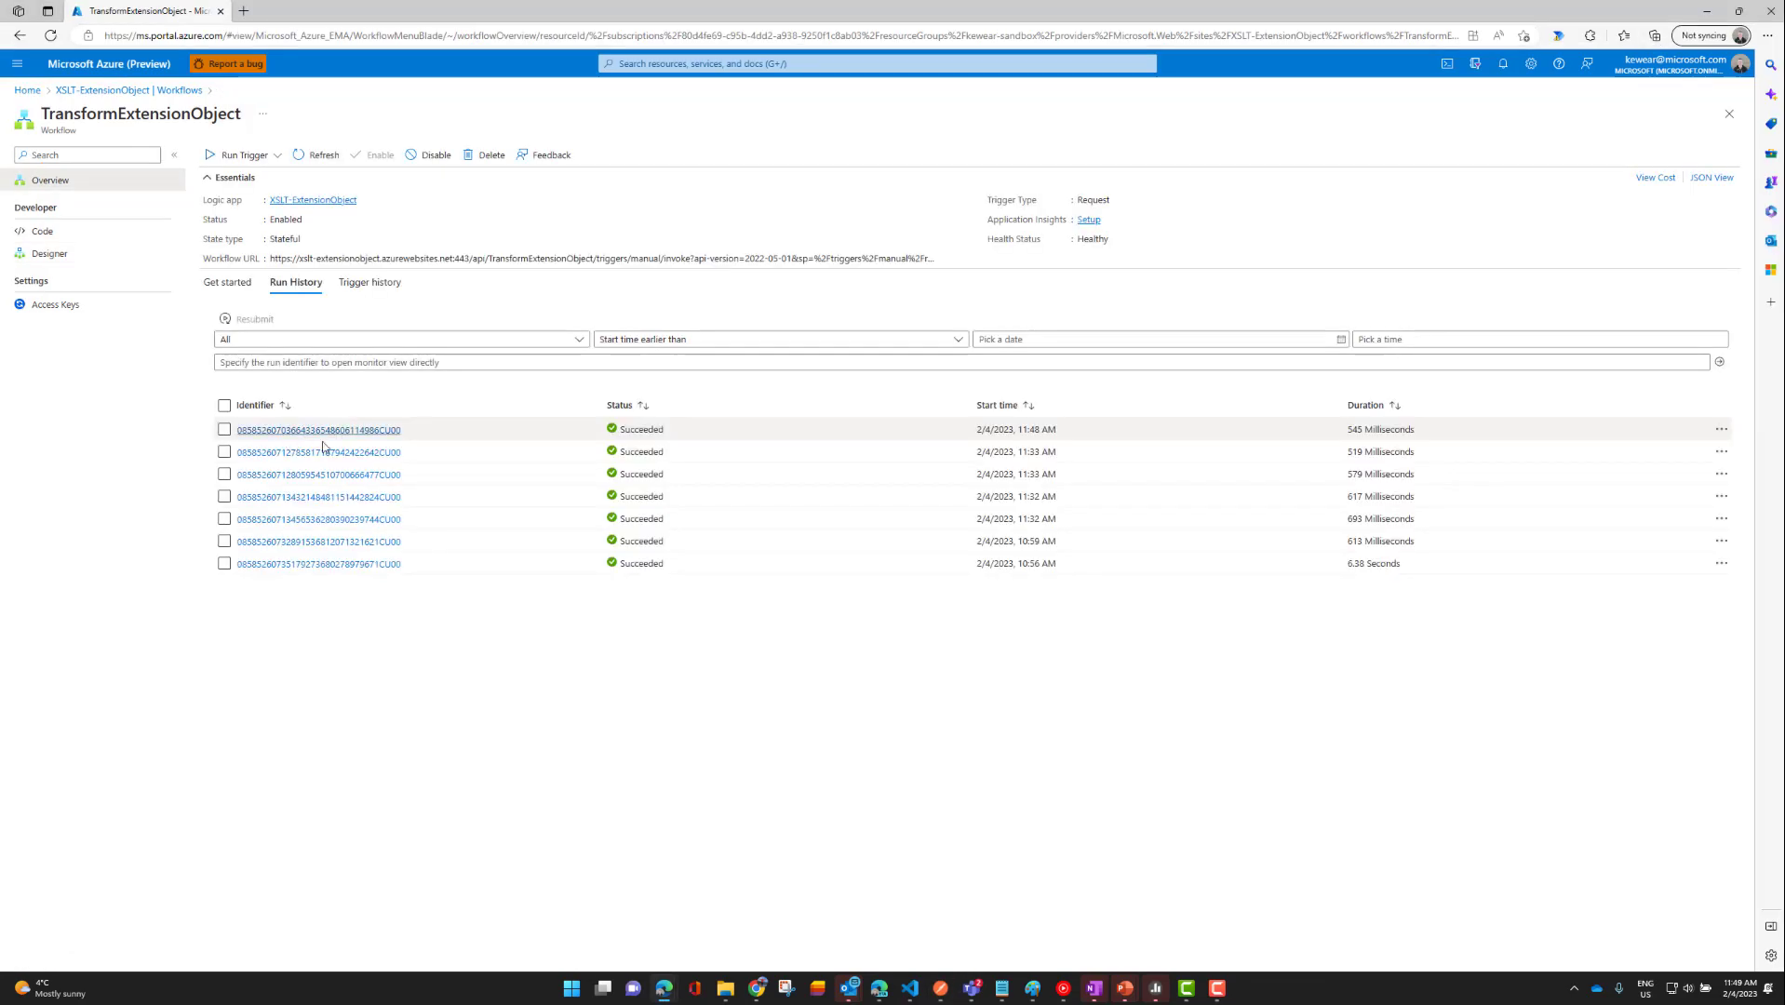